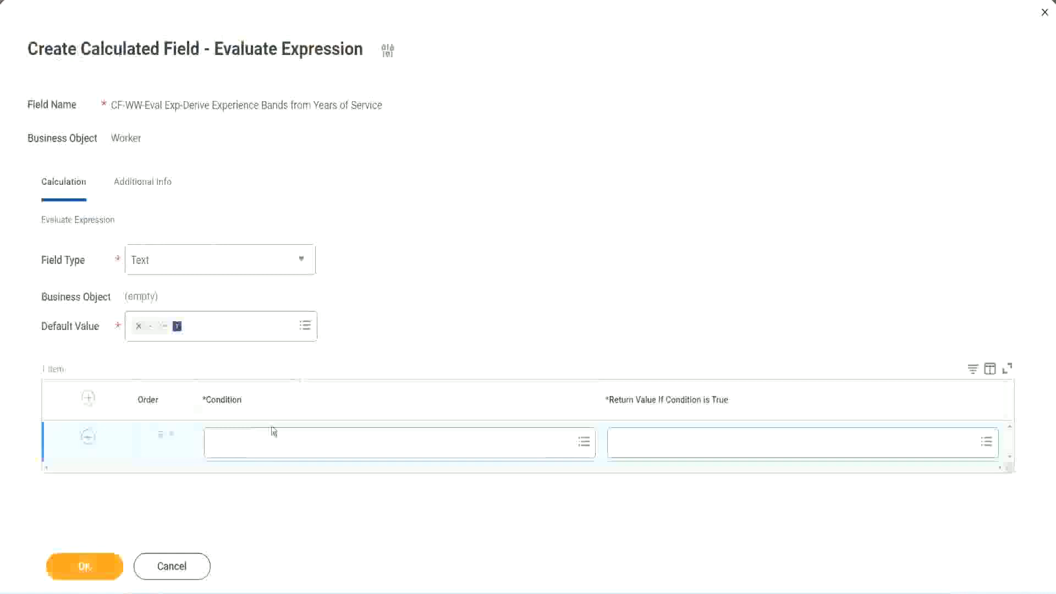
Step: Set row one's condition to CF-WW-TF-Length of Service between 0 and 7 years
left_click(397, 442)
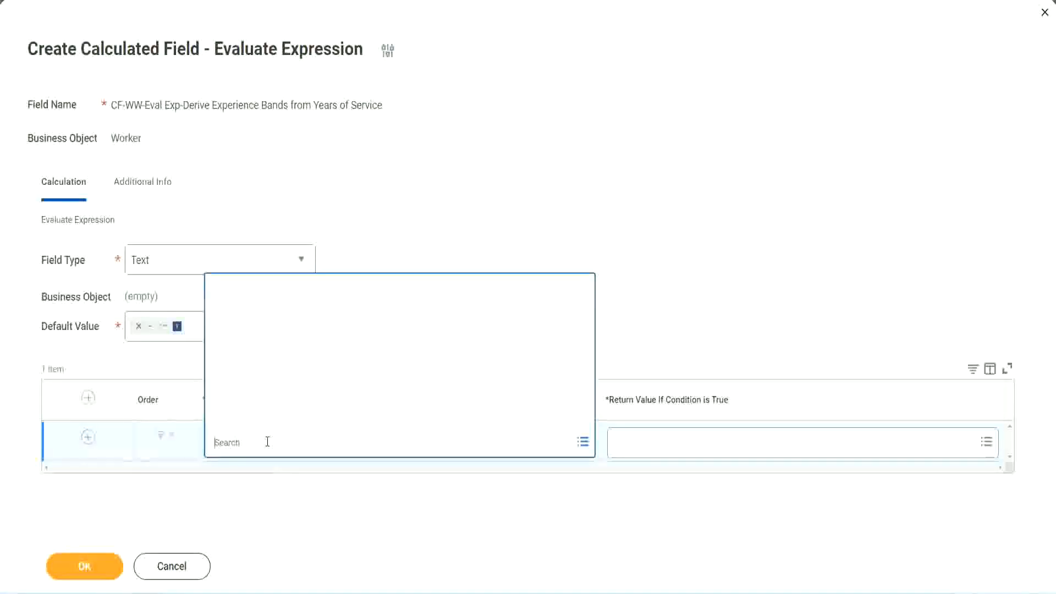
type("CF-WW-TF-Length of Service between 0 and 7 years")
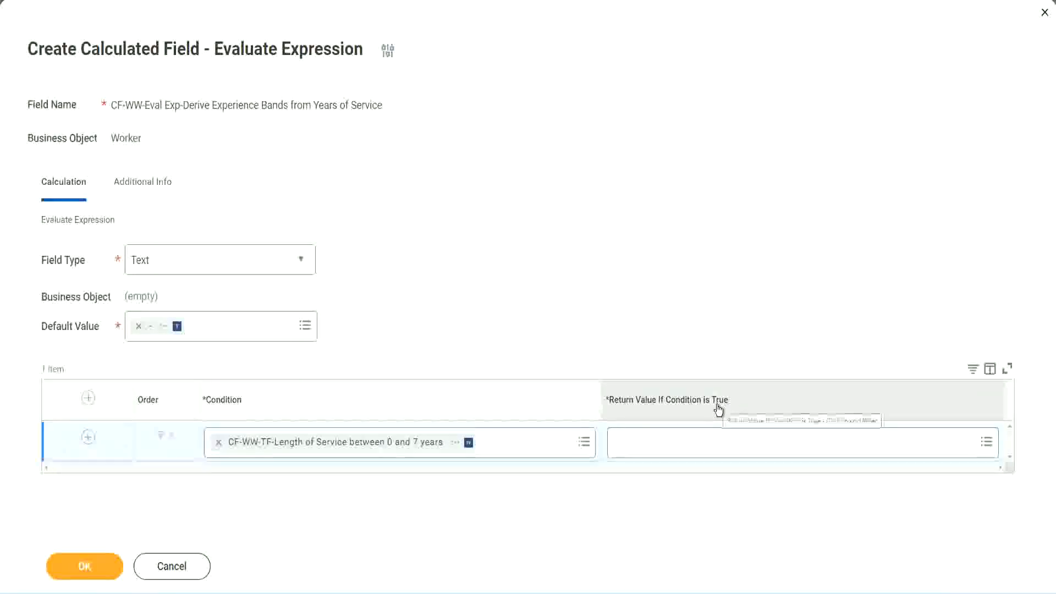
mouse_move(717, 404)
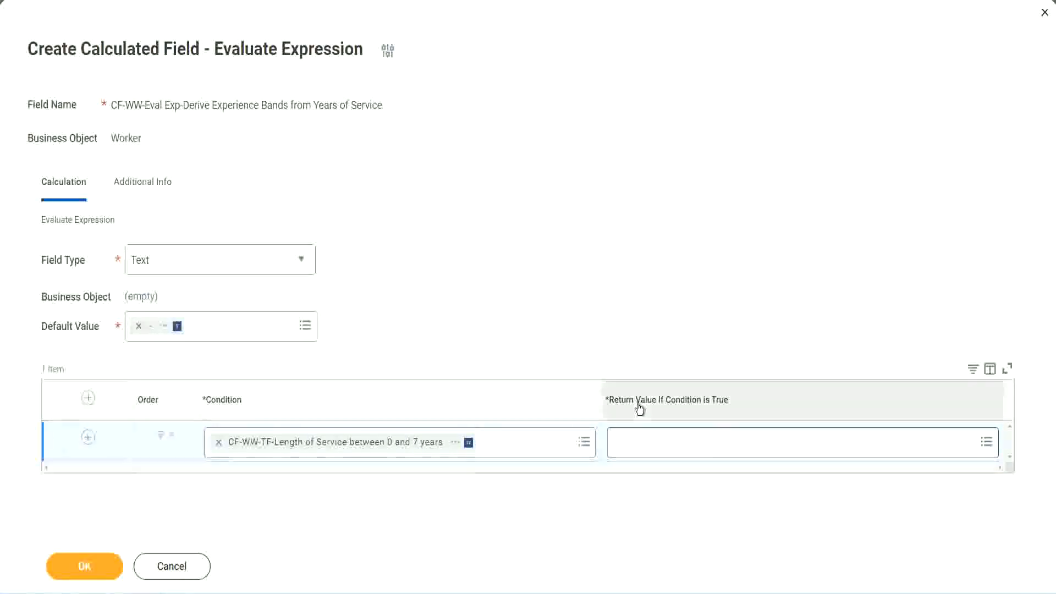
Step: Start a new calculated field from the first row's Return Value prompt
left_click(794, 442)
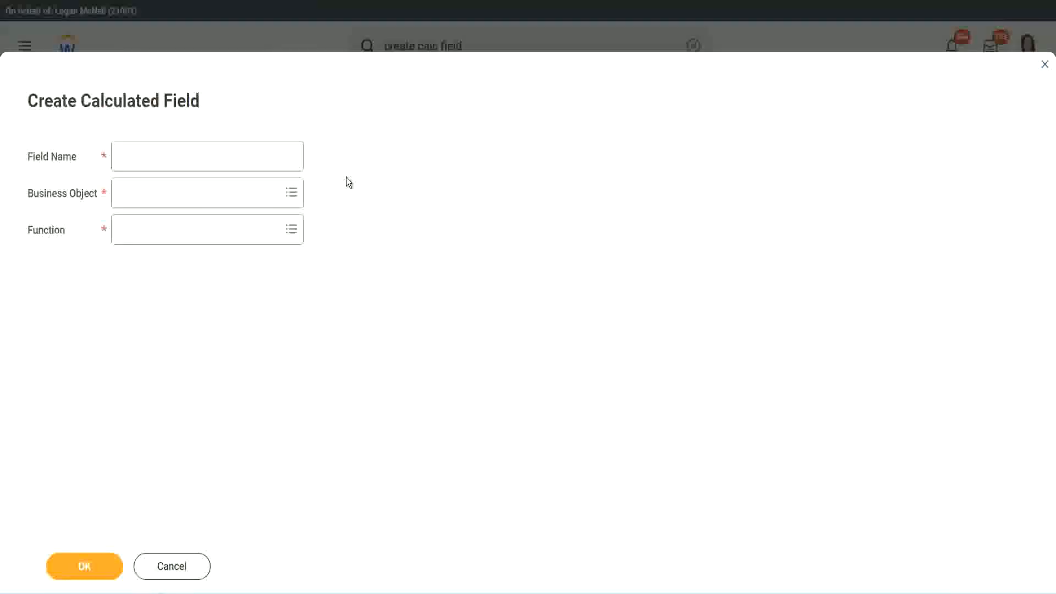
Step: Name the new calculated field CF-WW-TC-Amateur
left_click(207, 156)
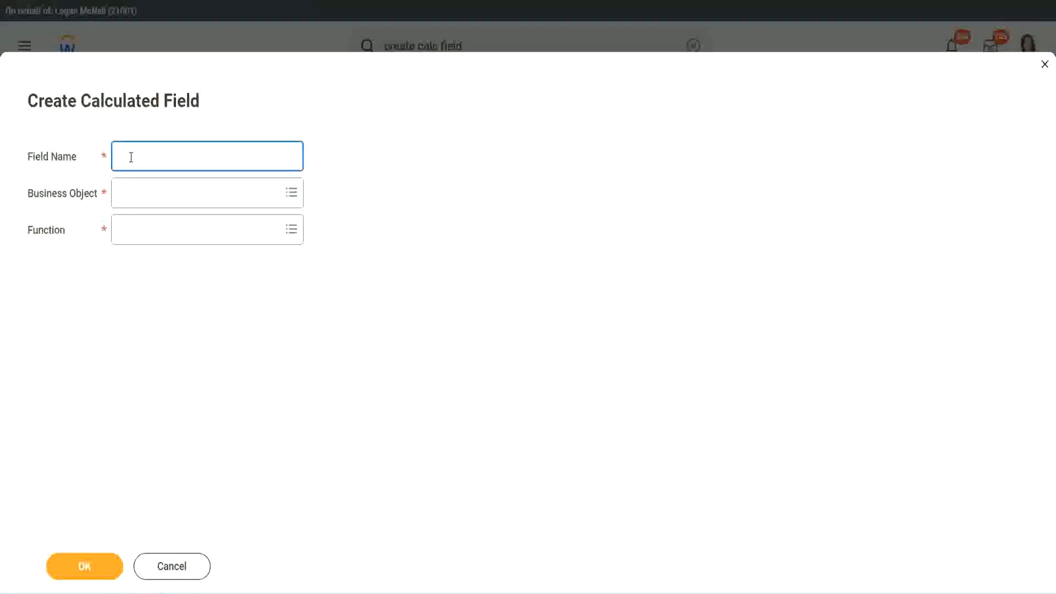
type("CFTC-Am")
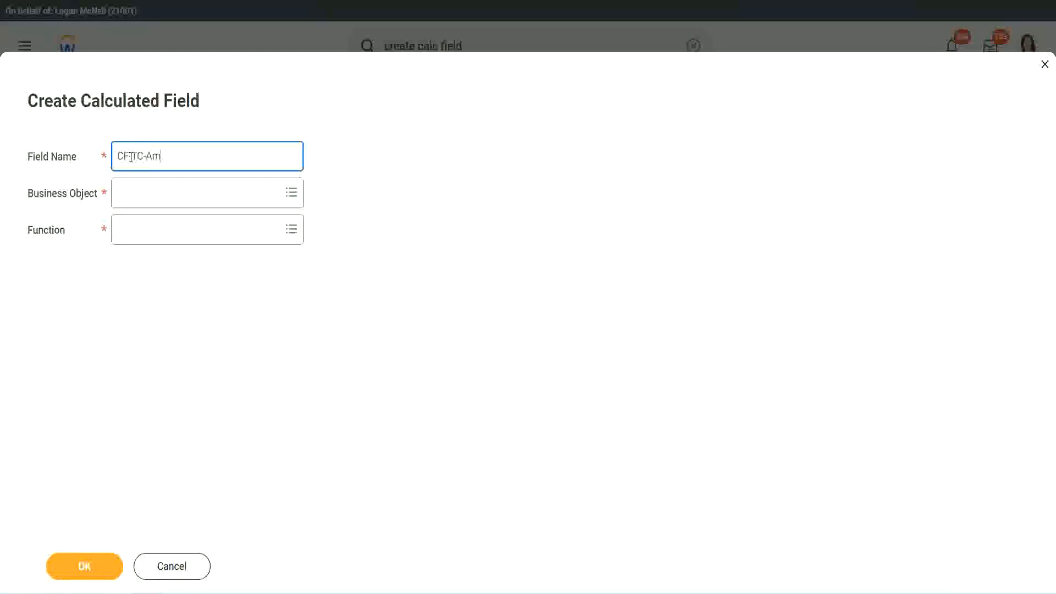
type("ate")
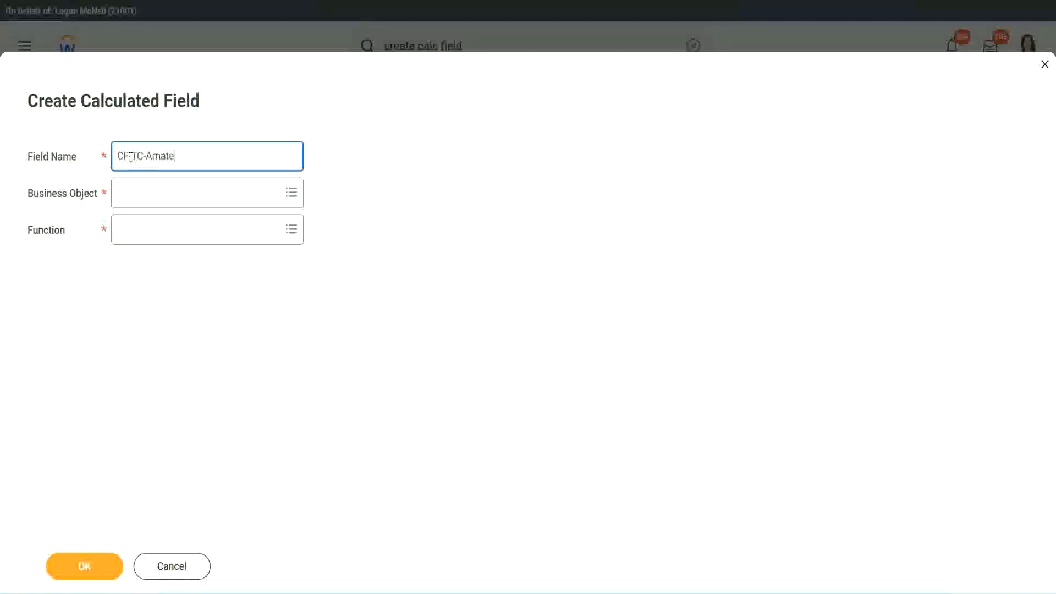
type("CF-TC-Amateur")
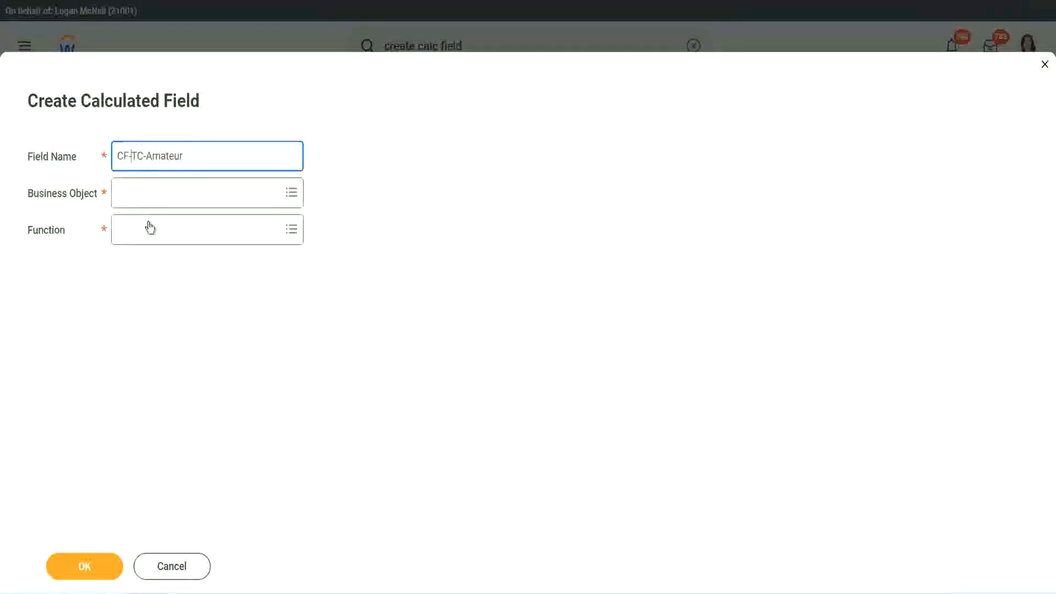
type("WW-")
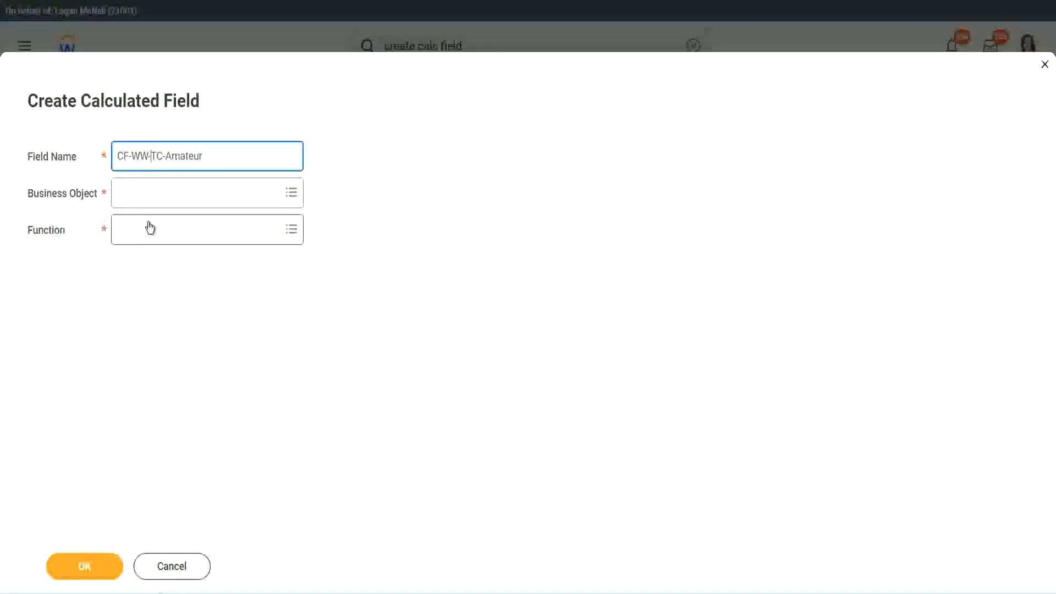
Step: Set the field's business object to Global
left_click(195, 193)
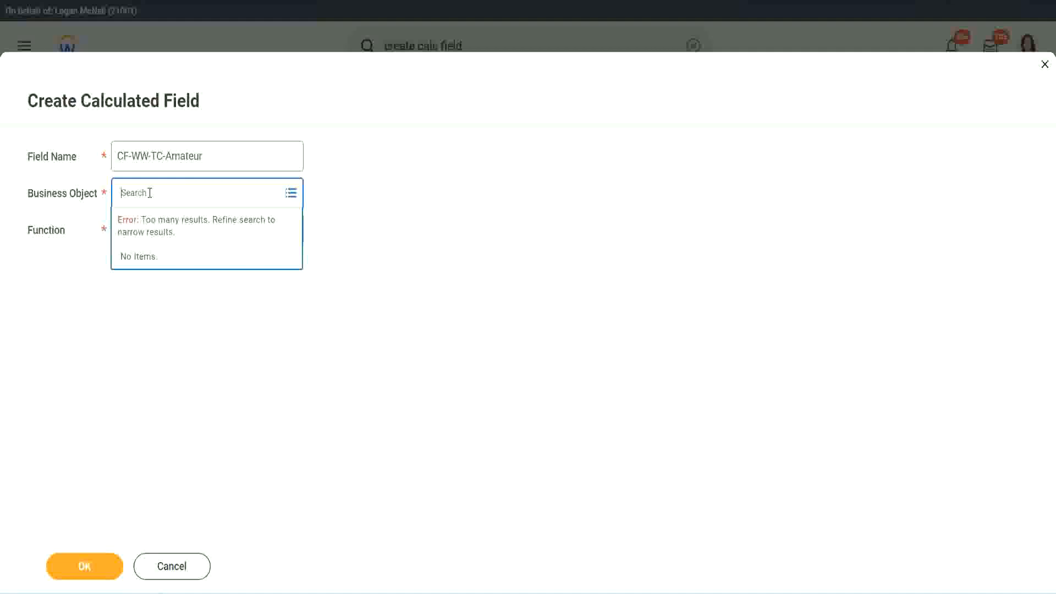
type("worker")
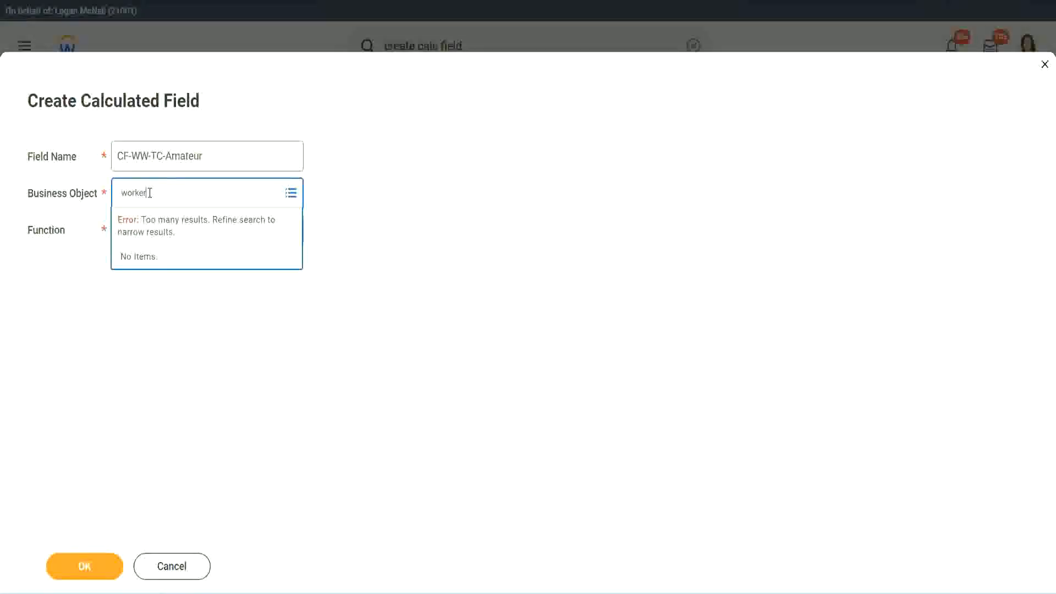
key("Backspace")
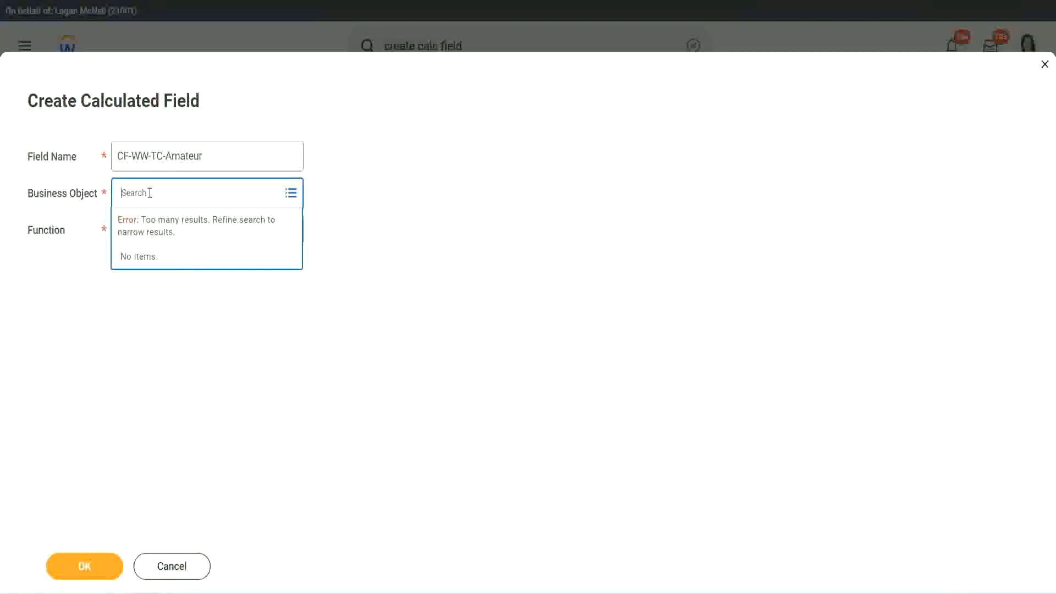
type("global")
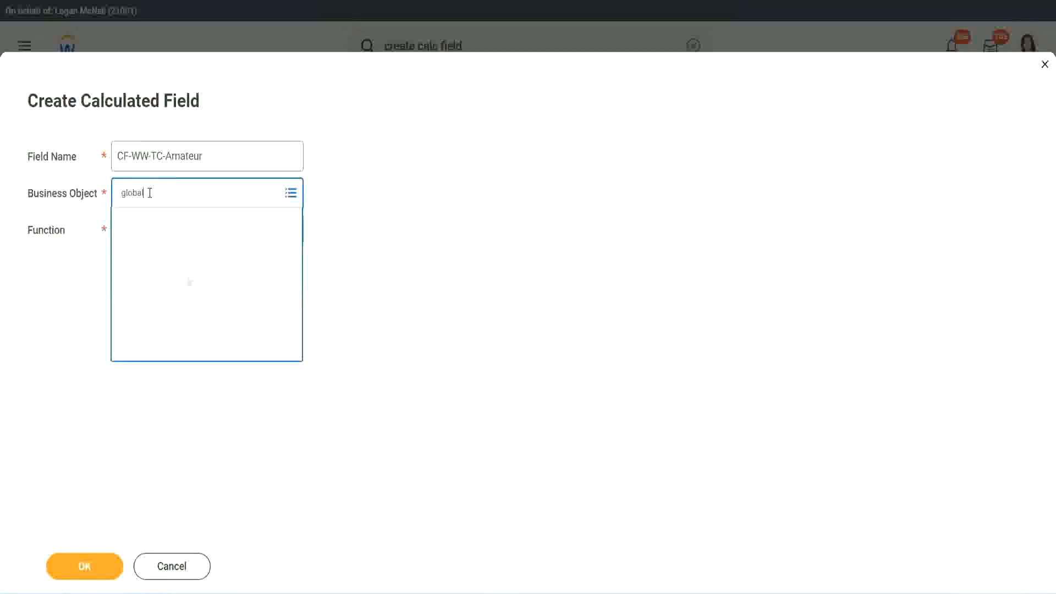
left_click(195, 193)
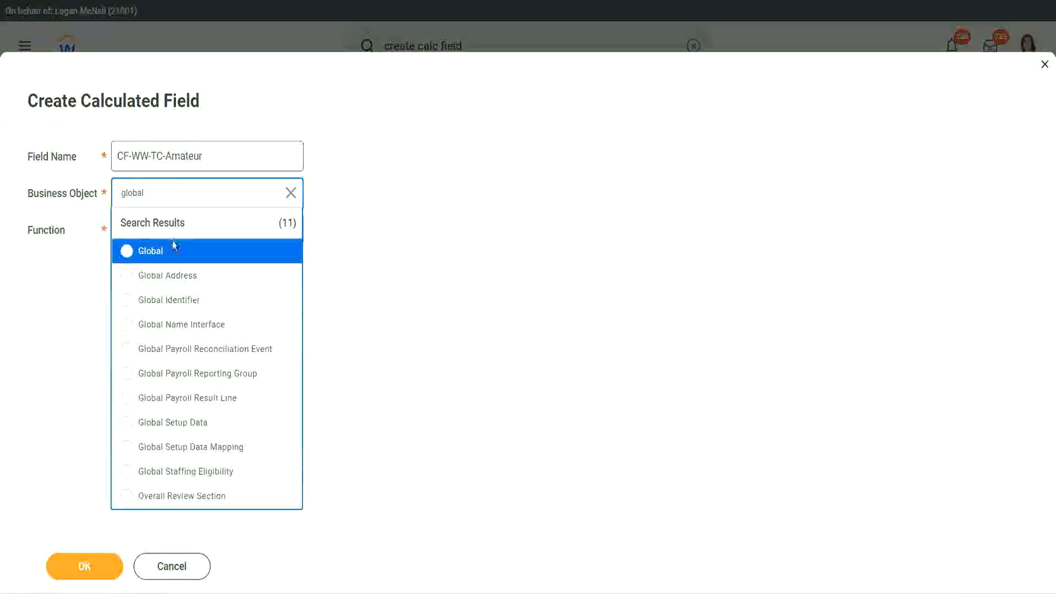
left_click(152, 250)
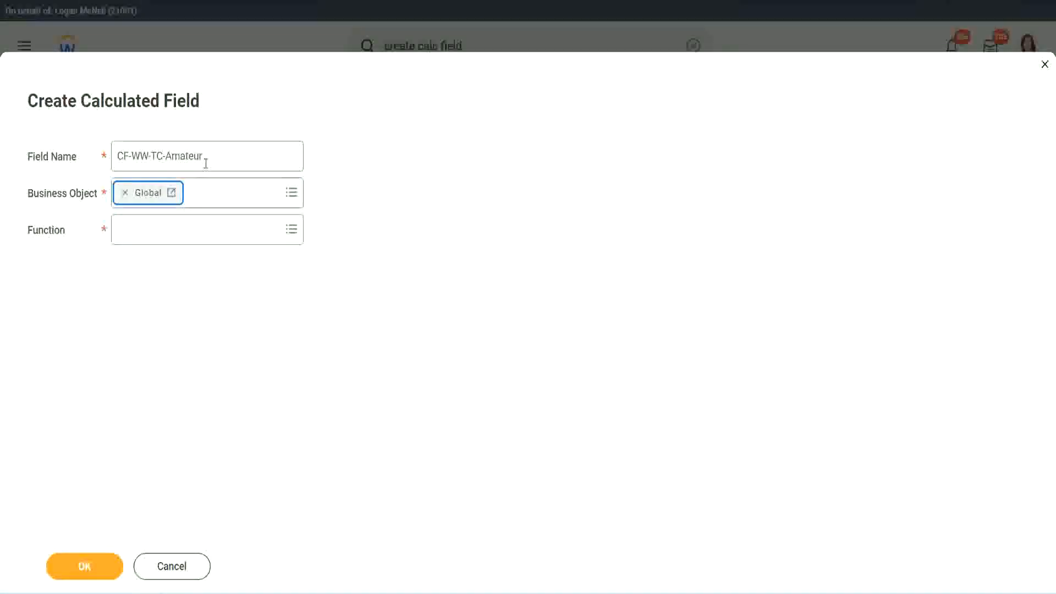
Step: Correct the field name and search for the Text Constant function
left_click(206, 157)
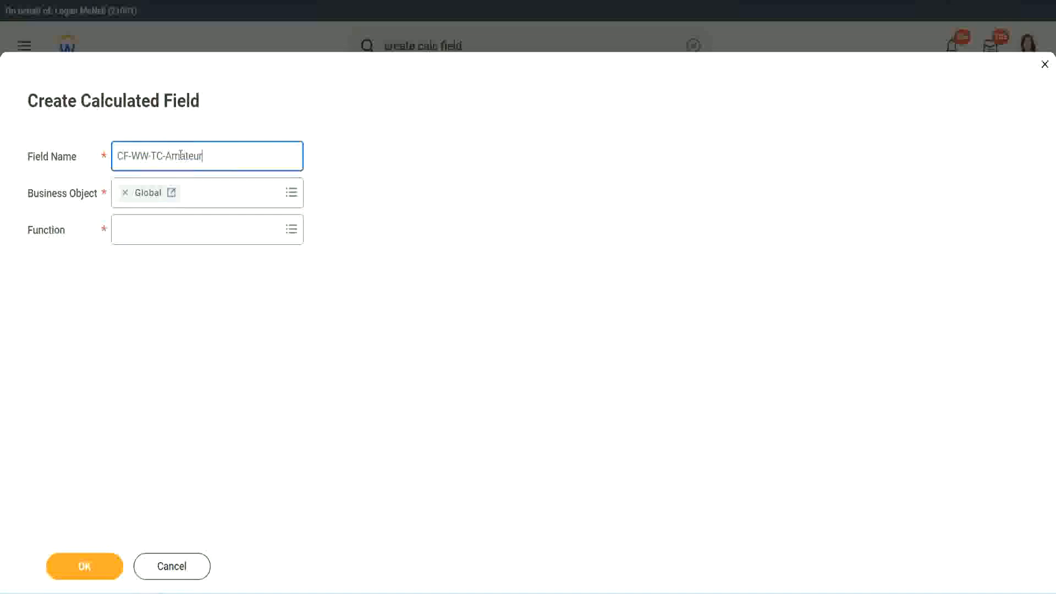
double_click(185, 156)
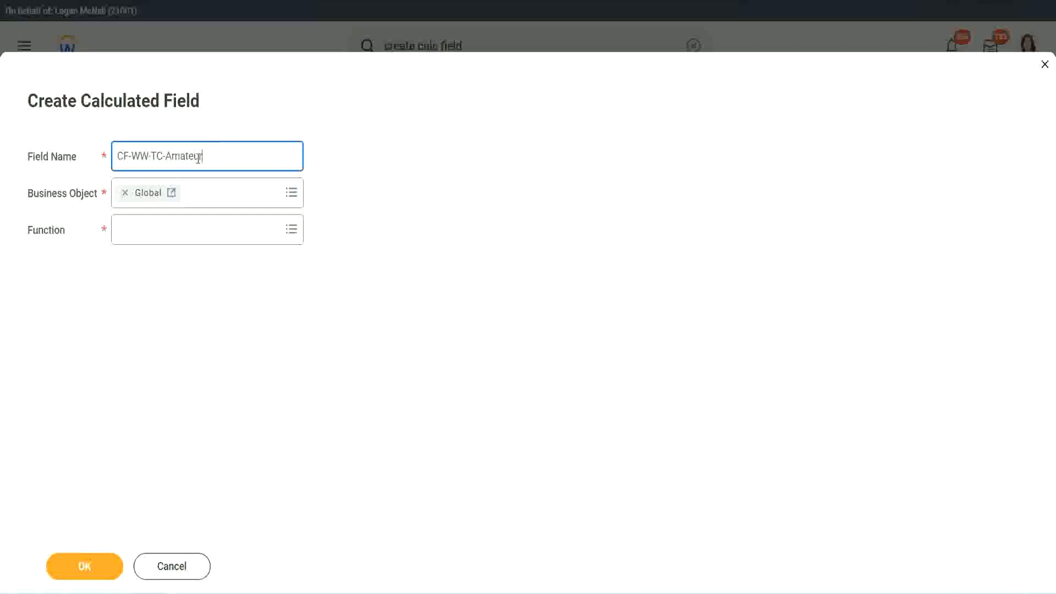
double_click(187, 156)
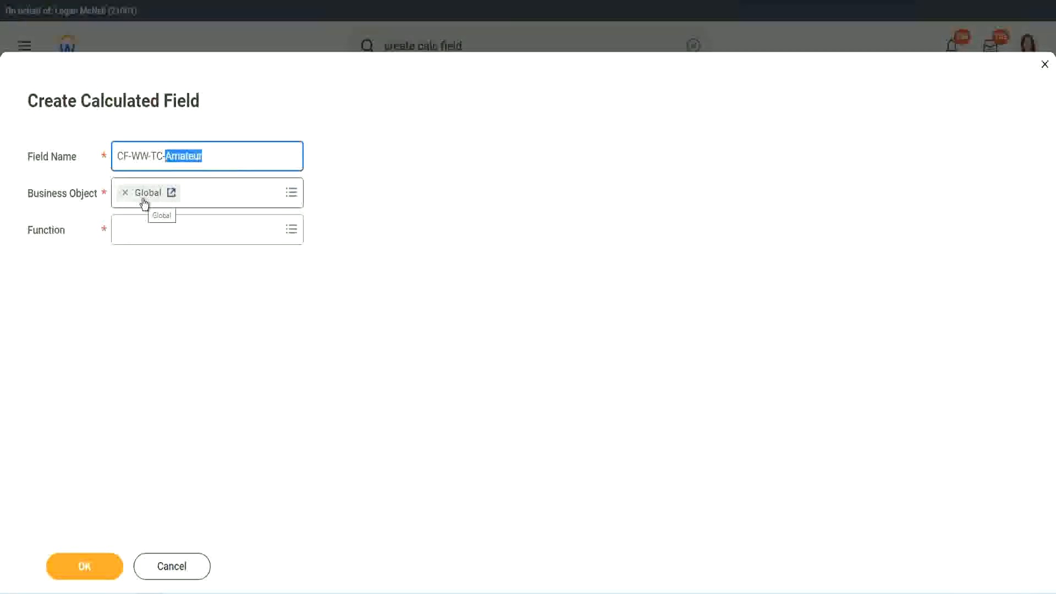
left_click(202, 229)
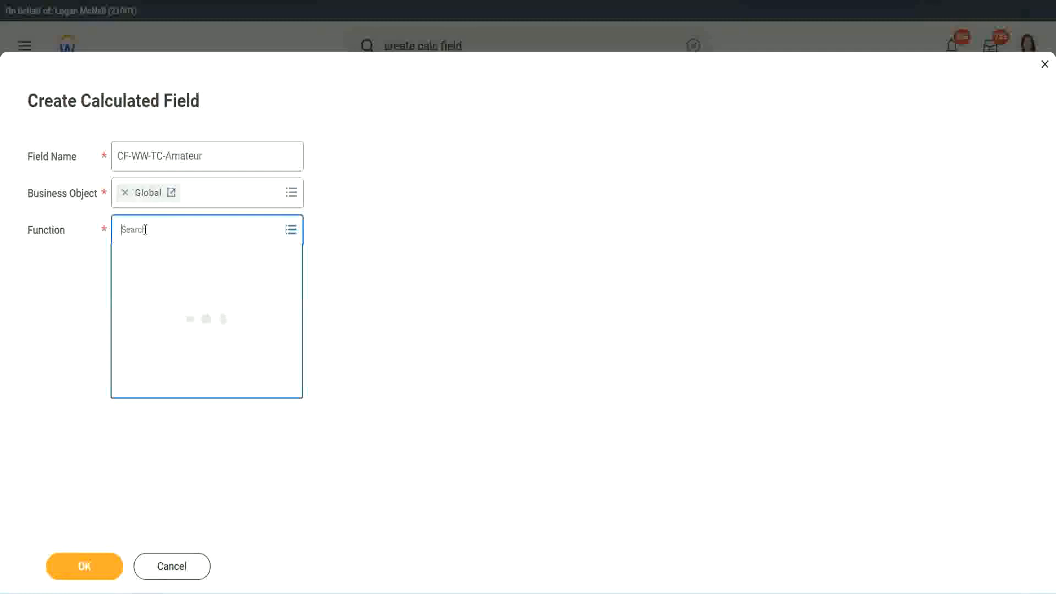
type("text cons")
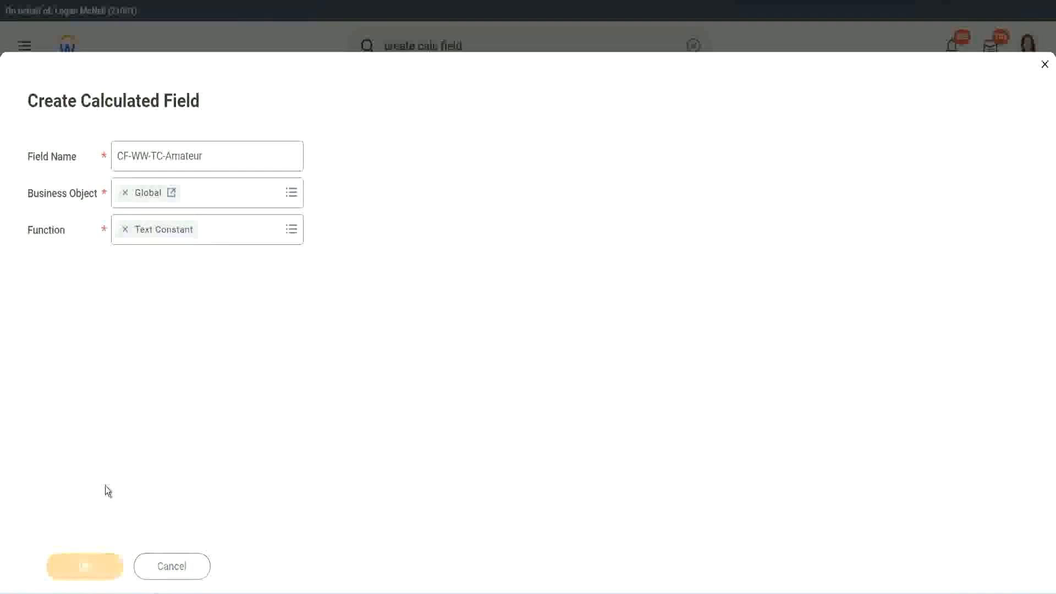
mouse_move(186, 298)
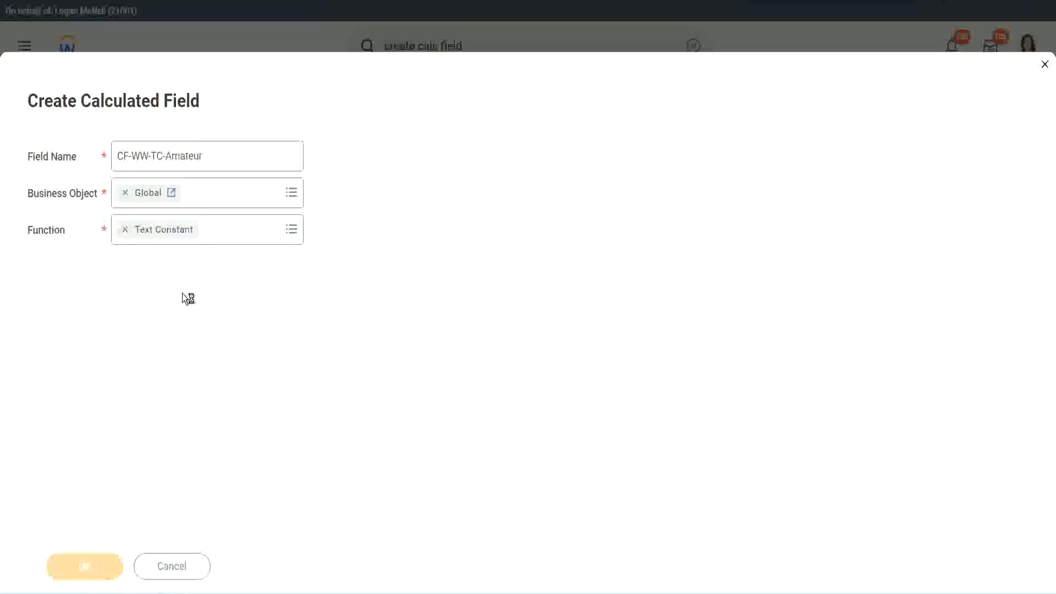
Step: Give the text constant the value Amateur and save the field
left_click(84, 565)
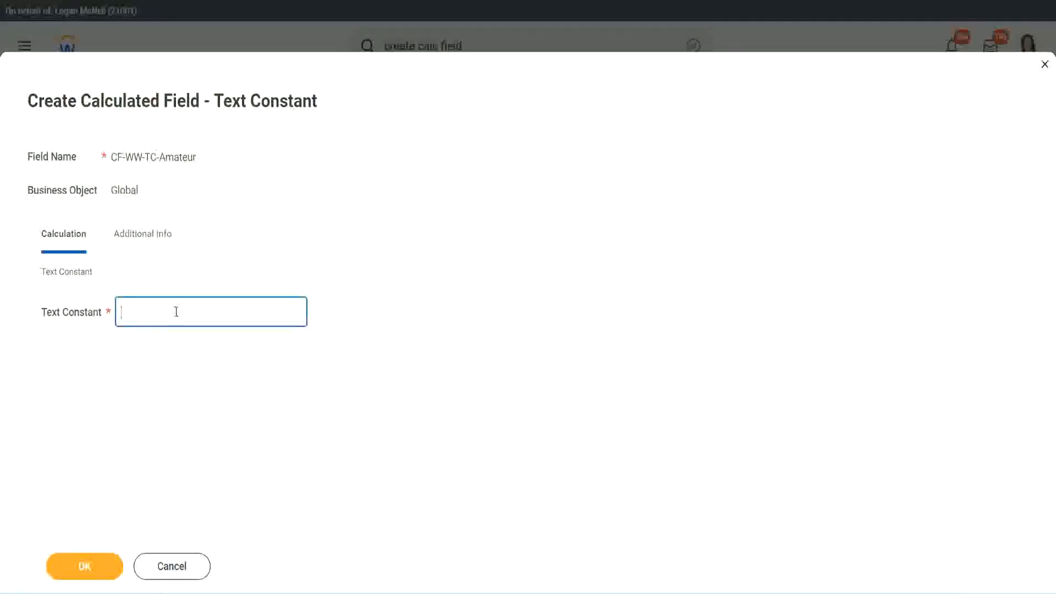
type("Amateur")
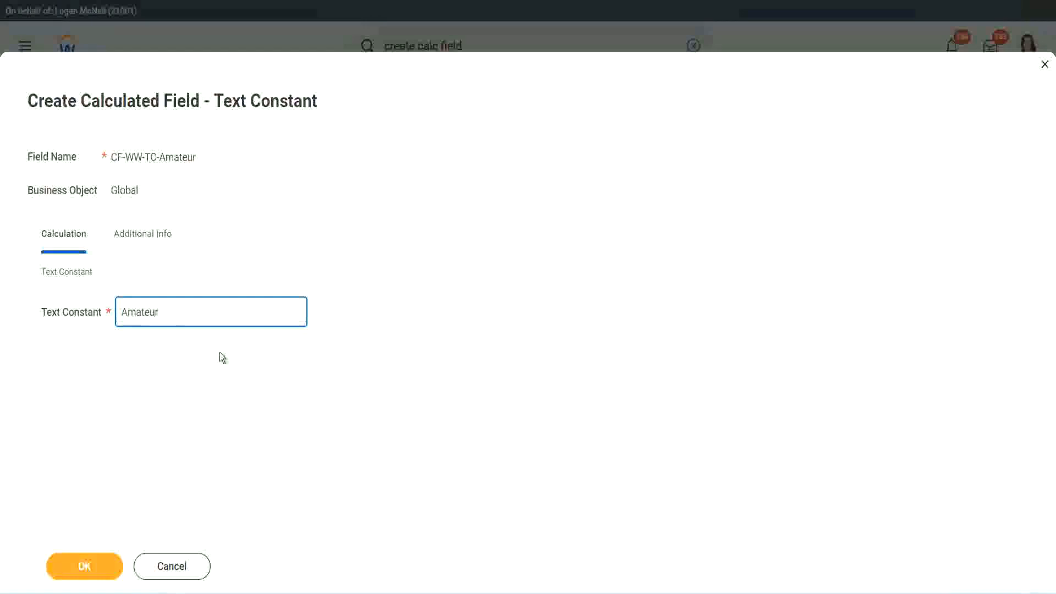
left_click(84, 566)
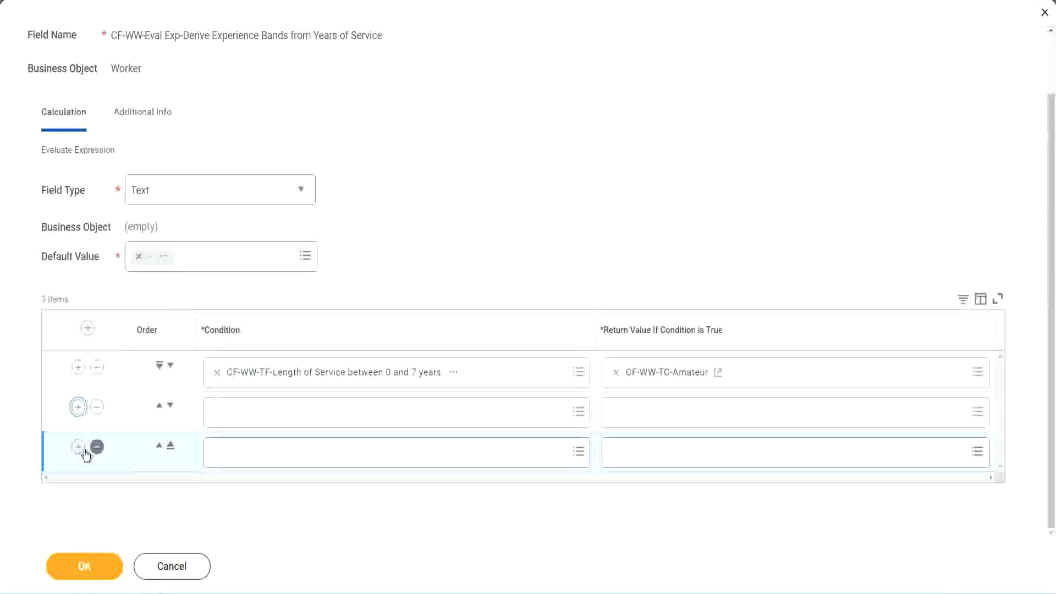
Step: Add a row and set its condition to length of service between 8 and 15 years
left_click(78, 449)
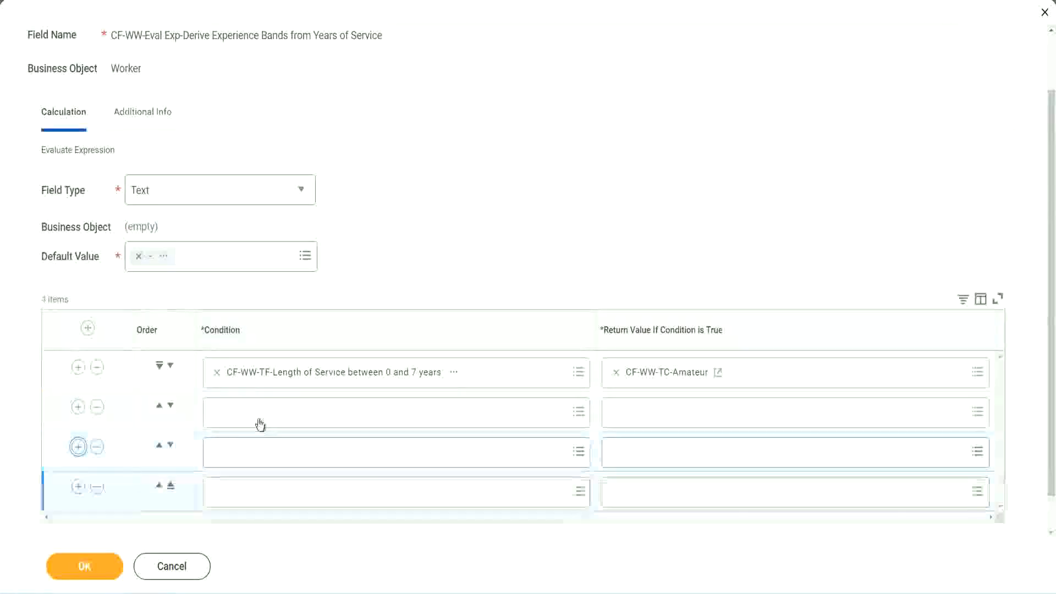
left_click(395, 412)
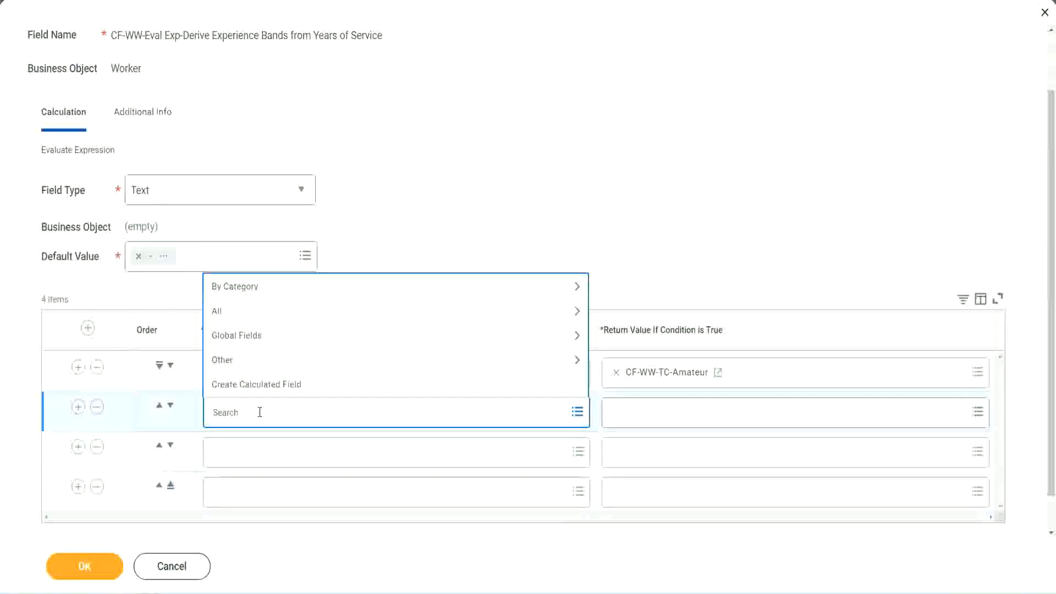
type("cf-ww-tf")
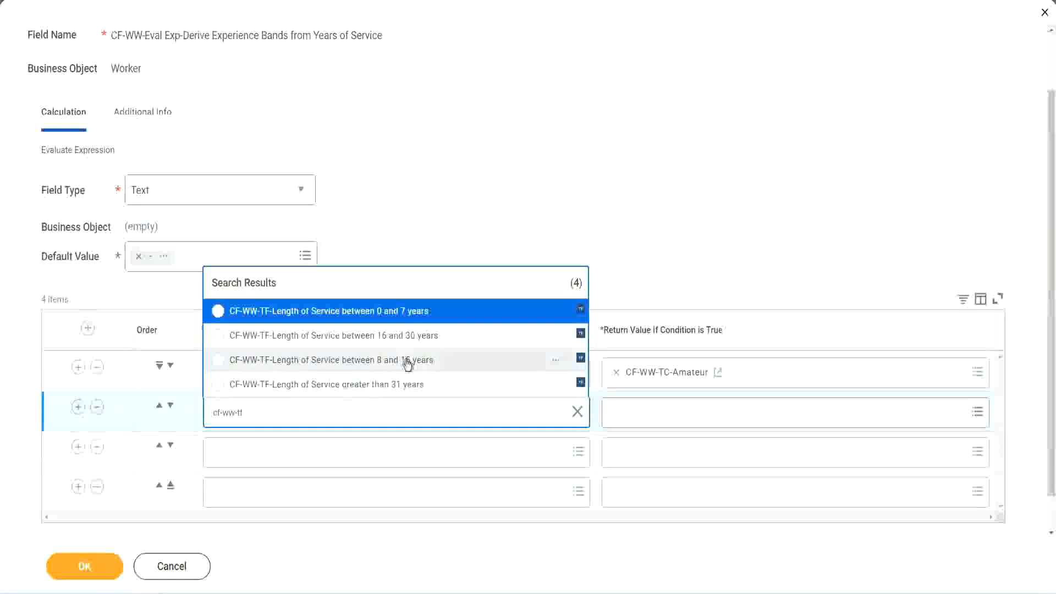
left_click(334, 359)
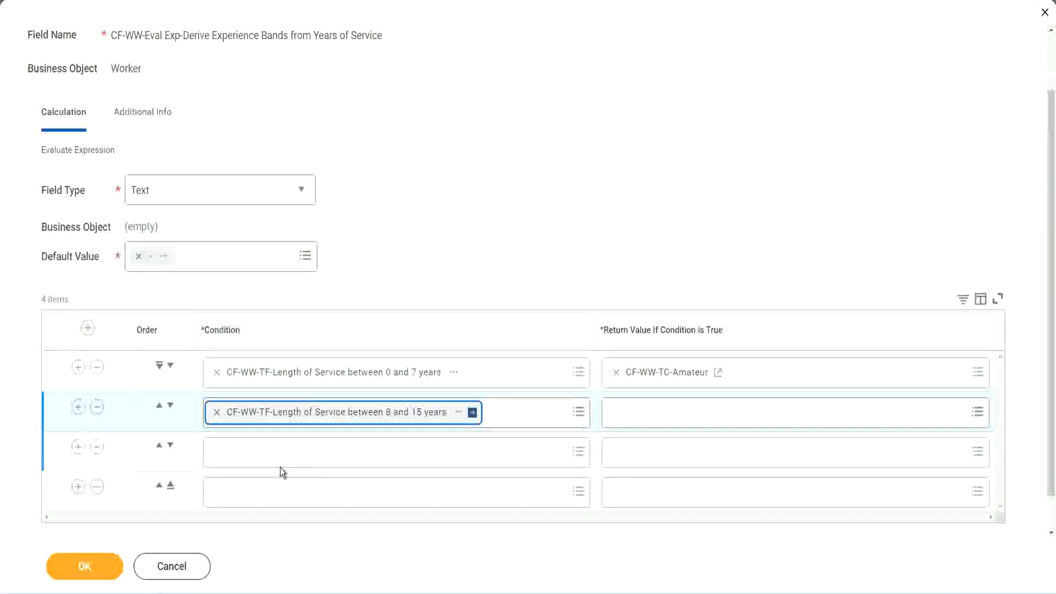
Step: Set the third row's condition to length of service between 16 and 30 years
left_click(396, 452)
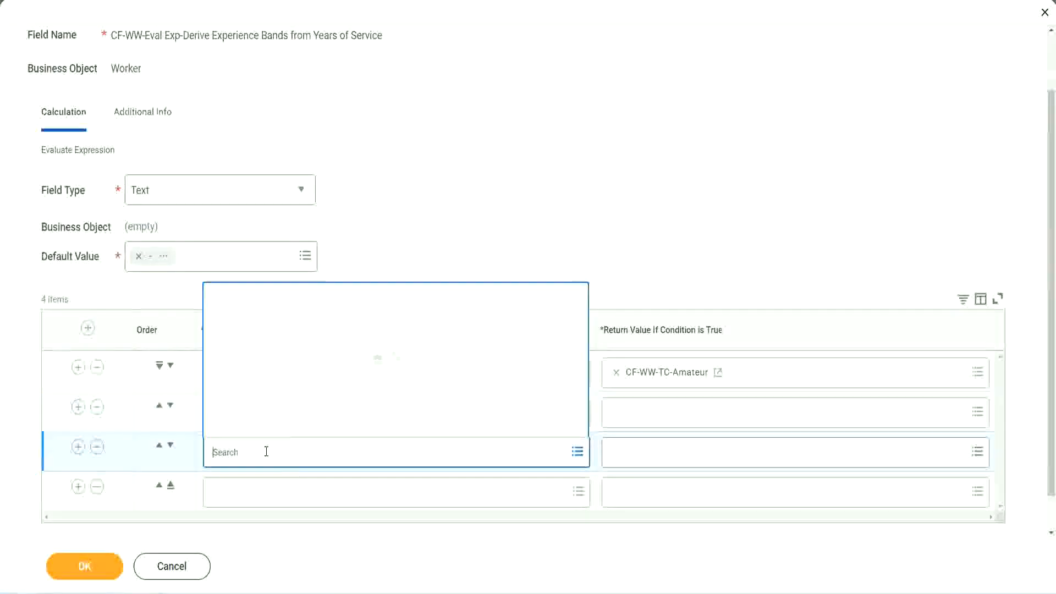
type("cf-ww-tf")
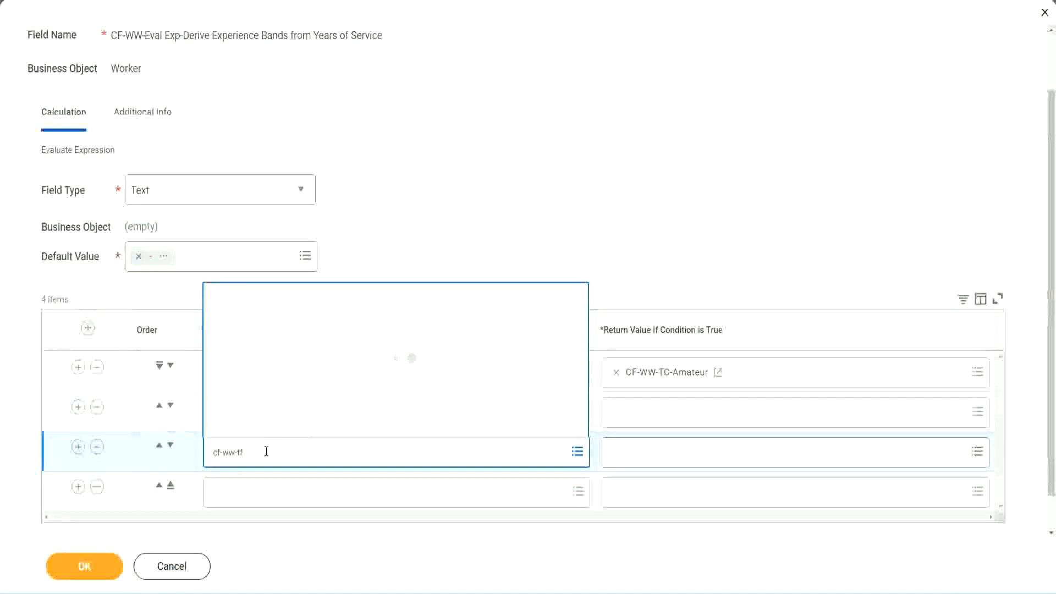
type("cf-ww-tf")
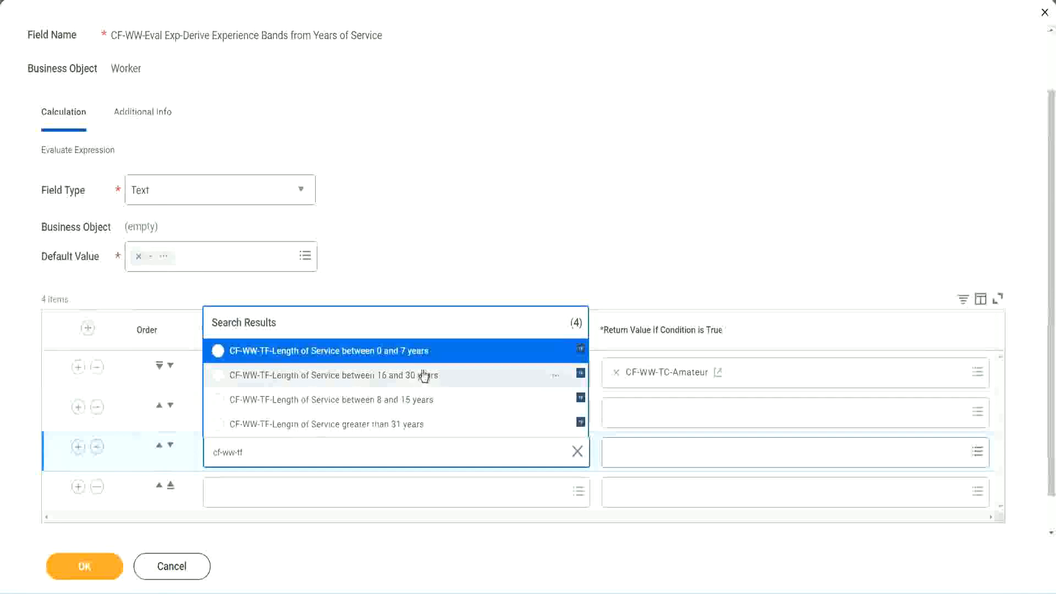
left_click(330, 375)
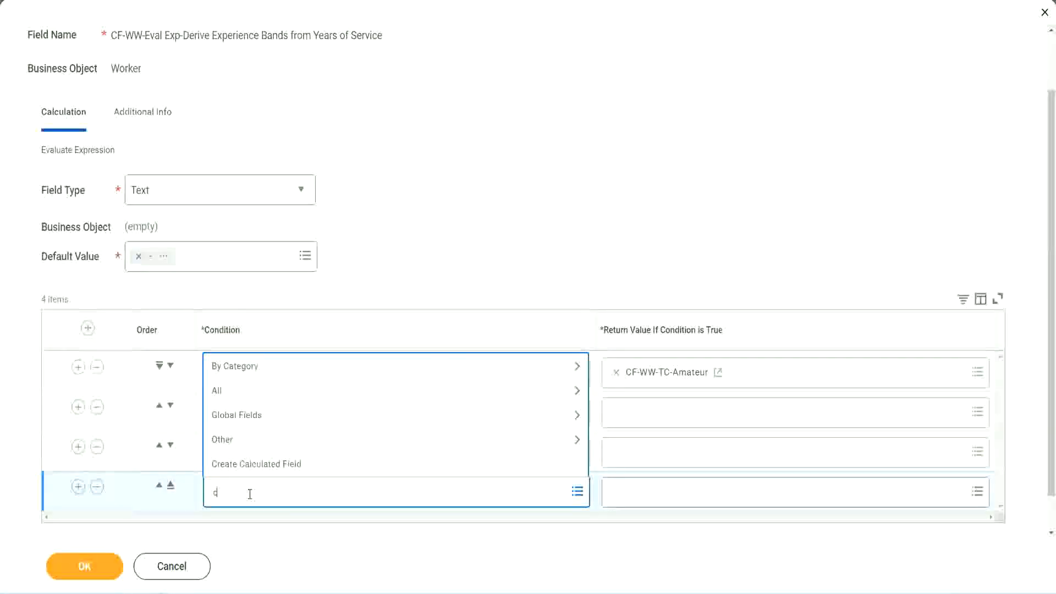
type("cf-ww")
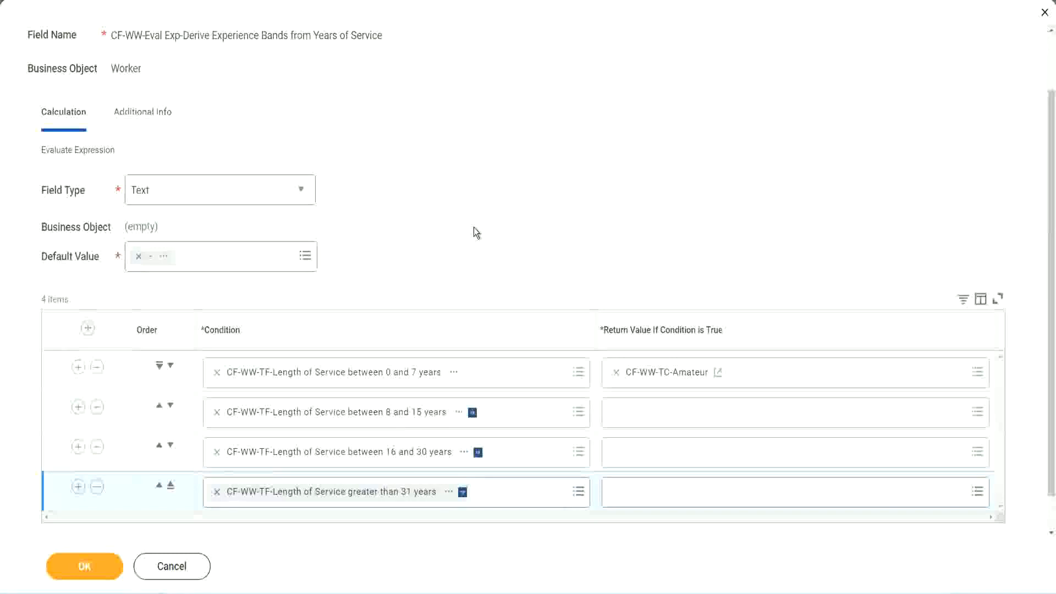
mouse_move(461, 222)
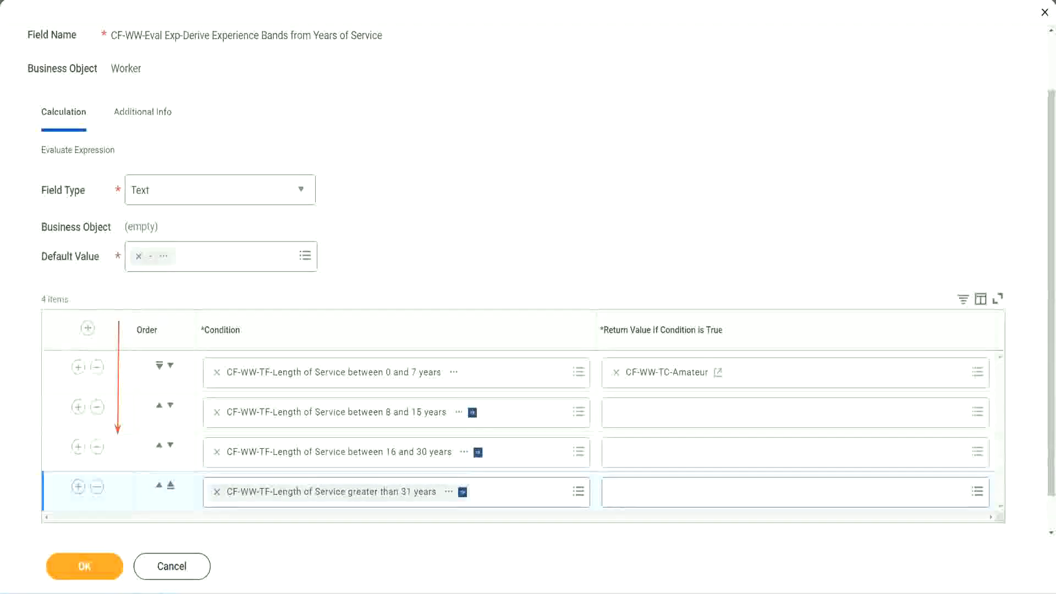
mouse_move(396, 424)
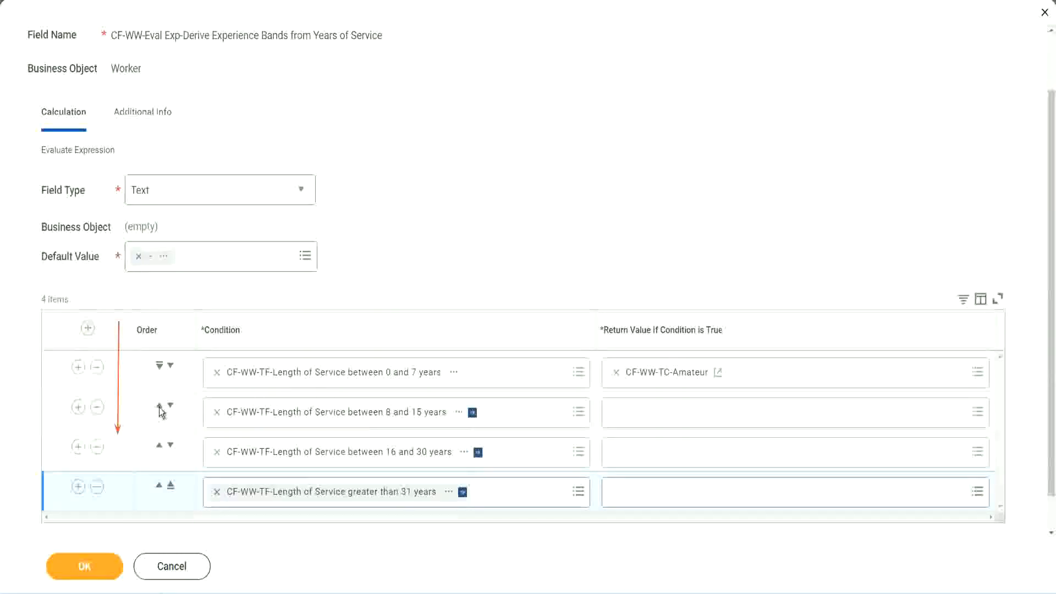
left_click(159, 411)
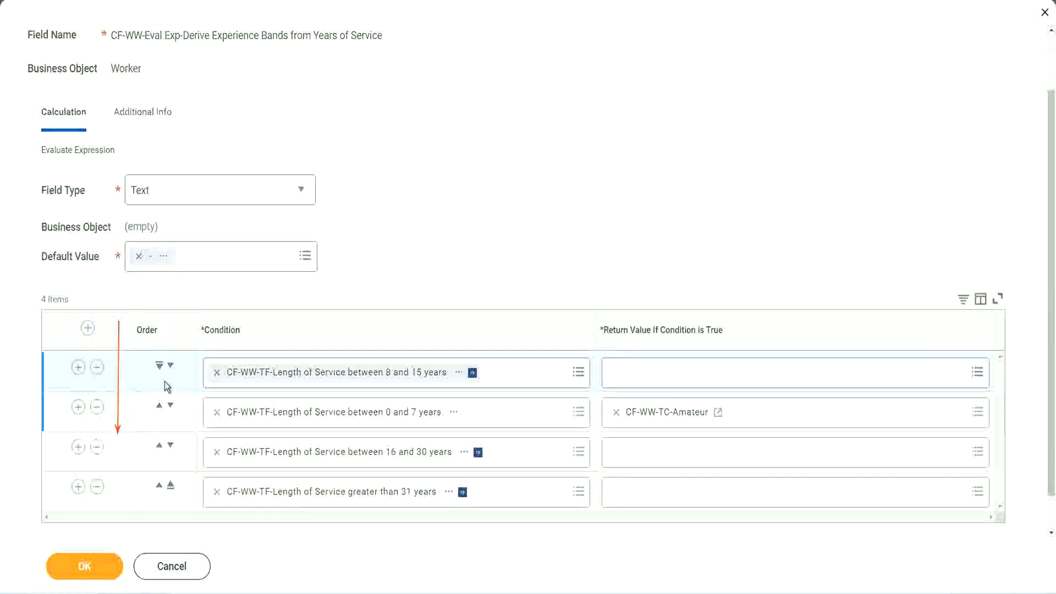
left_click(171, 365)
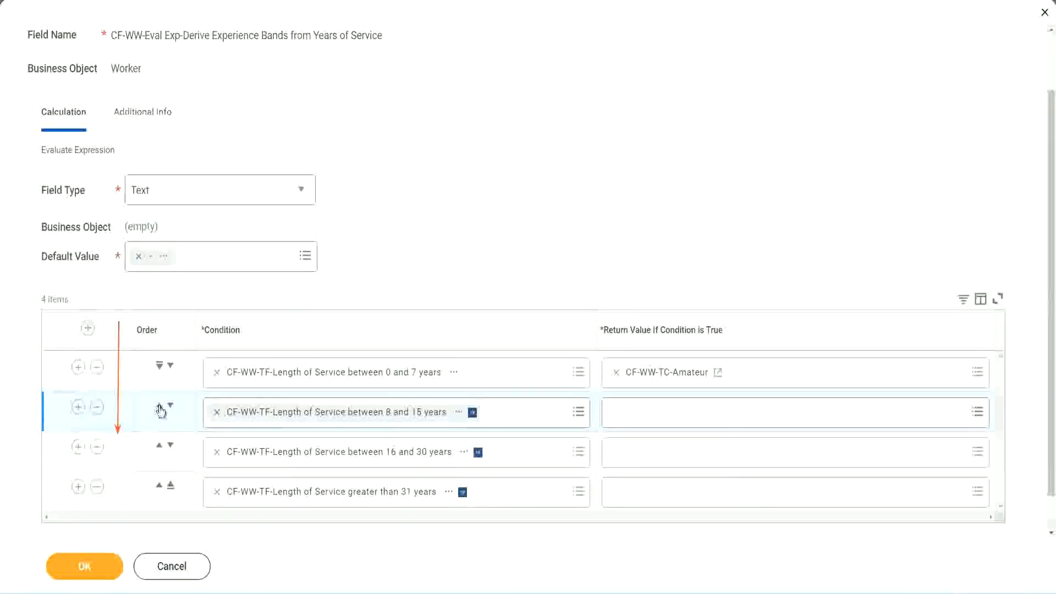
left_click(159, 407)
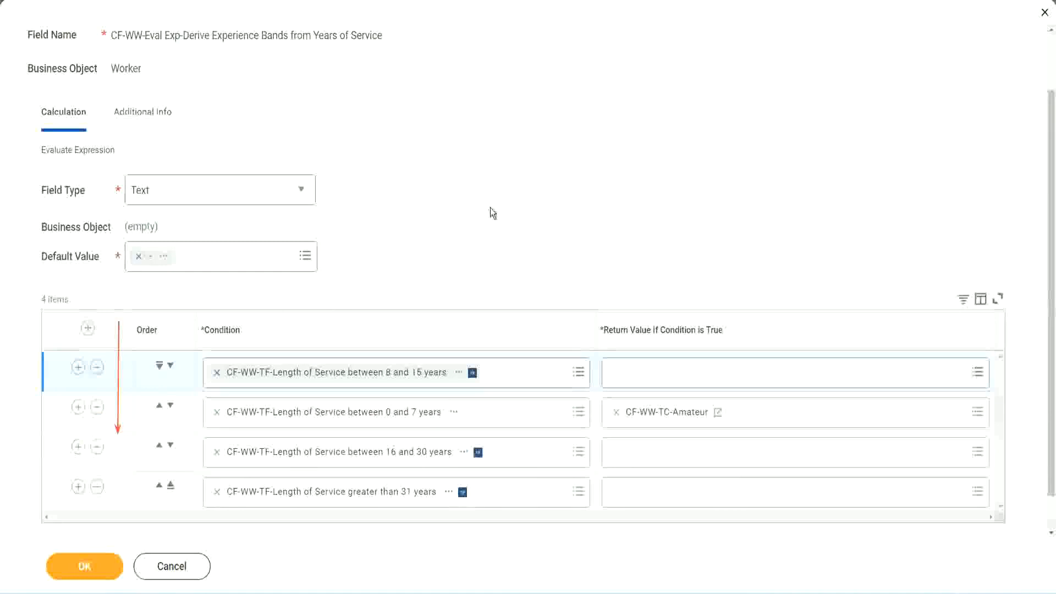
mouse_move(435, 351)
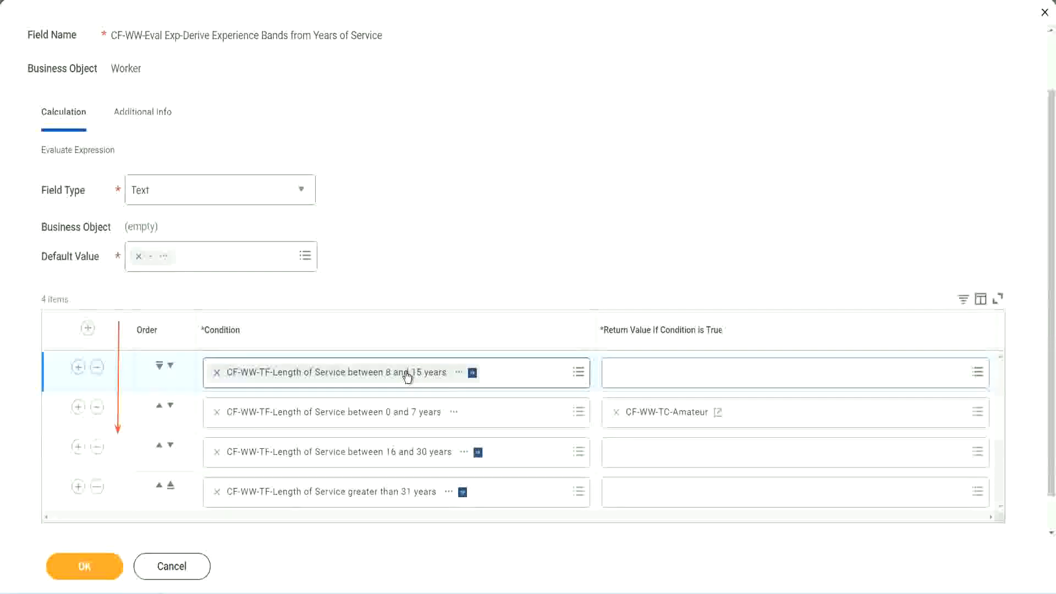
mouse_move(407, 375)
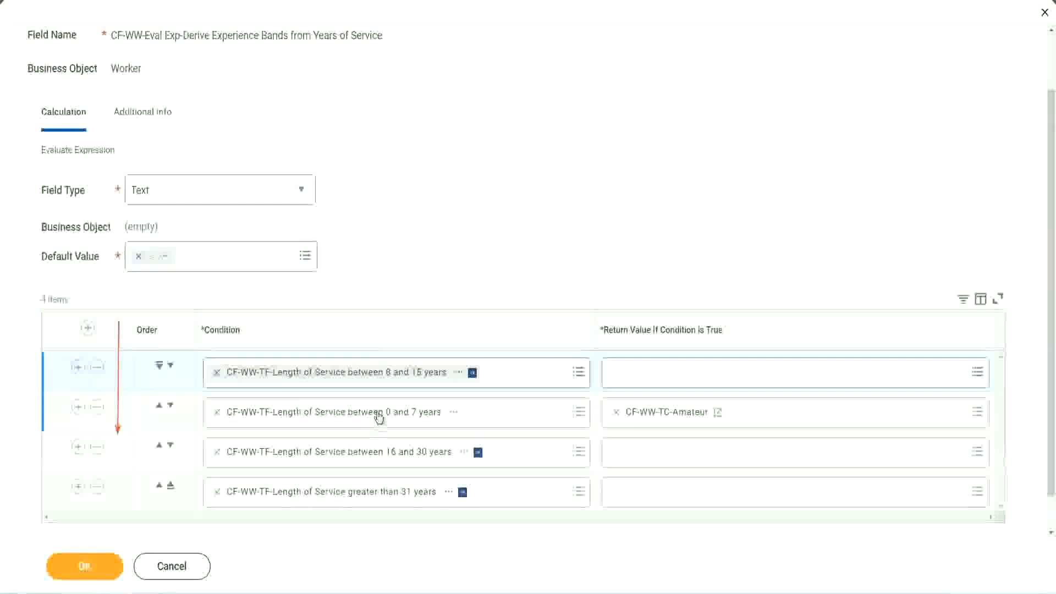
mouse_move(379, 414)
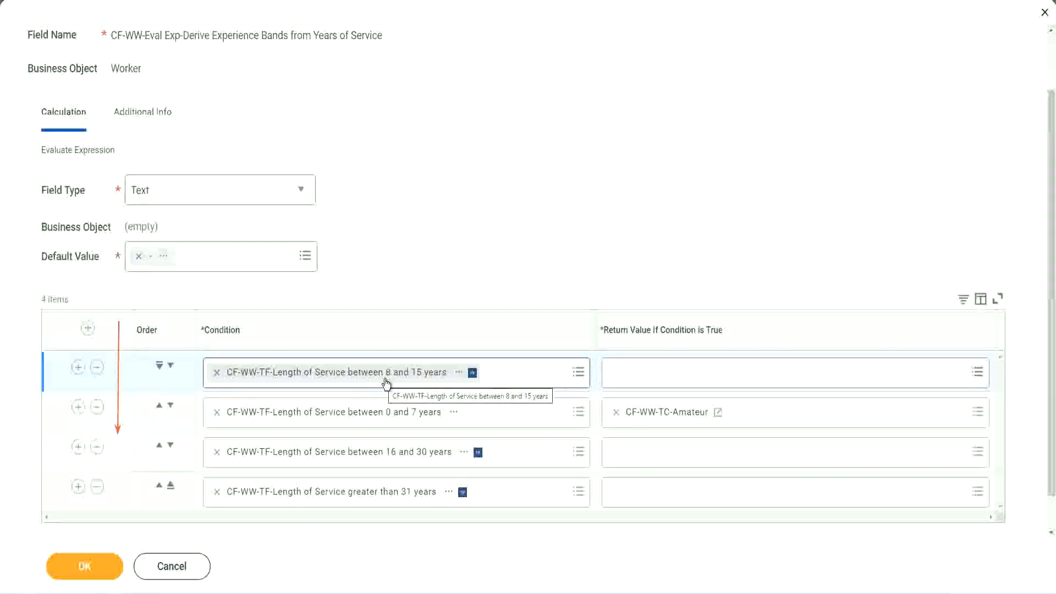
mouse_move(389, 264)
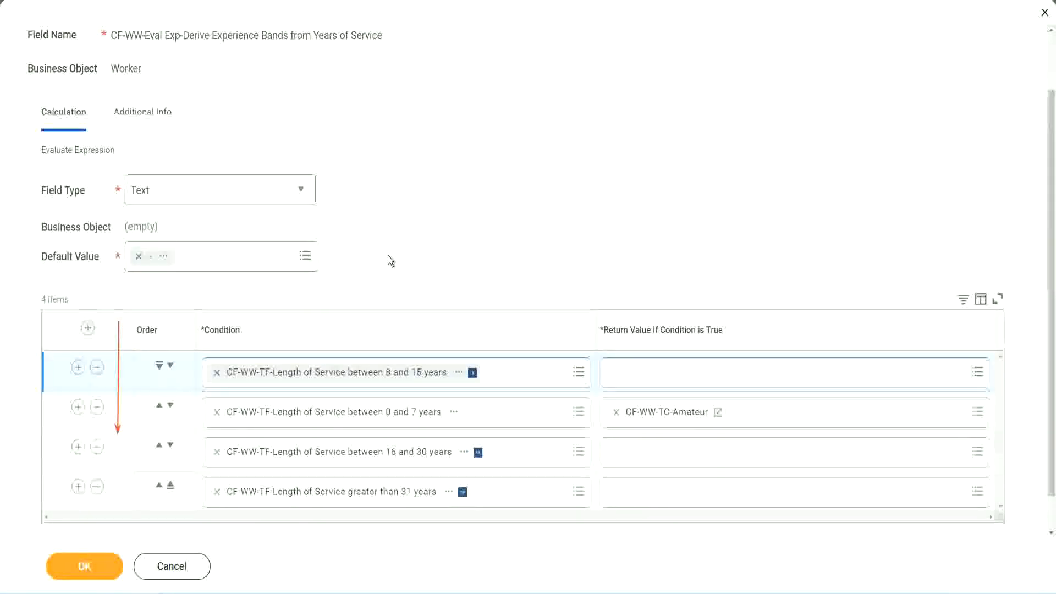
mouse_move(468, 282)
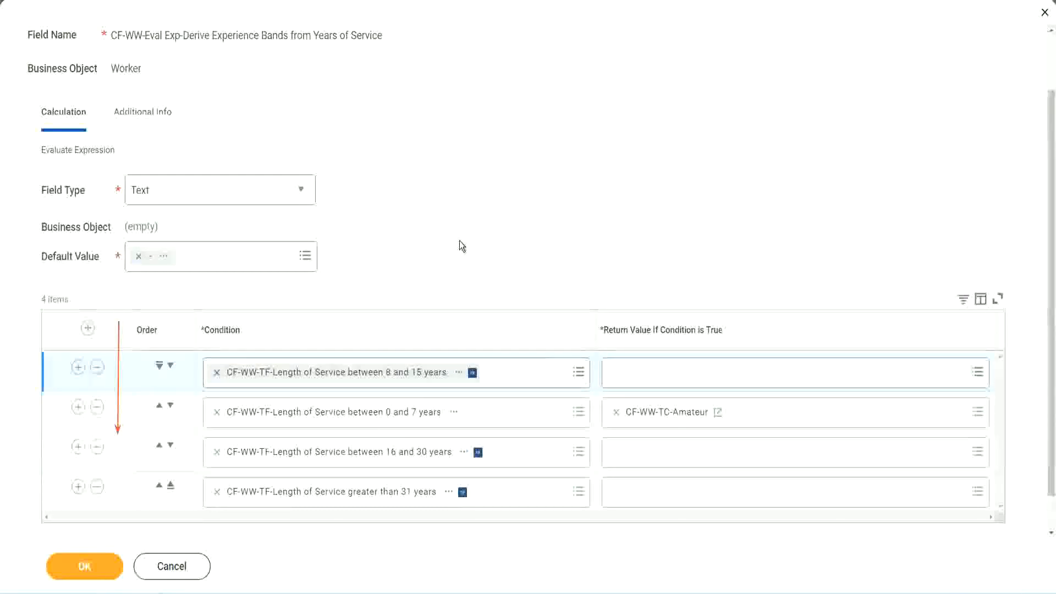
mouse_move(439, 255)
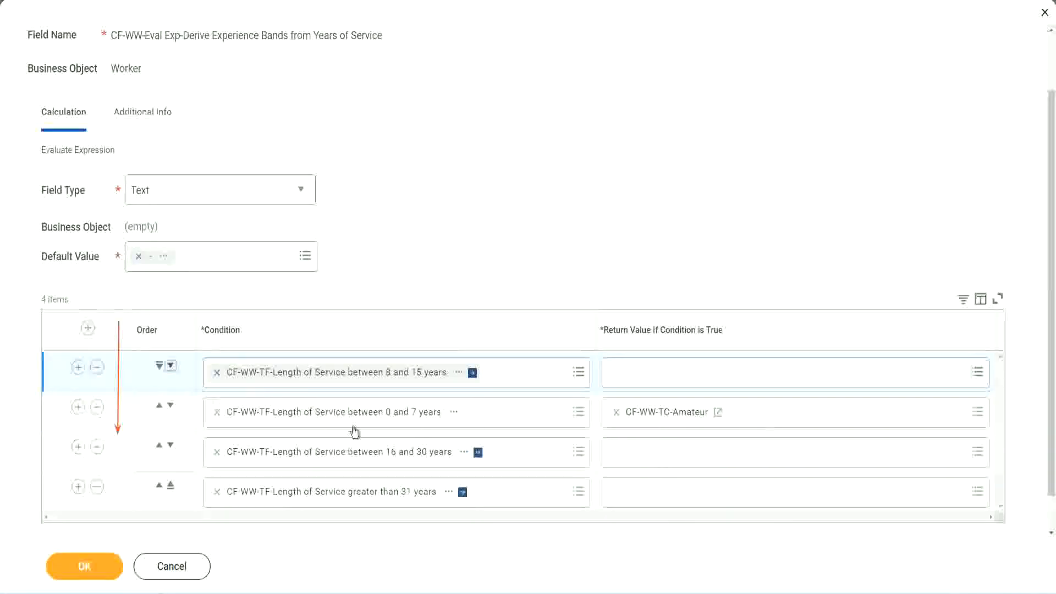
left_click(171, 366)
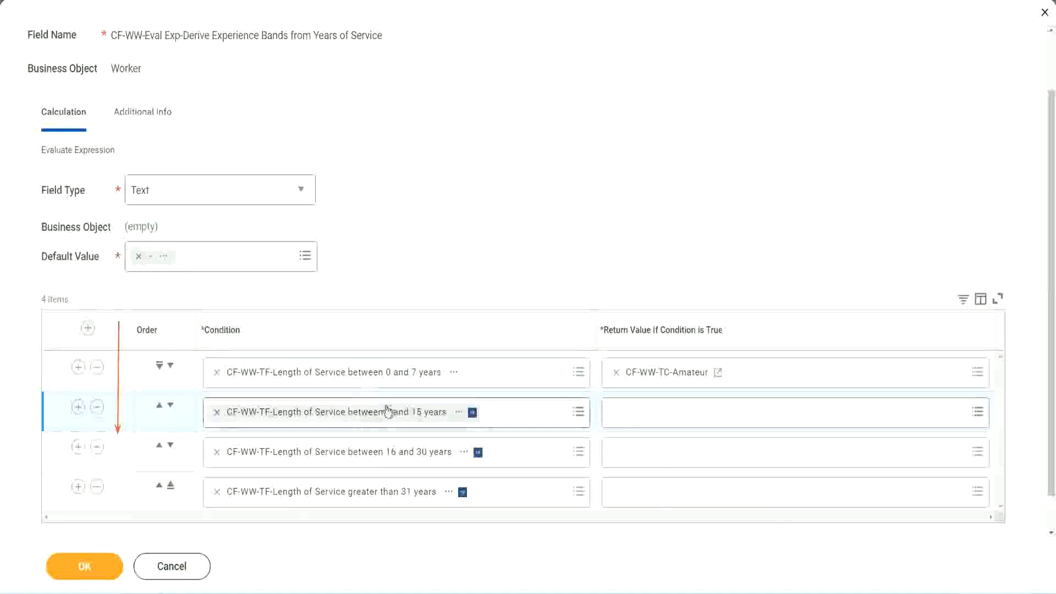
Step: Create a calculated field for row two's return value, renaming it CF-WW-TC-Experienced
left_click(795, 411)
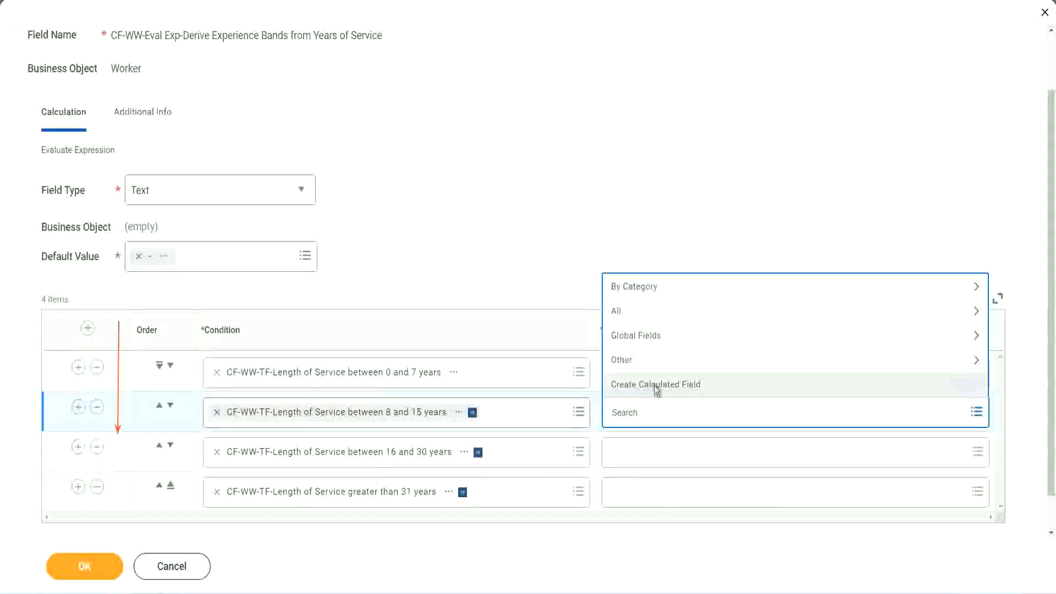
left_click(655, 384)
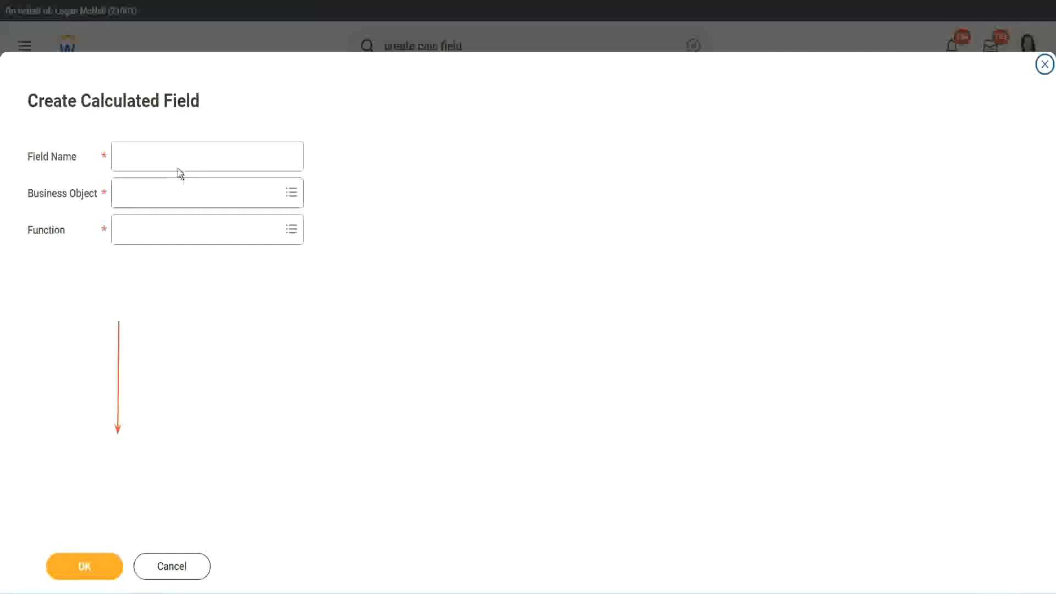
left_click(207, 156)
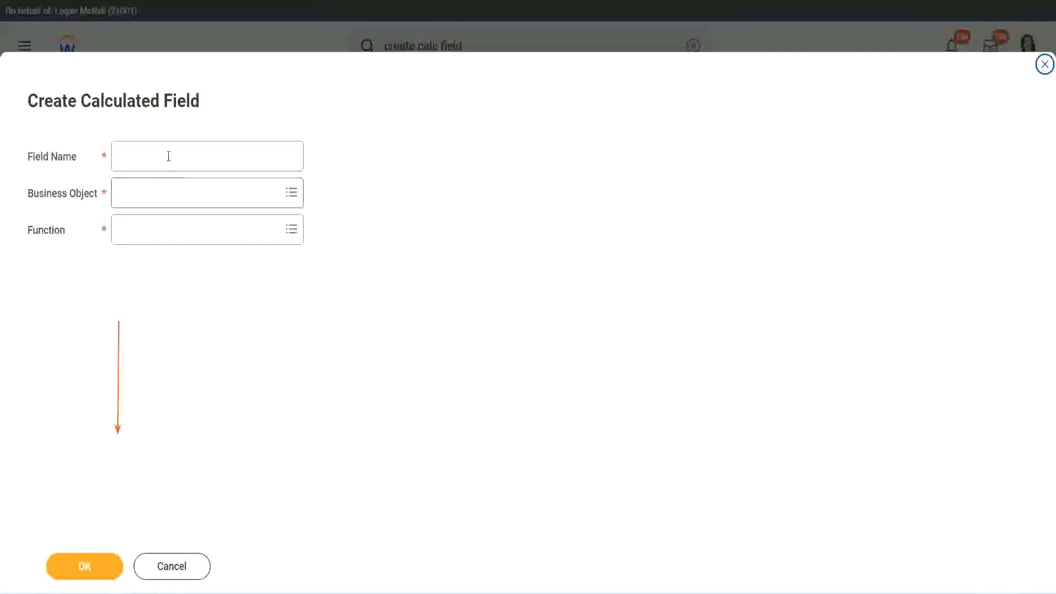
type("CF-WW-TC-Amateur")
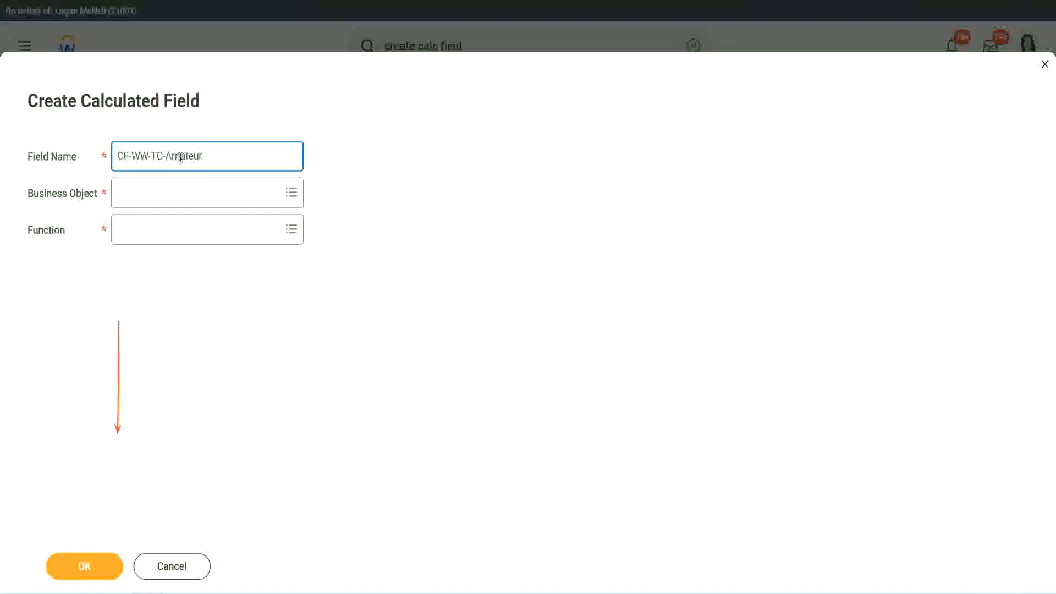
double_click(187, 156)
type("Experienced")
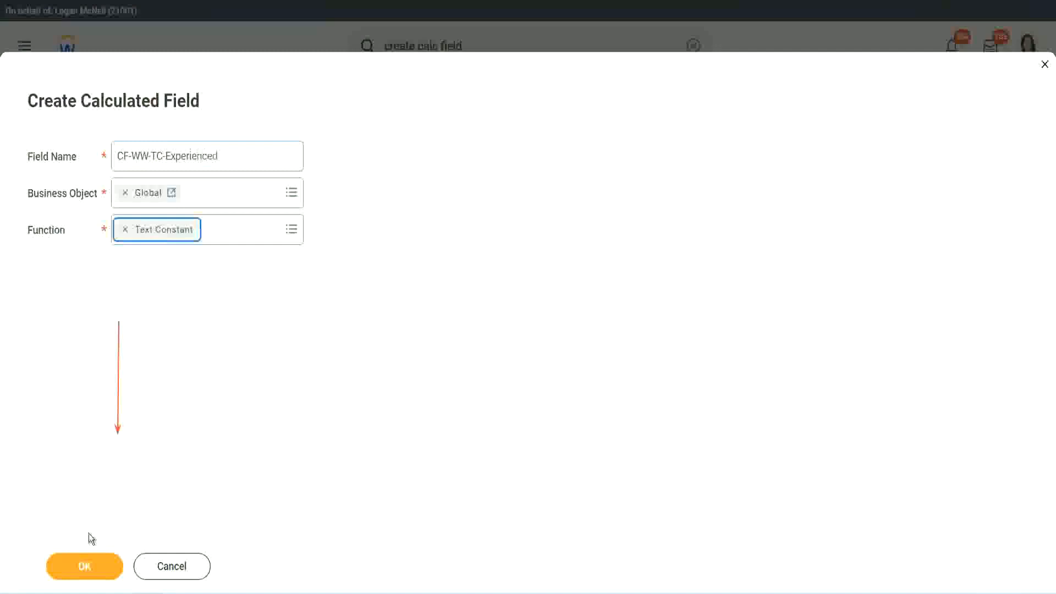
Step: Give the text constant the value Experienced and save it
left_click(84, 566)
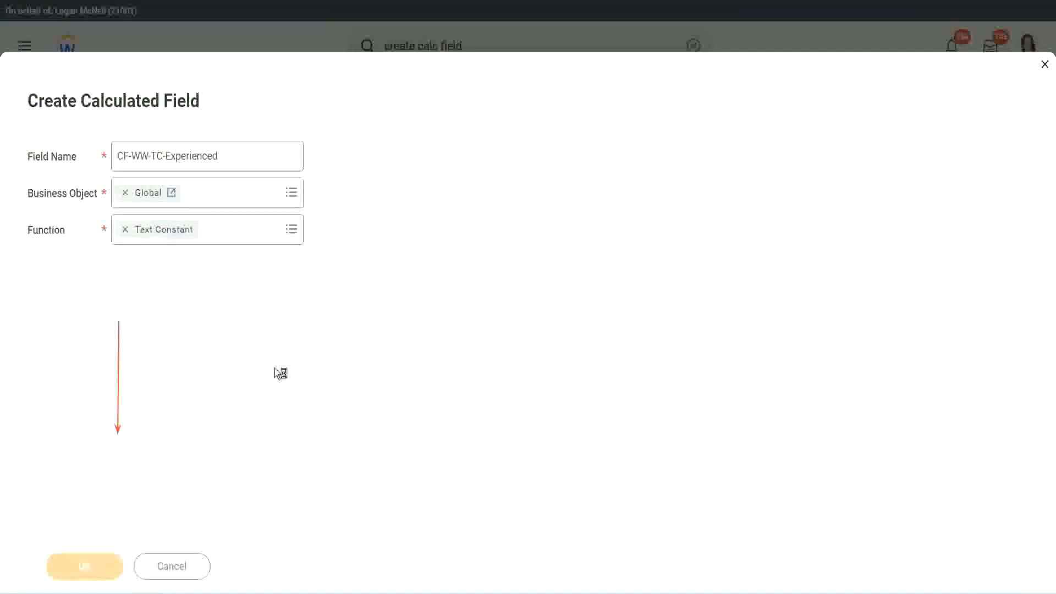
left_click(84, 566)
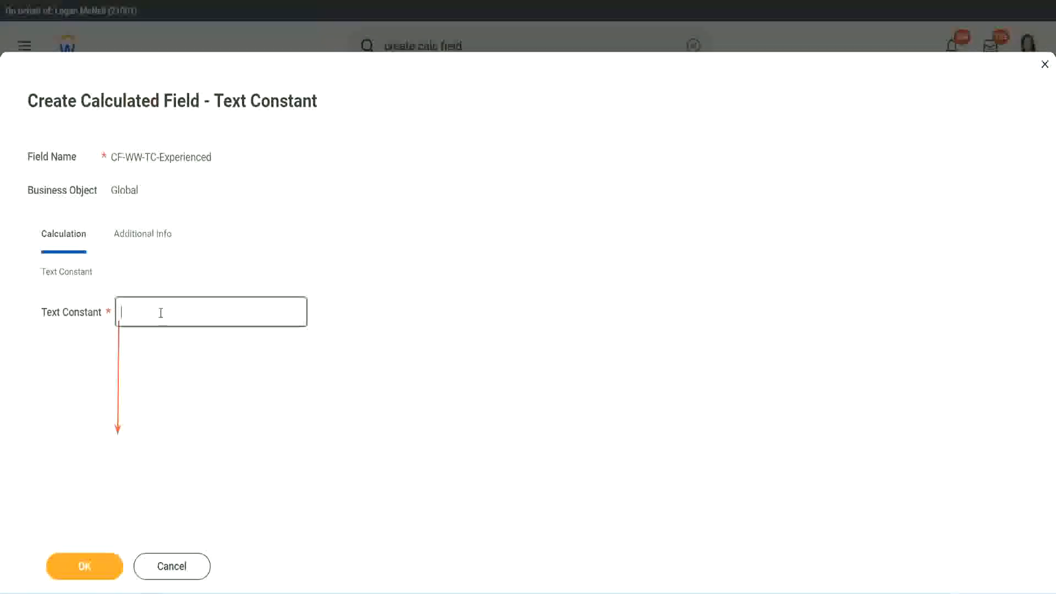
type("Experience")
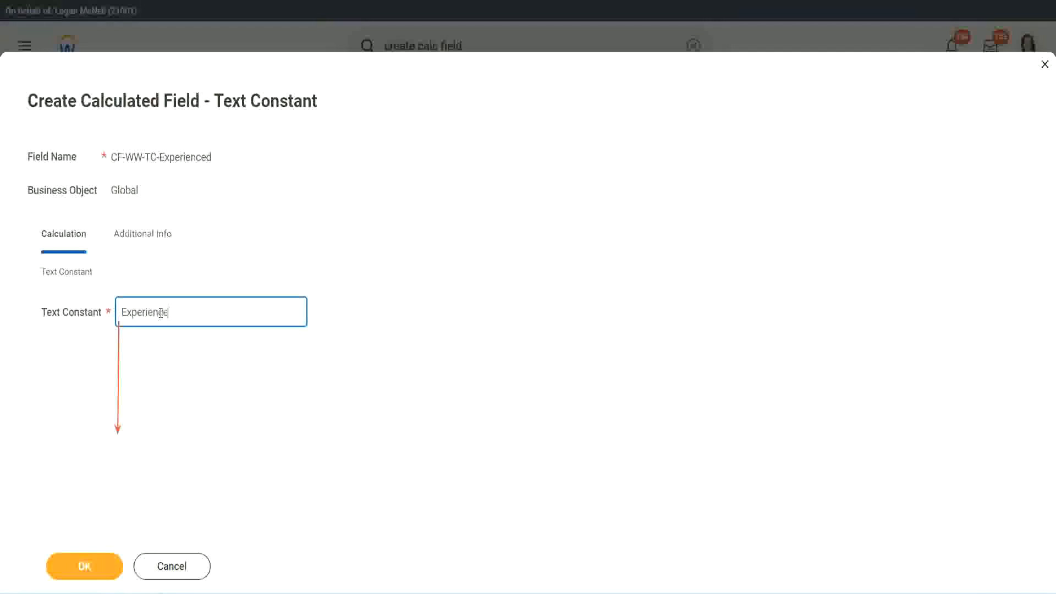
left_click(84, 566)
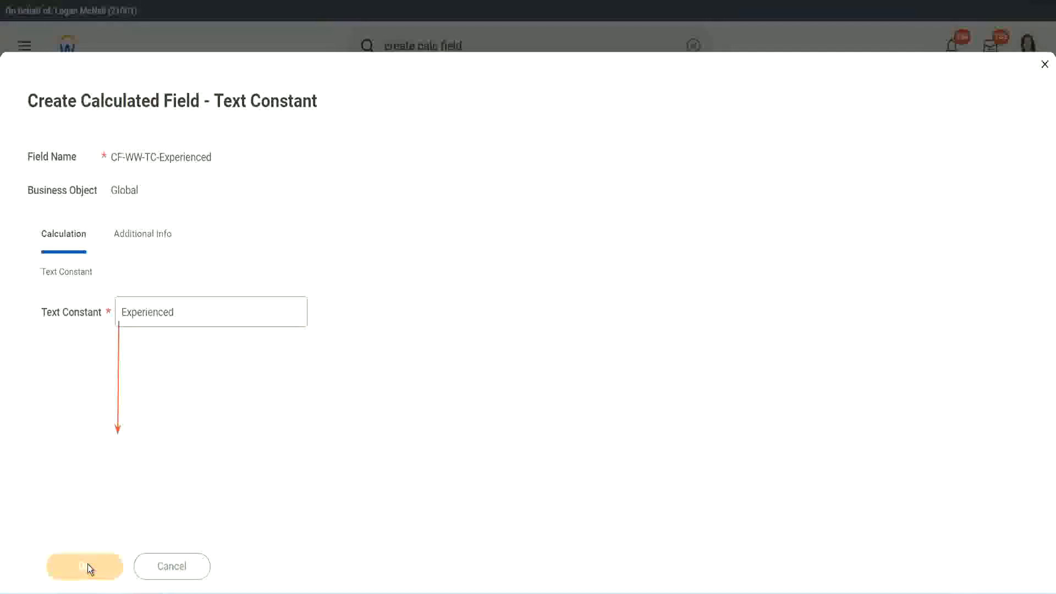
mouse_move(264, 438)
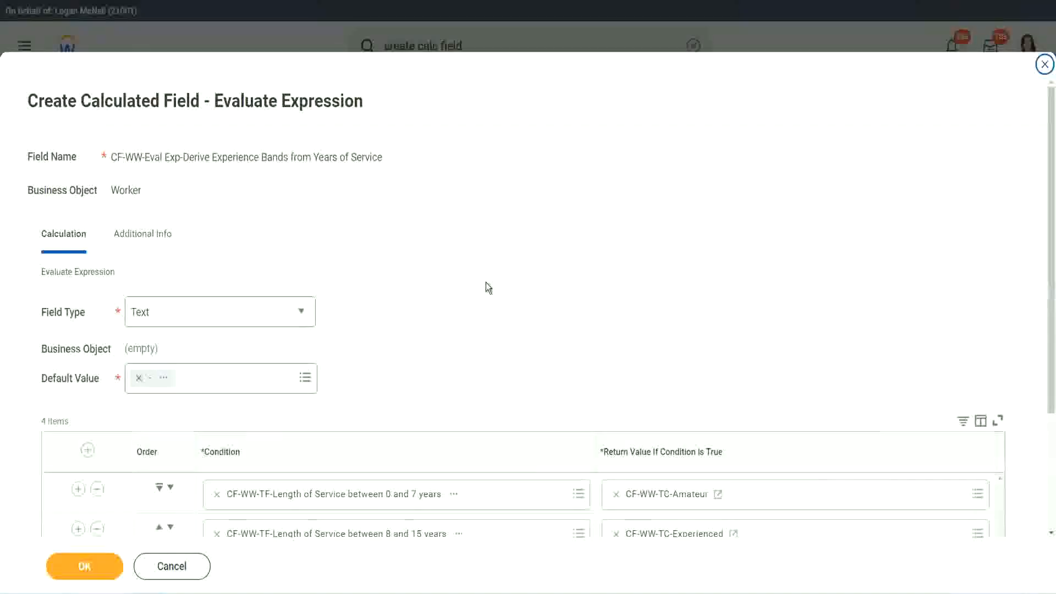
scroll("down", 3)
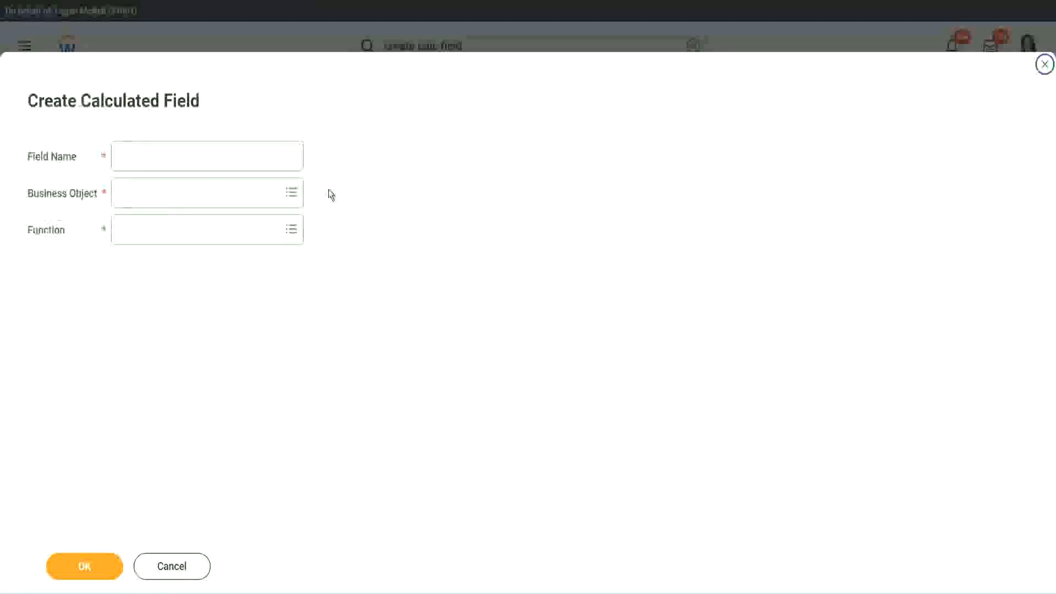
Step: Name the field CF-WW-TC-Senior with Global business object and Text Constant function
left_click(206, 155)
type("CF-WW-TC-Amateur")
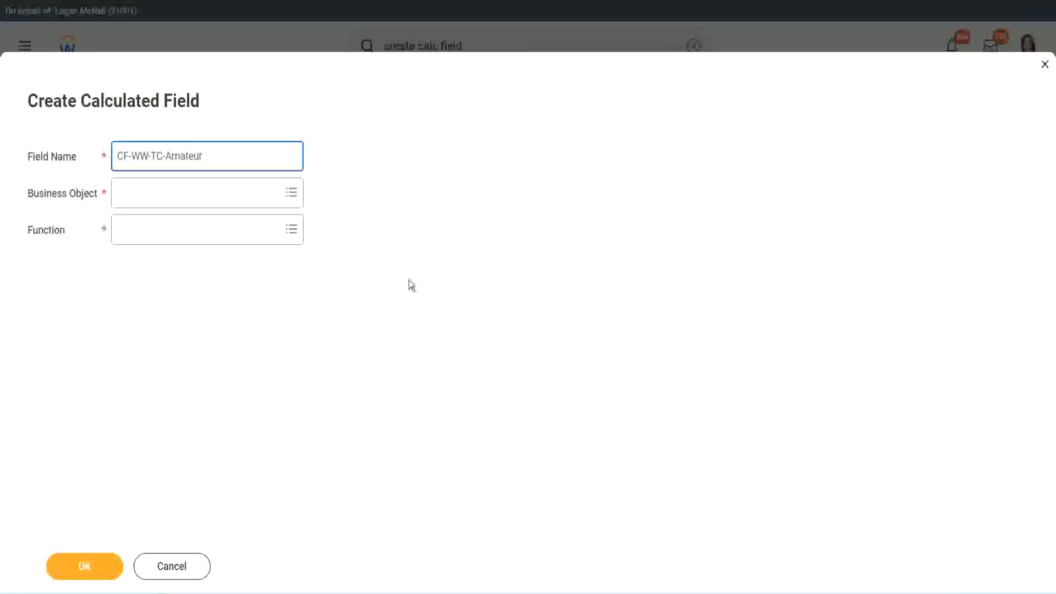
left_click(202, 193)
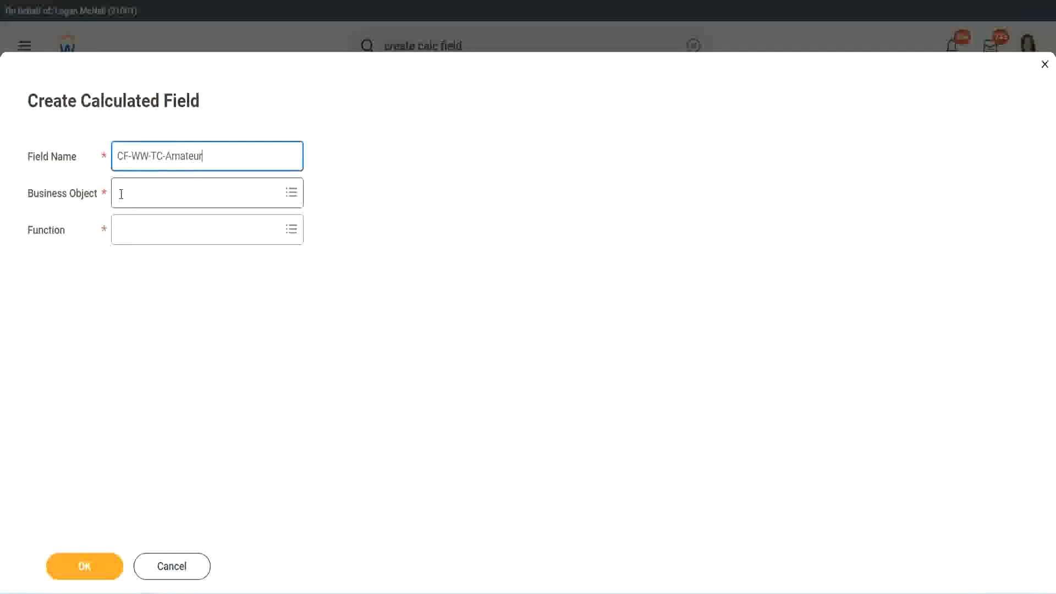
type("global")
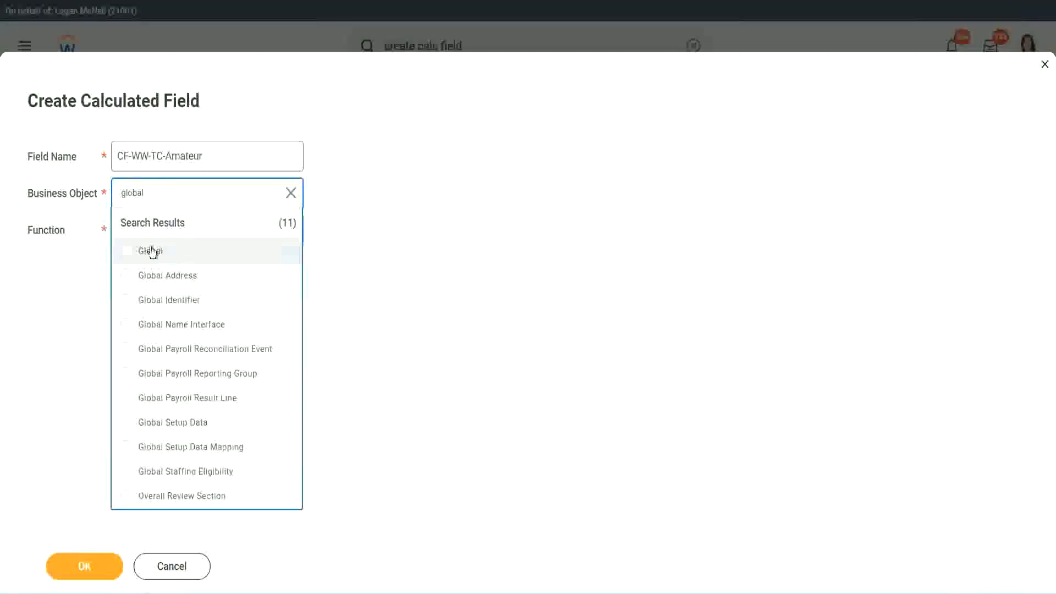
left_click(150, 250)
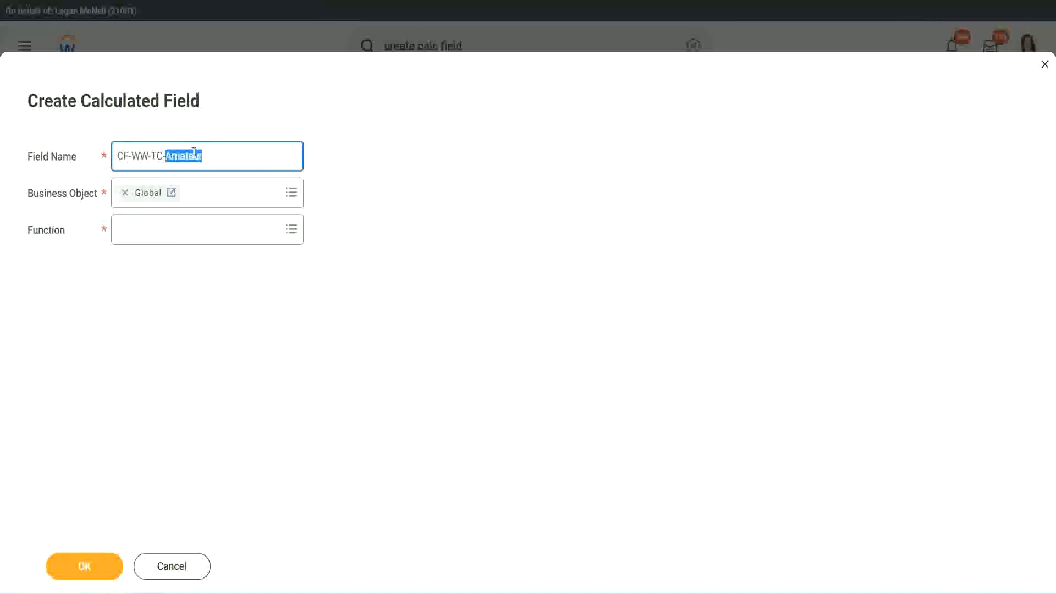
left_click(207, 229)
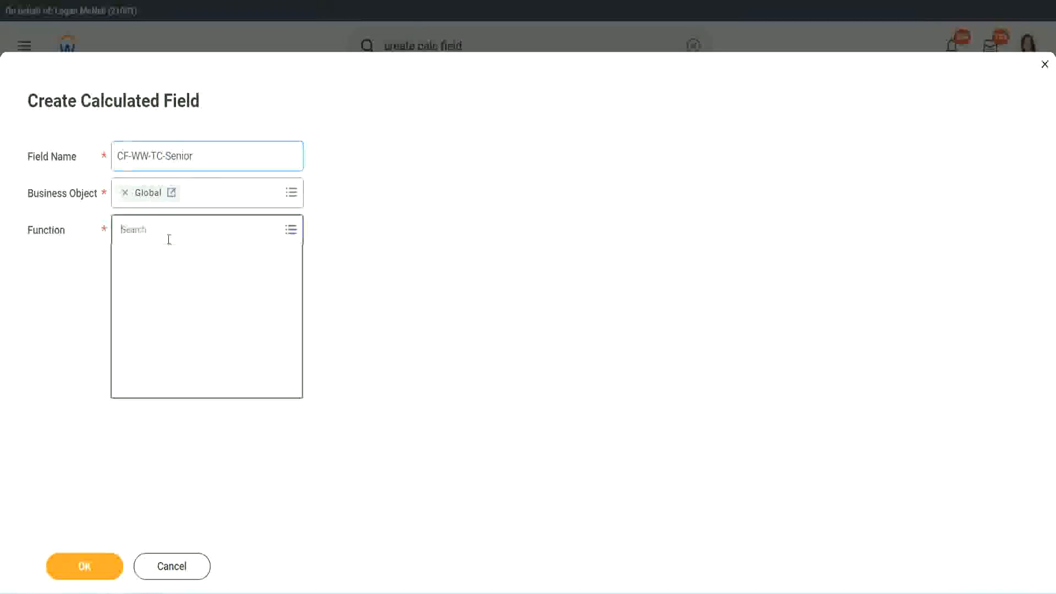
type("tc")
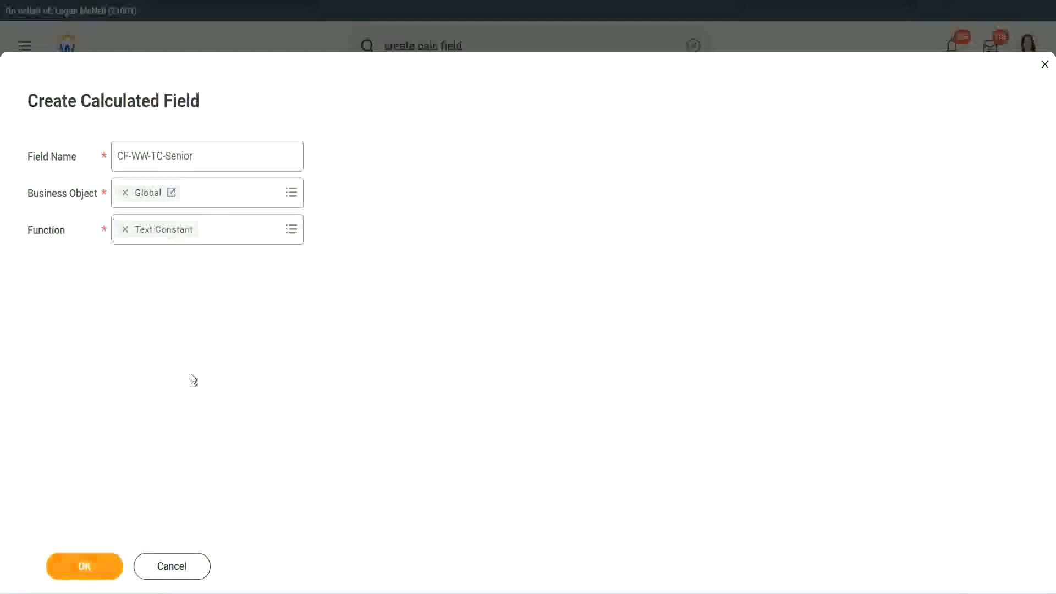
left_click(84, 566)
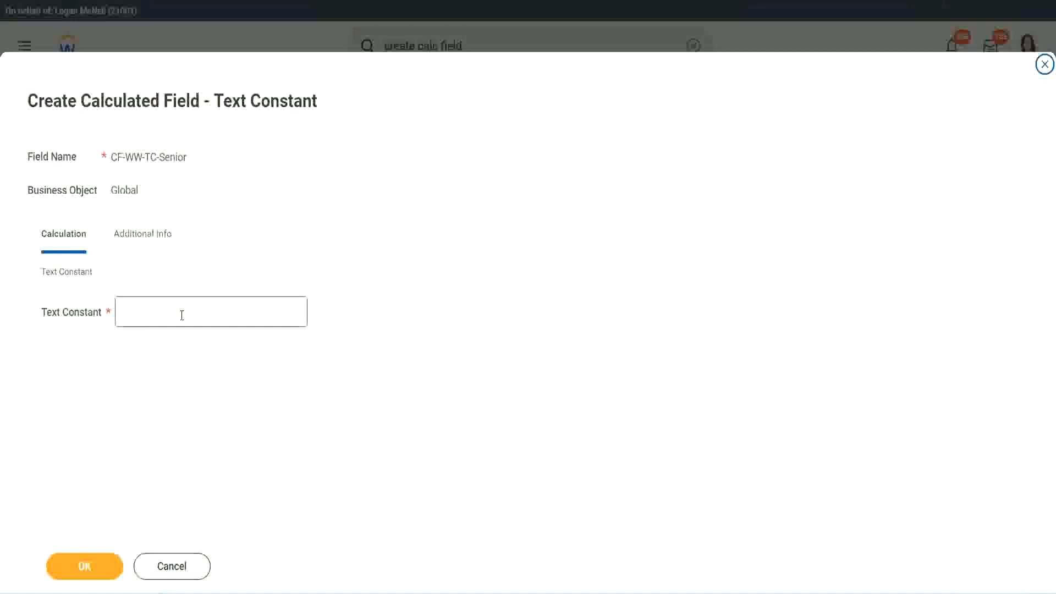
Step: Enter Senior as the constant's value and save it
type("S")
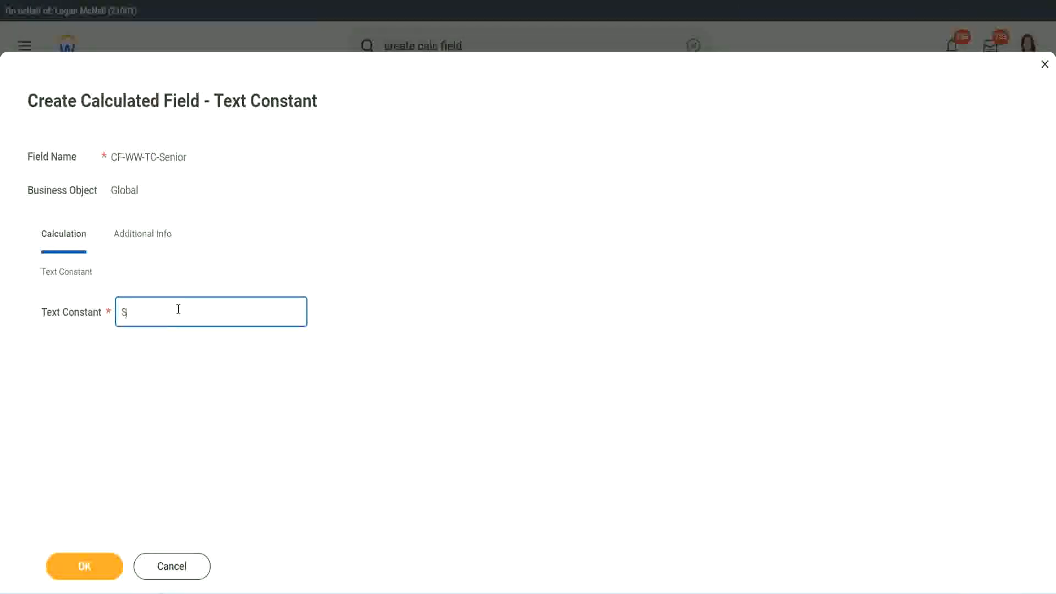
type("Senior")
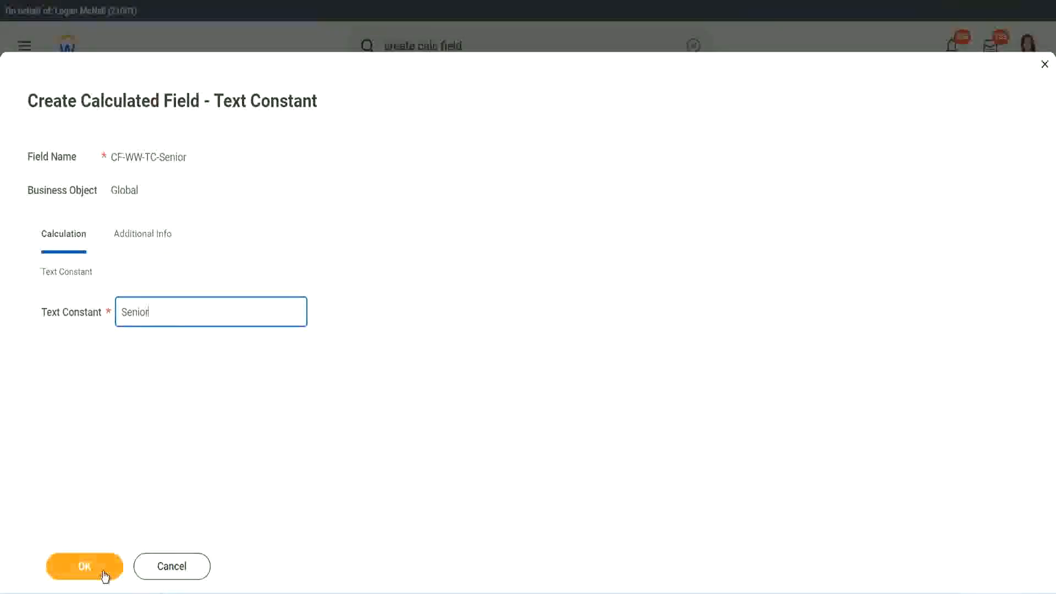
left_click(84, 566)
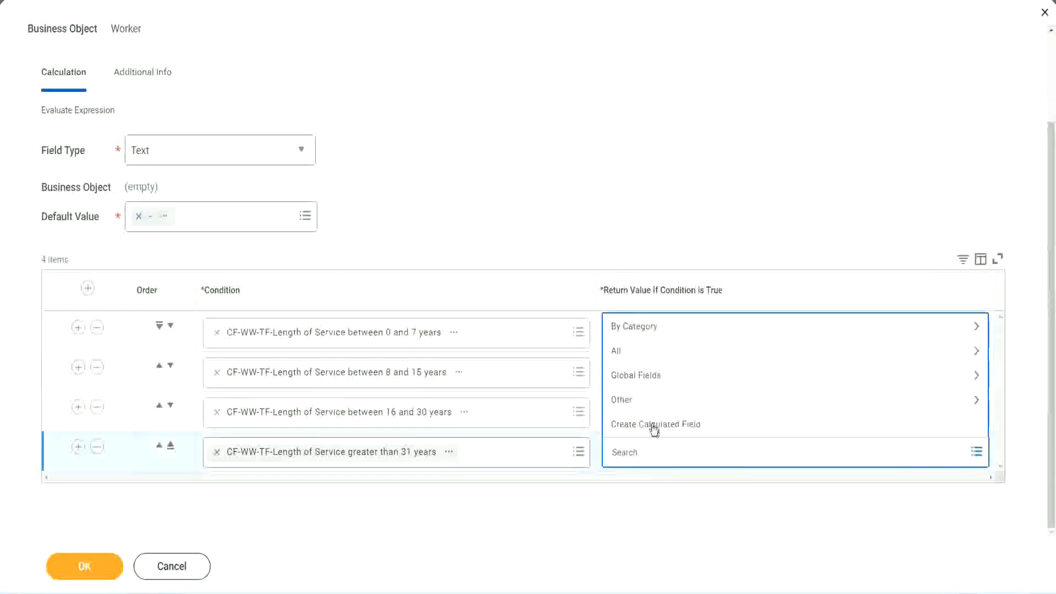
Step: Start a new calculated field named CF-WW-TC-Legend
left_click(654, 424)
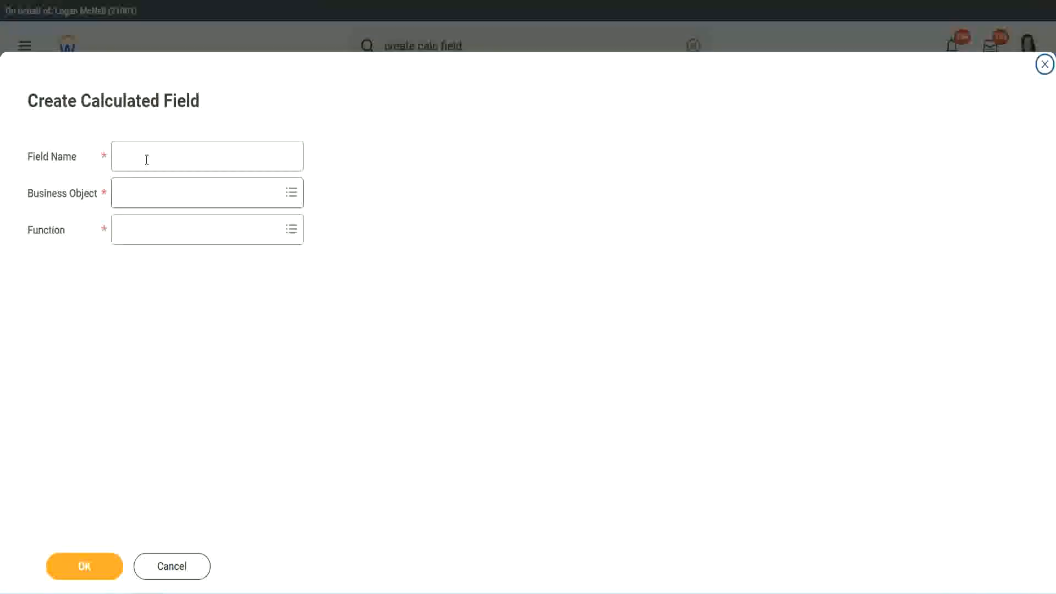
type("CF-WW-TC-Senior")
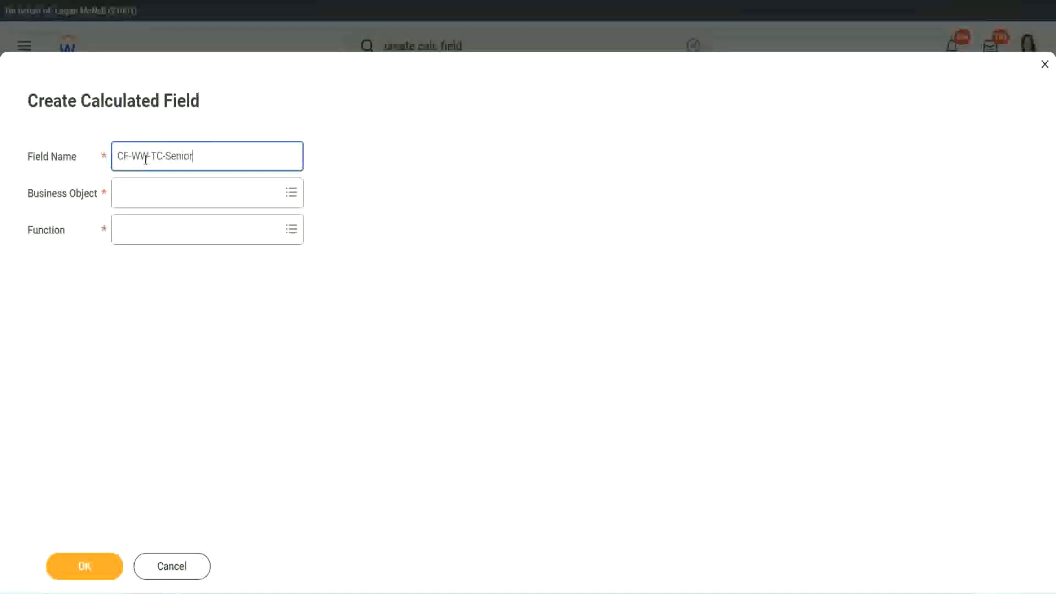
double_click(179, 157)
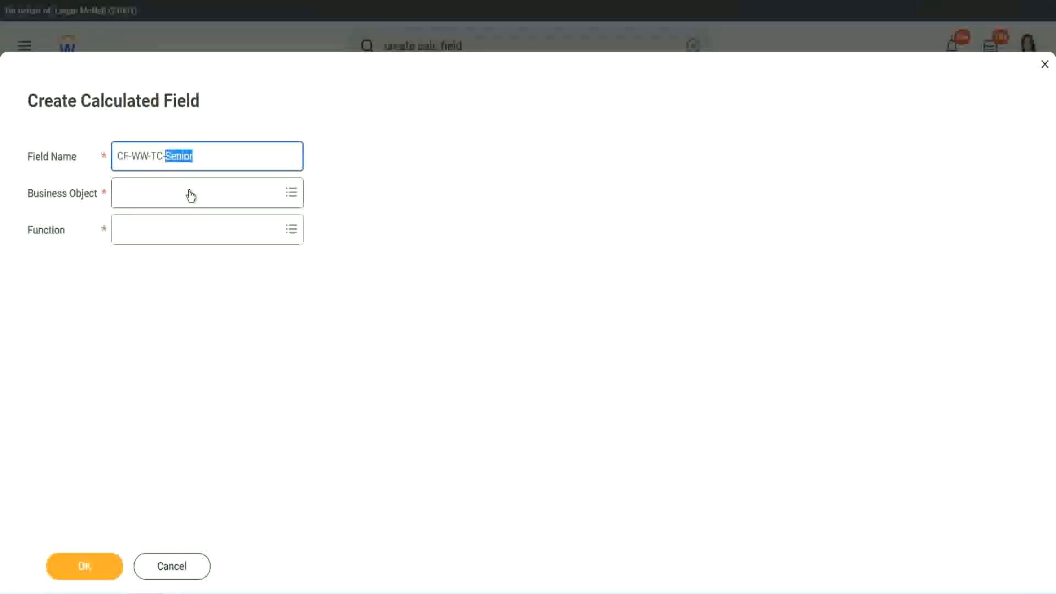
type("Legend")
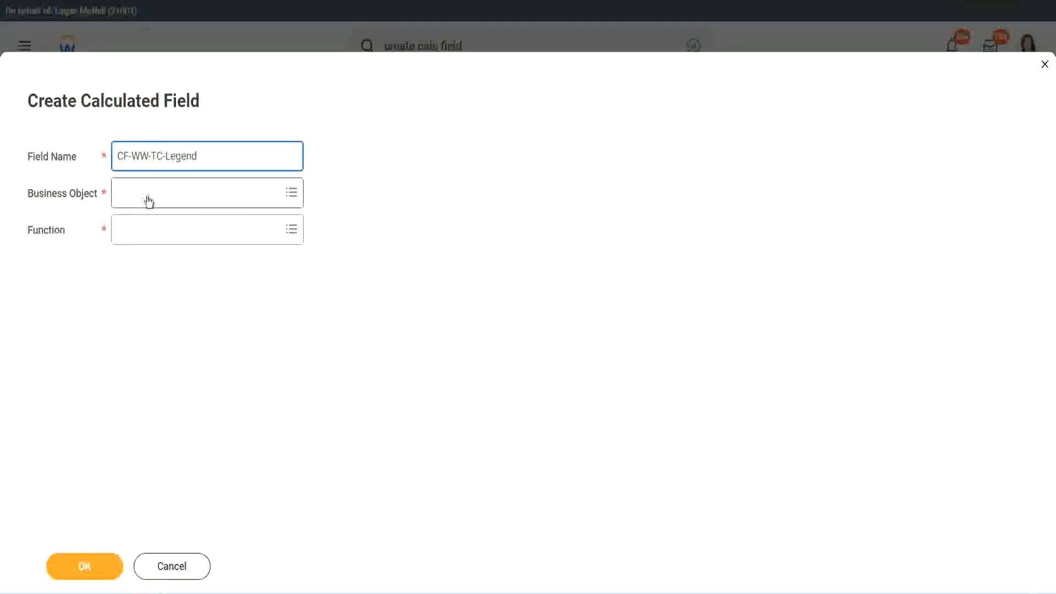
Step: Set the Legend field's business object to Global and function to Text Constant
left_click(201, 193)
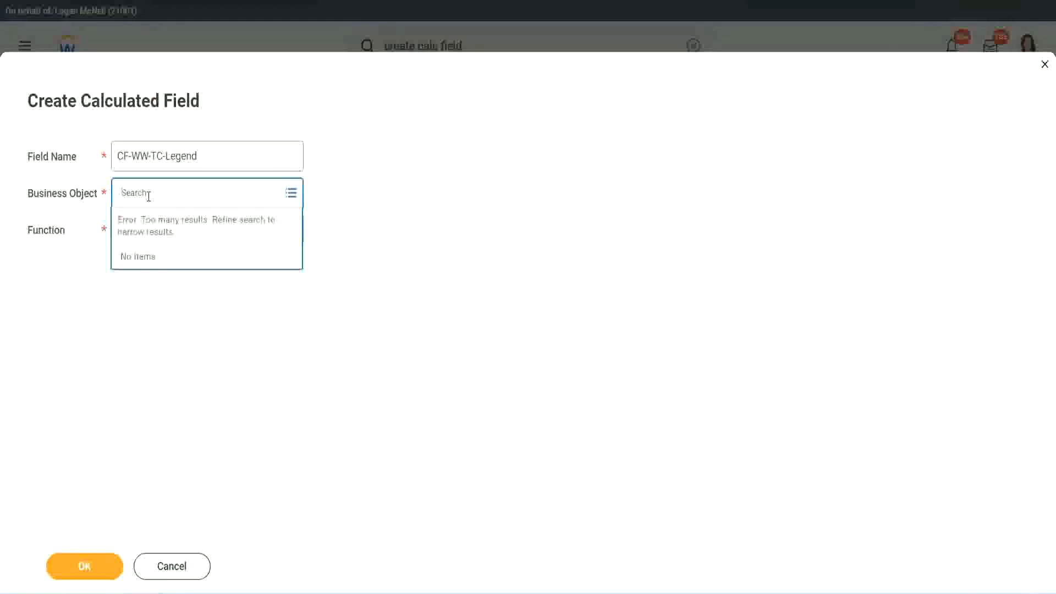
type("Global")
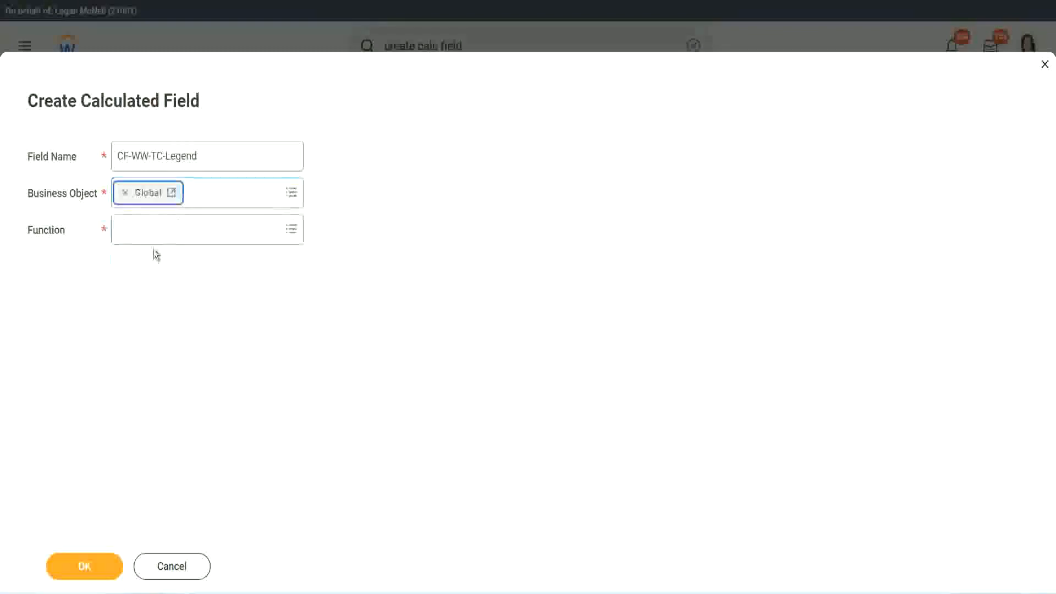
left_click(202, 229)
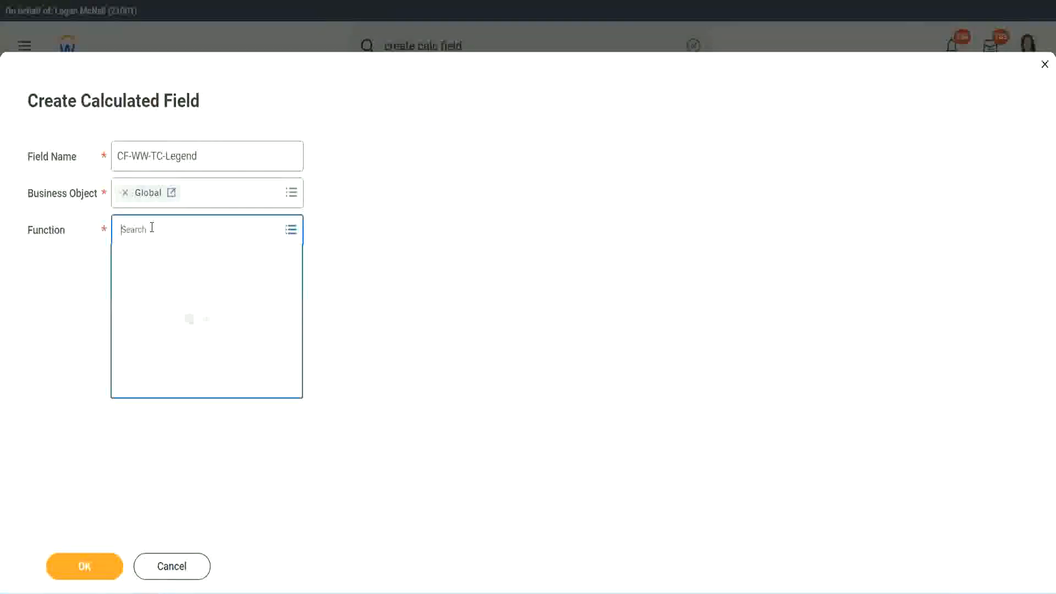
type("tc")
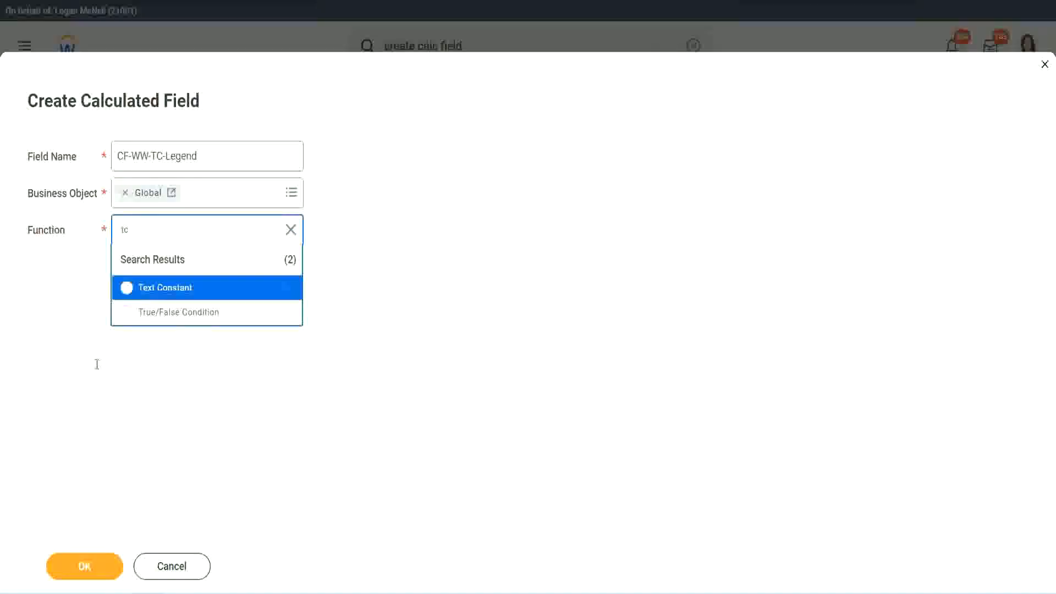
left_click(163, 288)
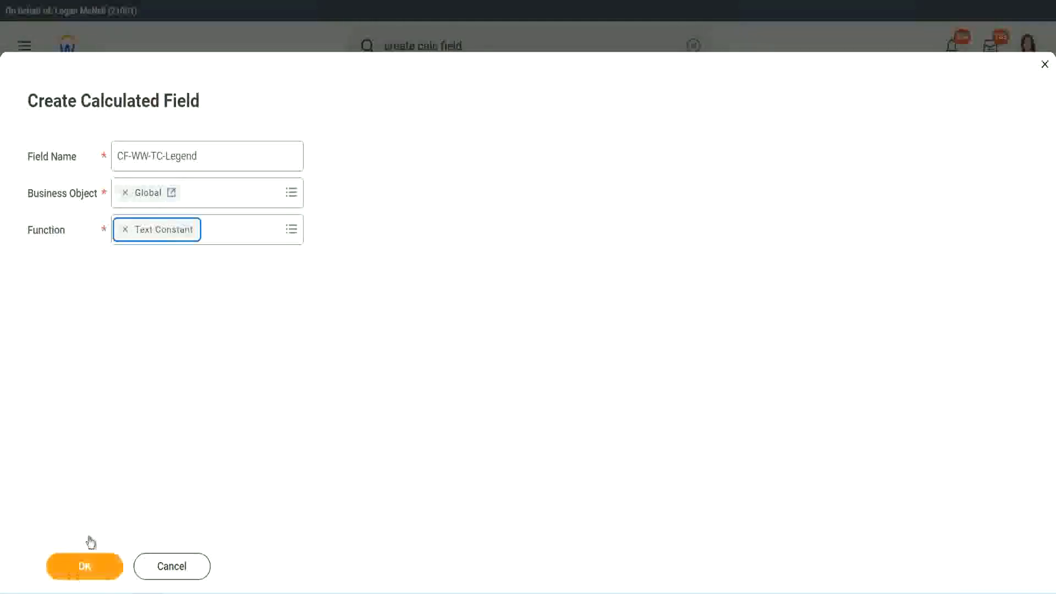
left_click(84, 565)
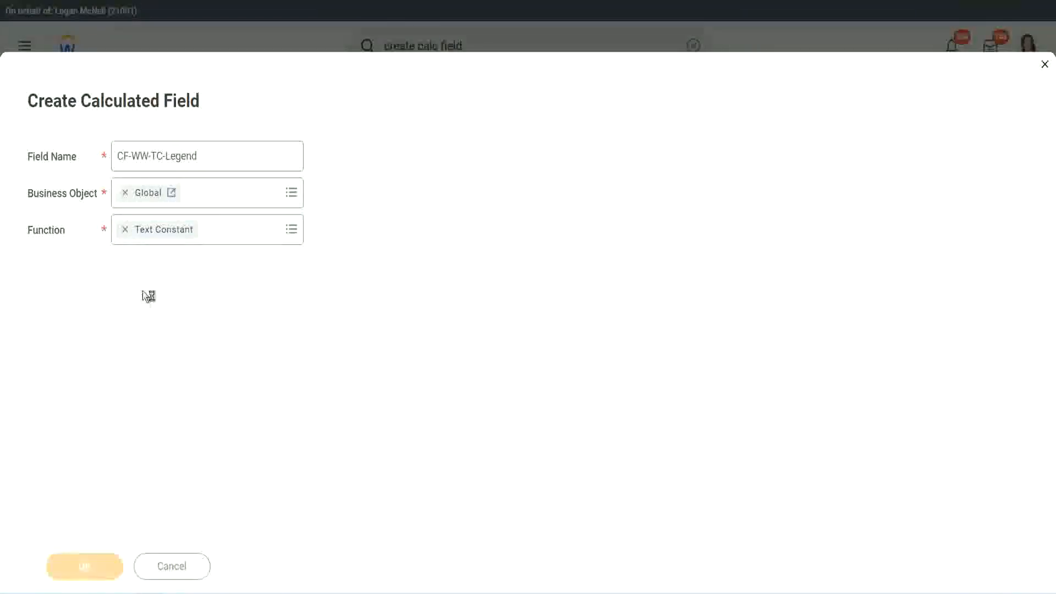
Step: Enter Legend as the constant's value and save it
left_click(84, 566)
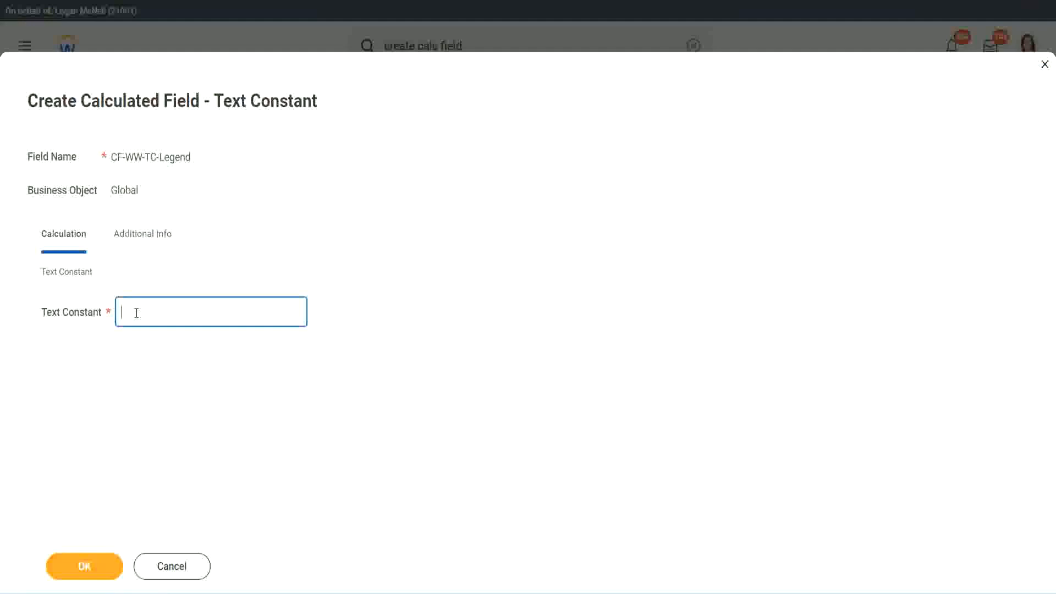
type("Legend")
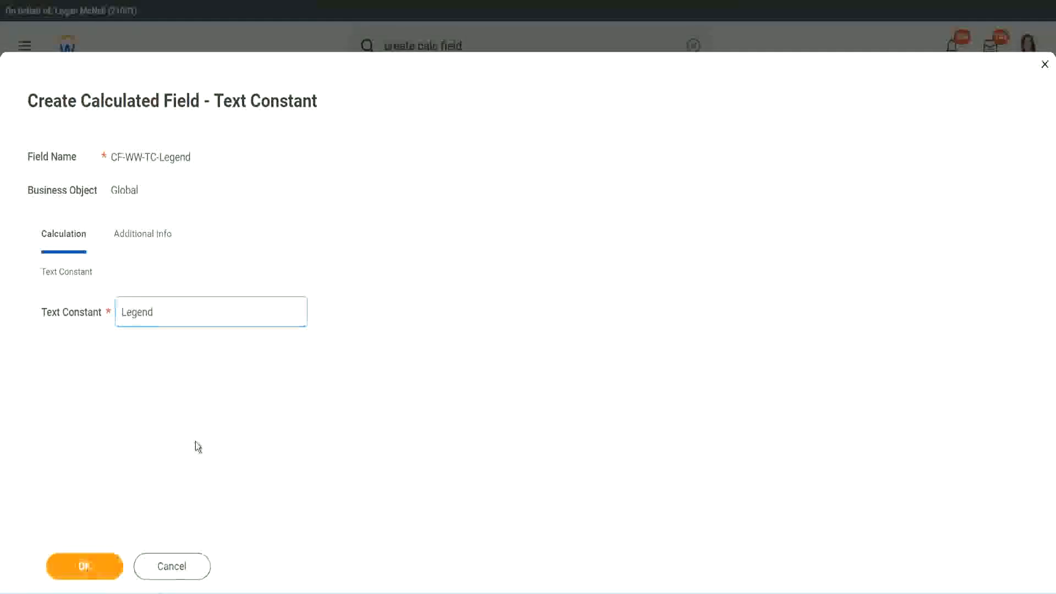
left_click(84, 566)
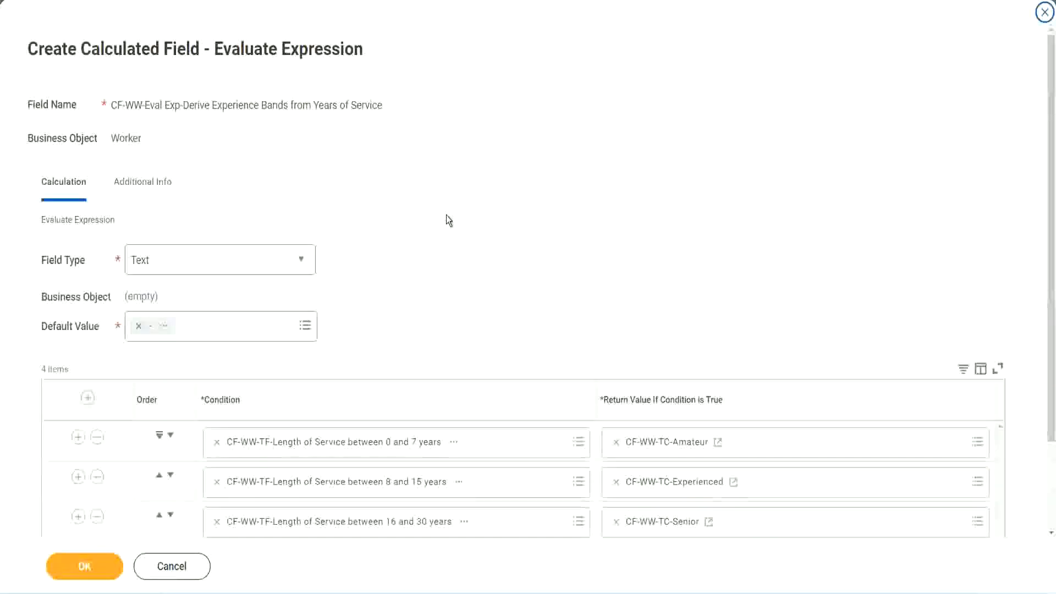
Step: Review the four rows returning Amateur, Experienced, Senior, Legend and click OK
scroll("down", 3)
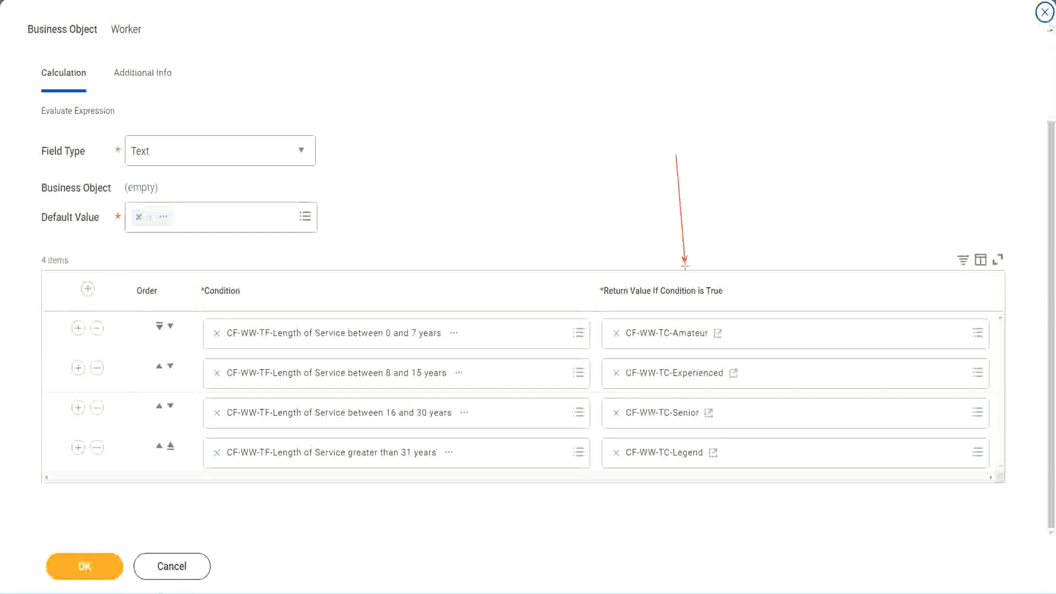
mouse_move(684, 346)
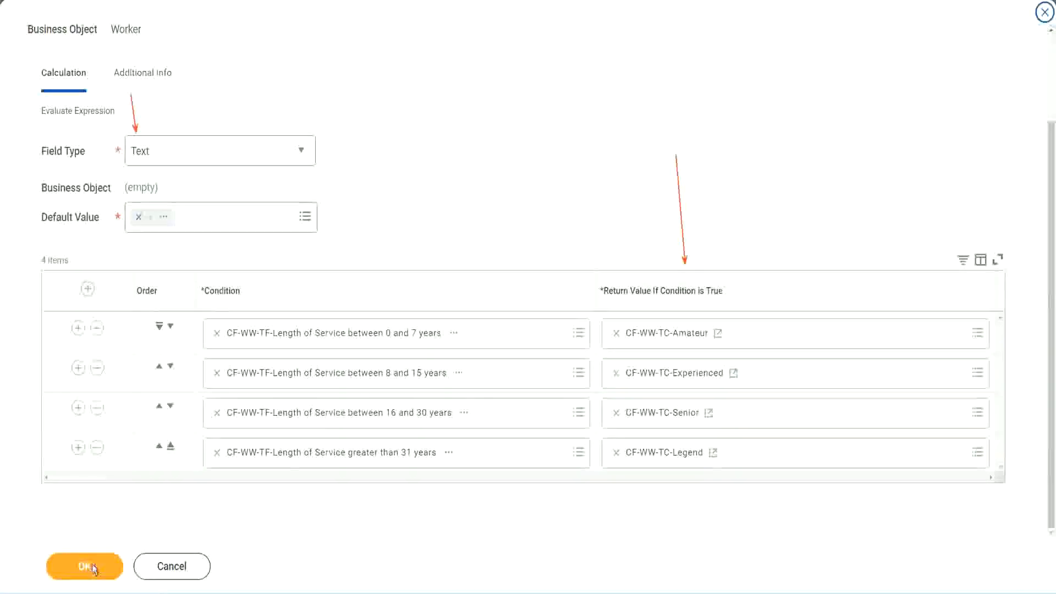
left_click(84, 565)
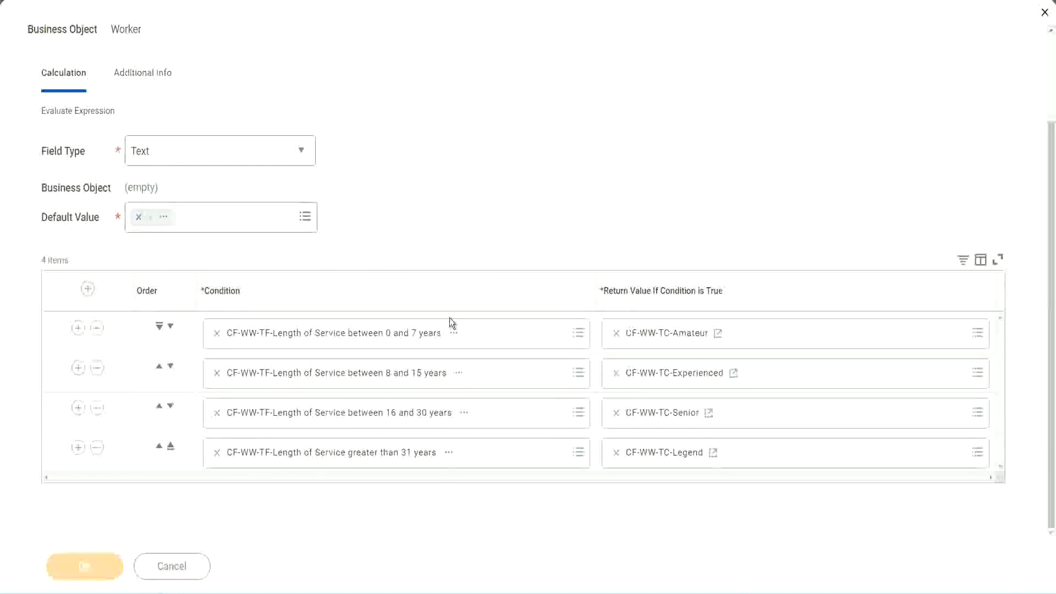
Step: Confirm the save of the Experience Bands calculated field and scroll the page
left_click(84, 566)
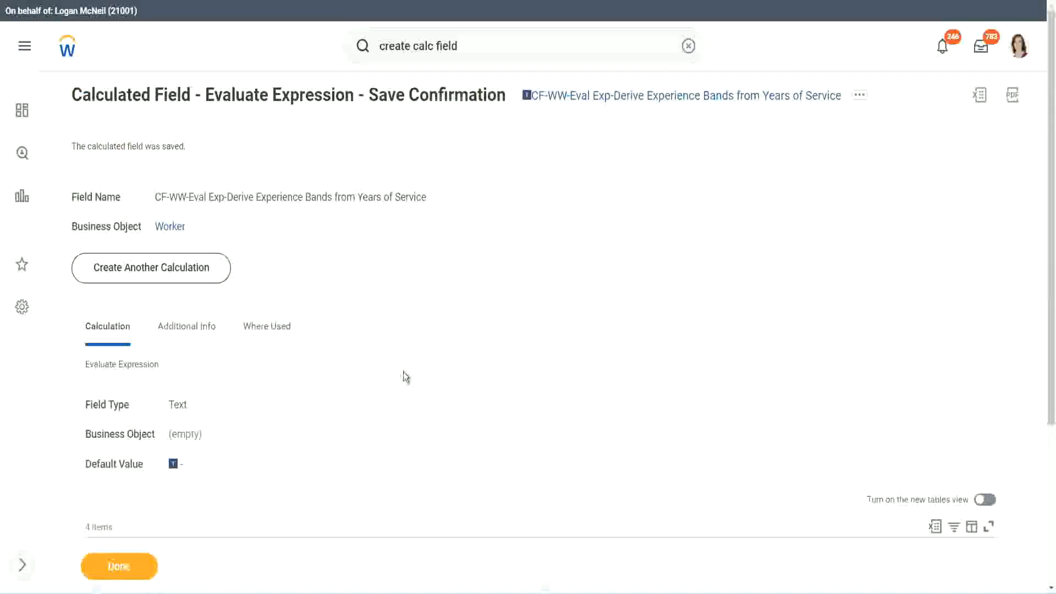
scroll("down", 3)
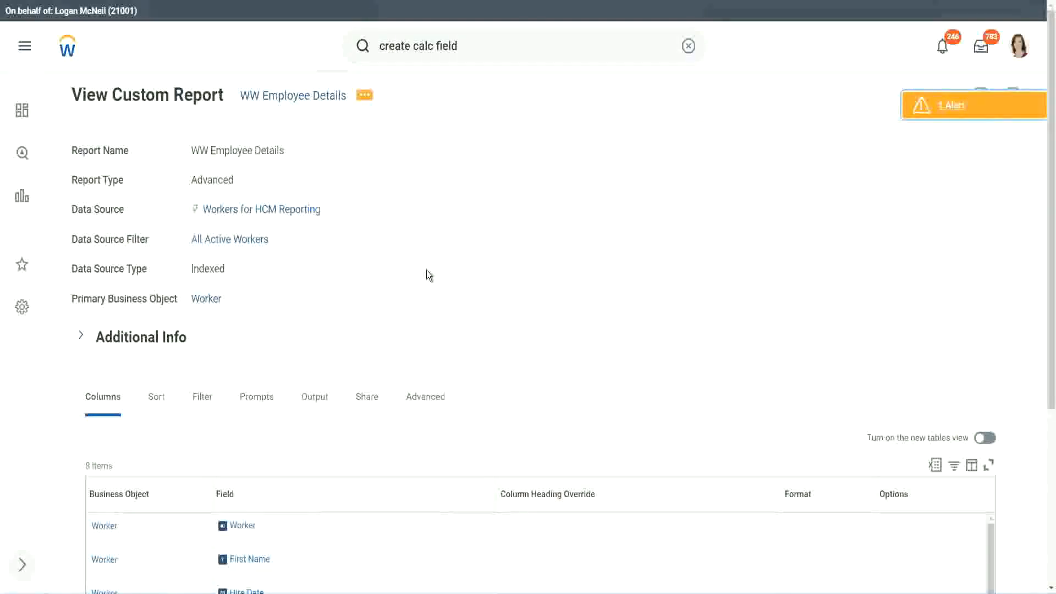
Step: Open the WW Employee Details custom report in the report editor
left_click(363, 95)
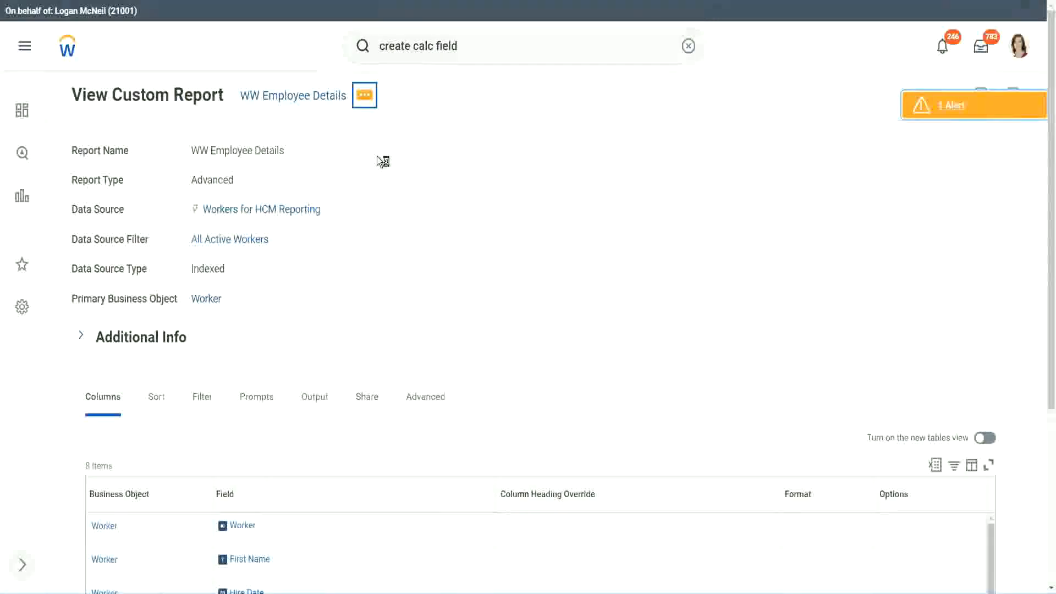
left_click(364, 95)
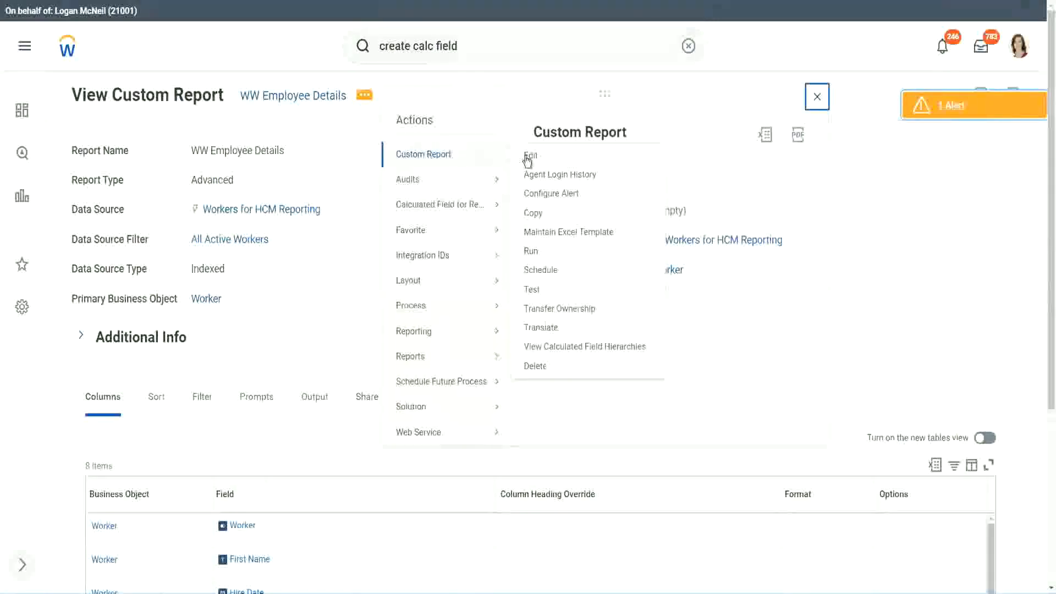
left_click(531, 156)
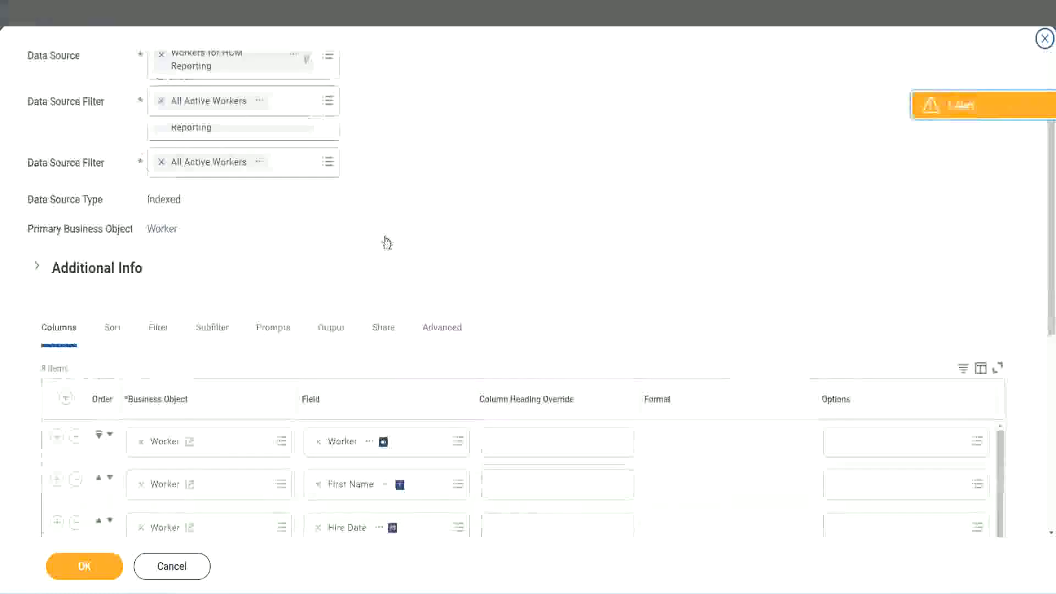
scroll("down", 3)
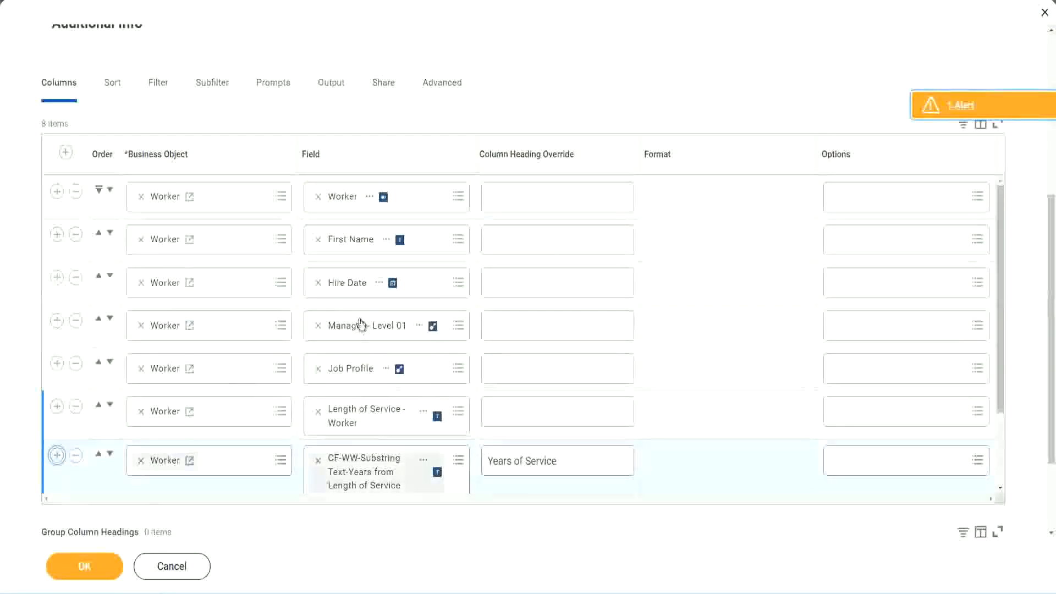
scroll("down", 3)
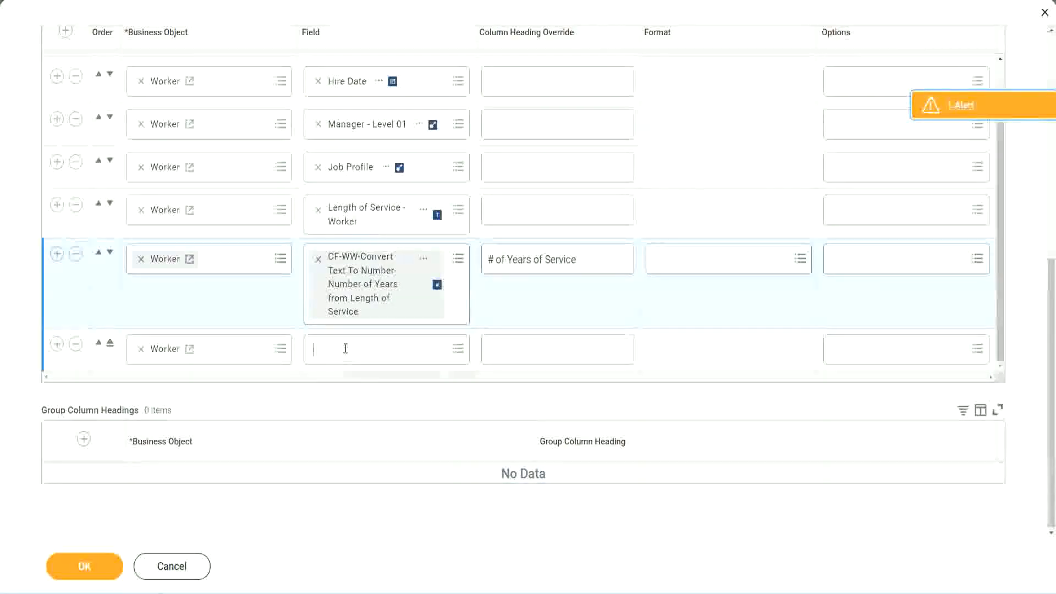
Step: Add the CF-WW-Eval Exp-Derive Experience Bands field as a column headed 'Experience Bands' and save
left_click(377, 349)
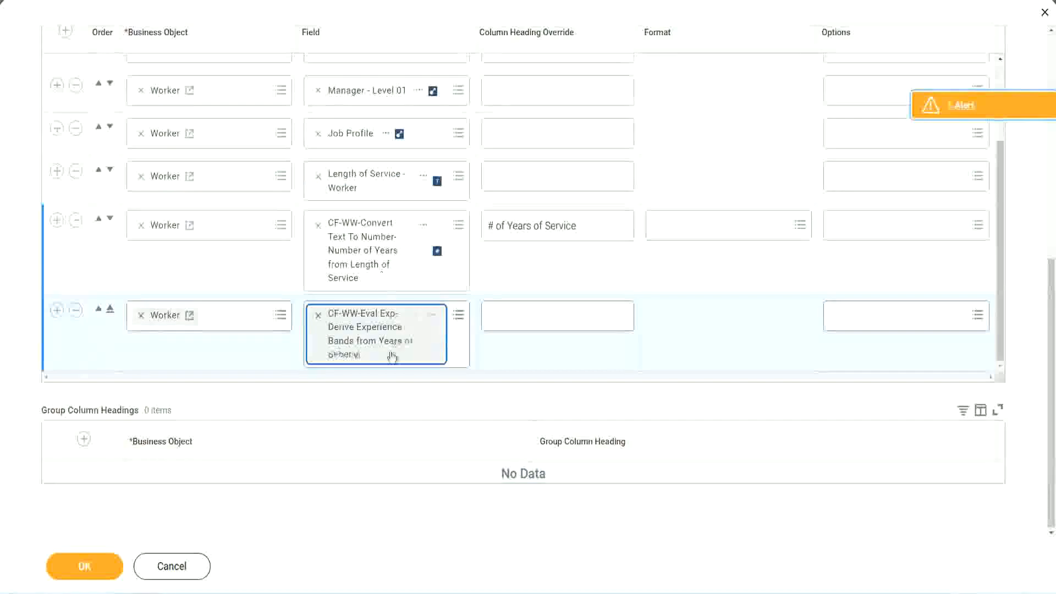
left_click(557, 315)
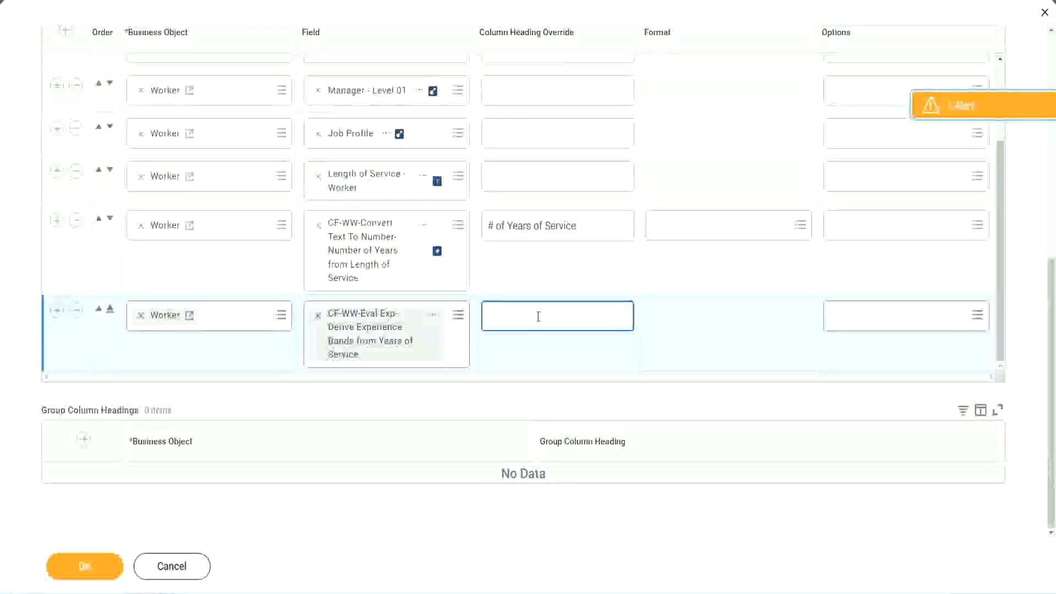
type("Experience Bands")
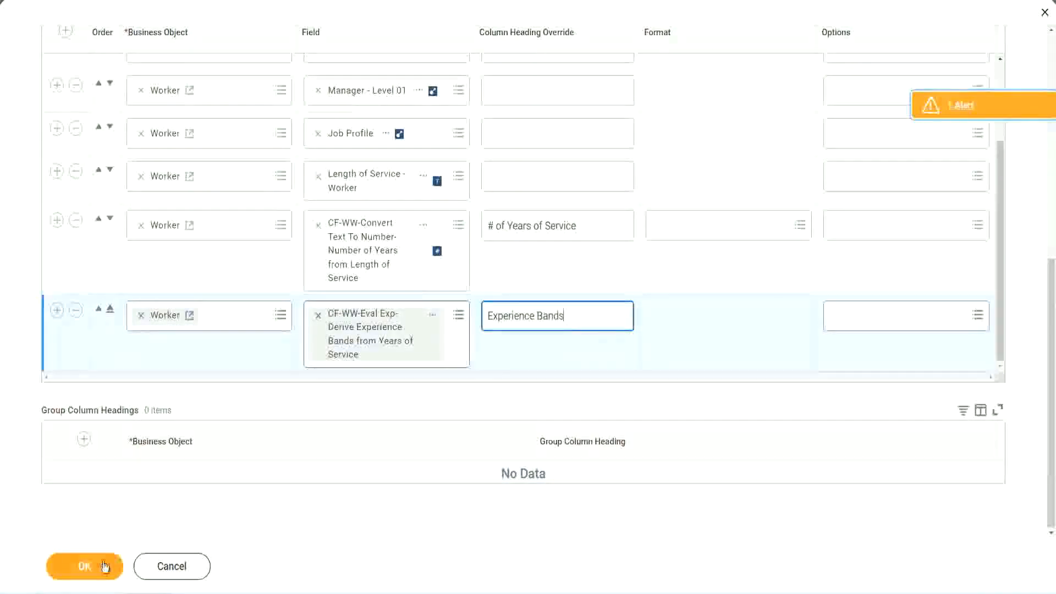
left_click(84, 566)
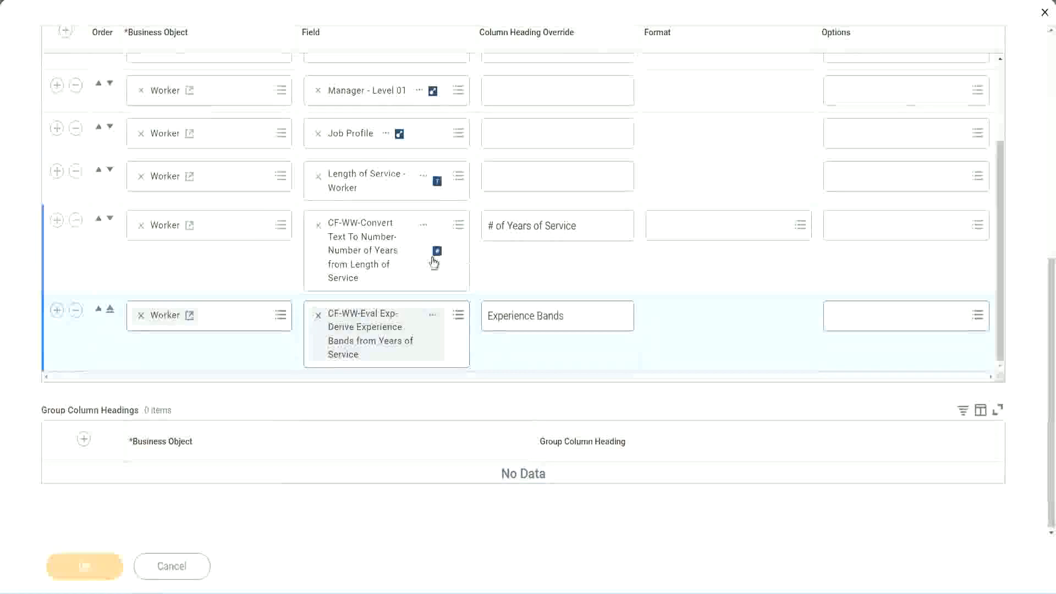
mouse_move(299, 425)
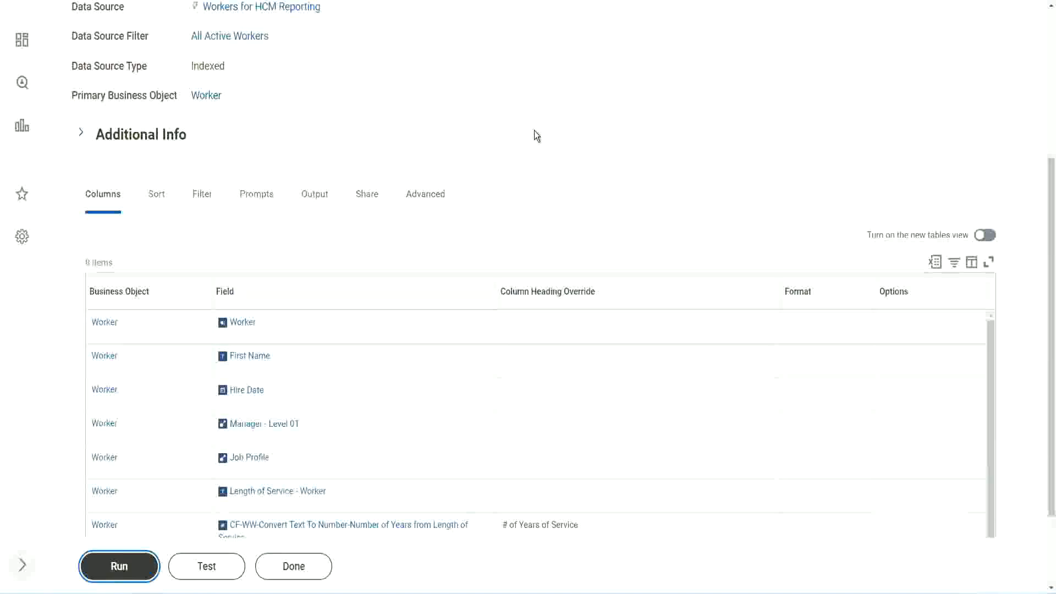
Step: Run WW Employee Details with blank prompts and scroll the 347-worker results
left_click(119, 566)
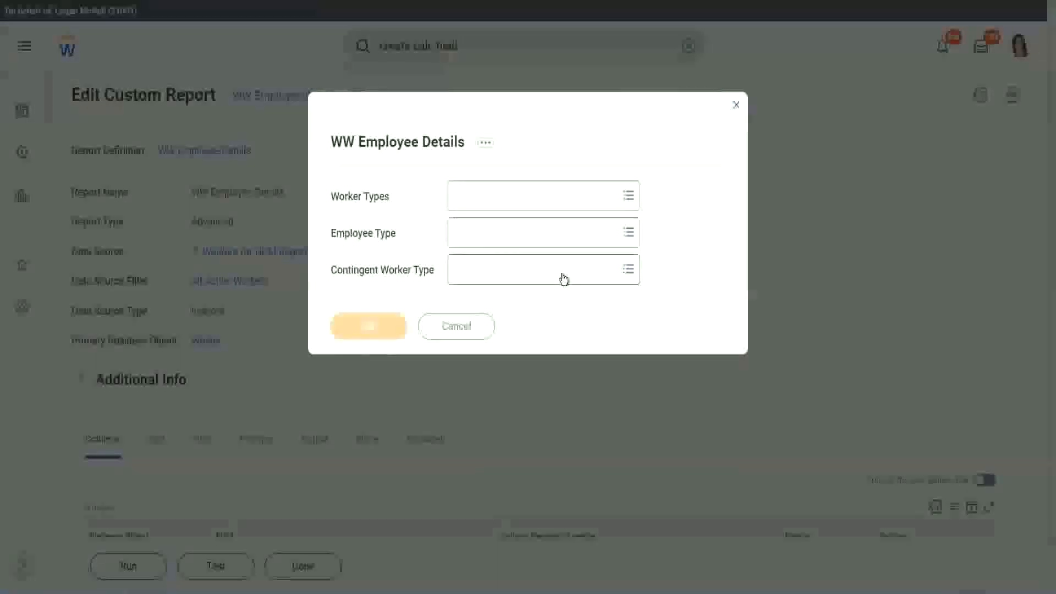
left_click(368, 326)
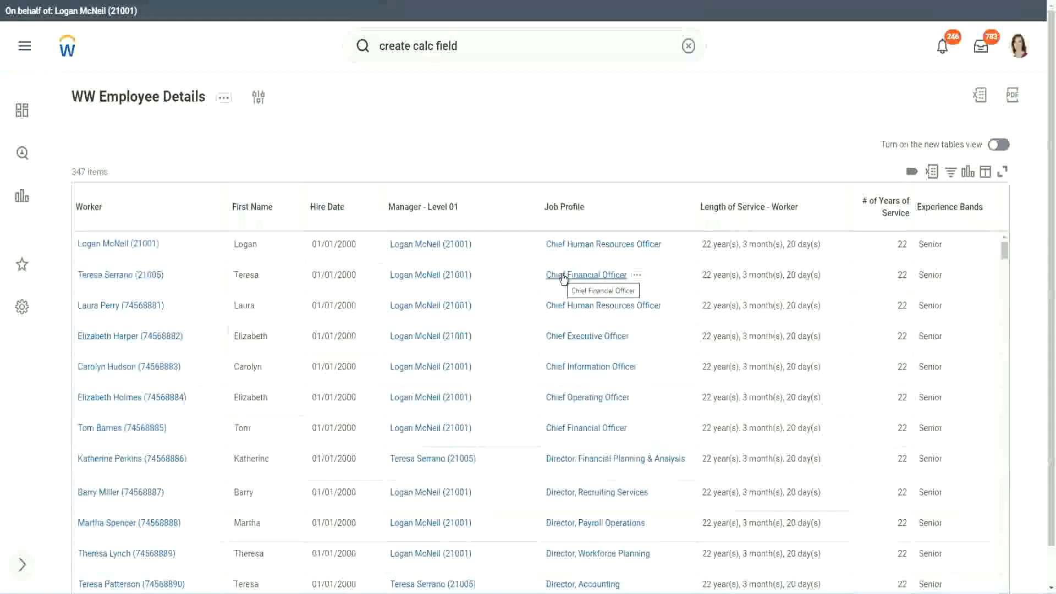
mouse_move(849, 150)
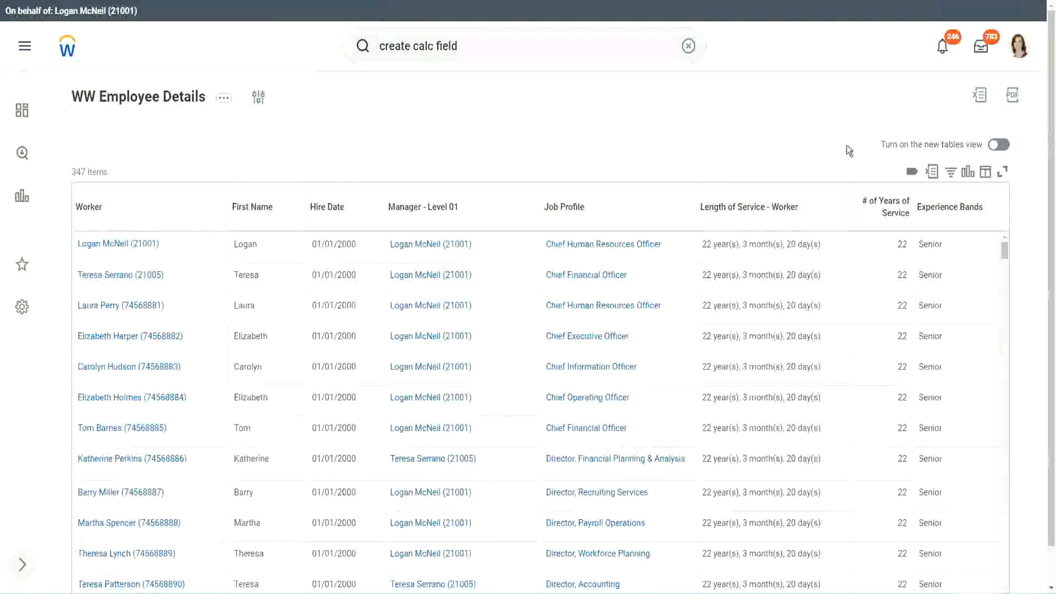
scroll("down", 3)
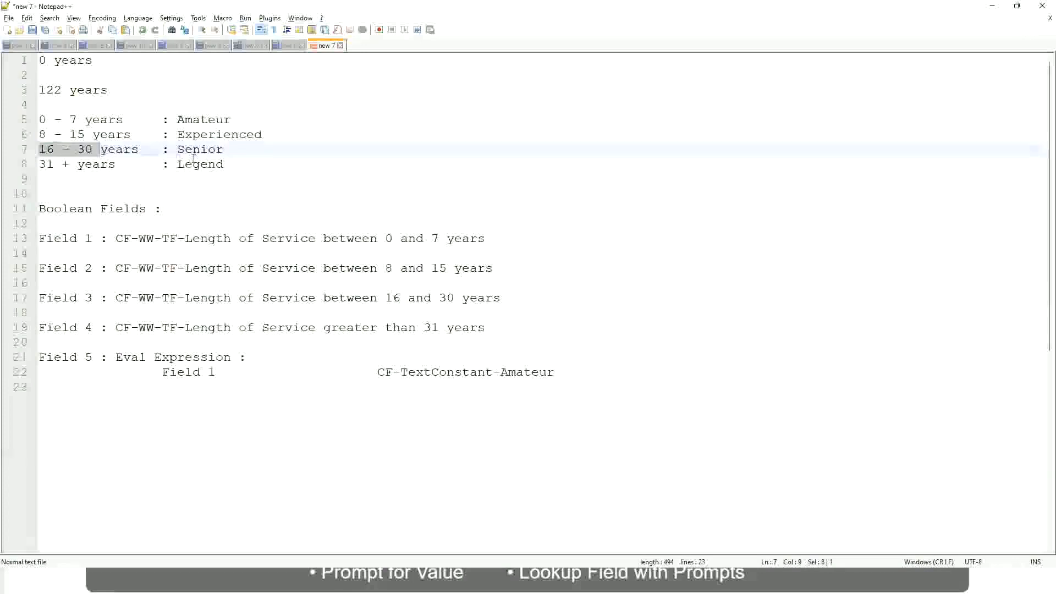
Step: Check the experience band year ranges in Notepad++ and return to the Workday results
double_click(199, 149)
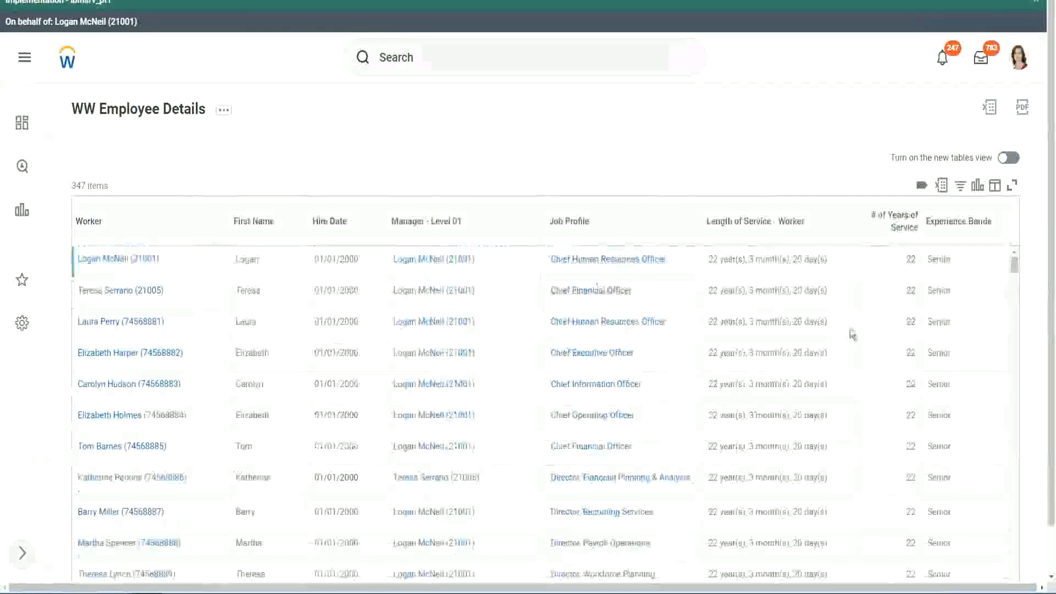
scroll("down", 3)
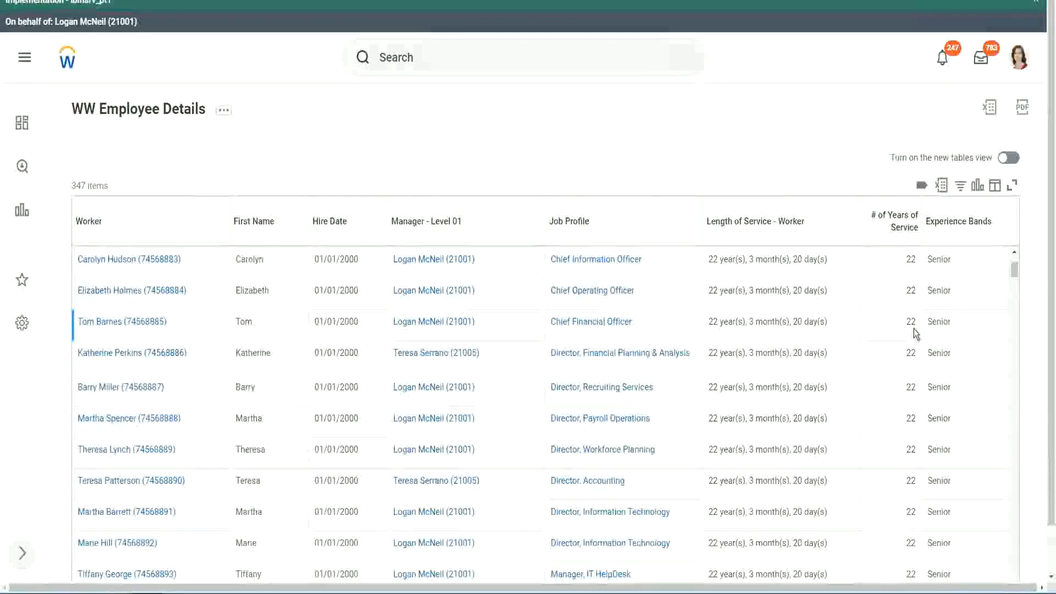
scroll("down", 3)
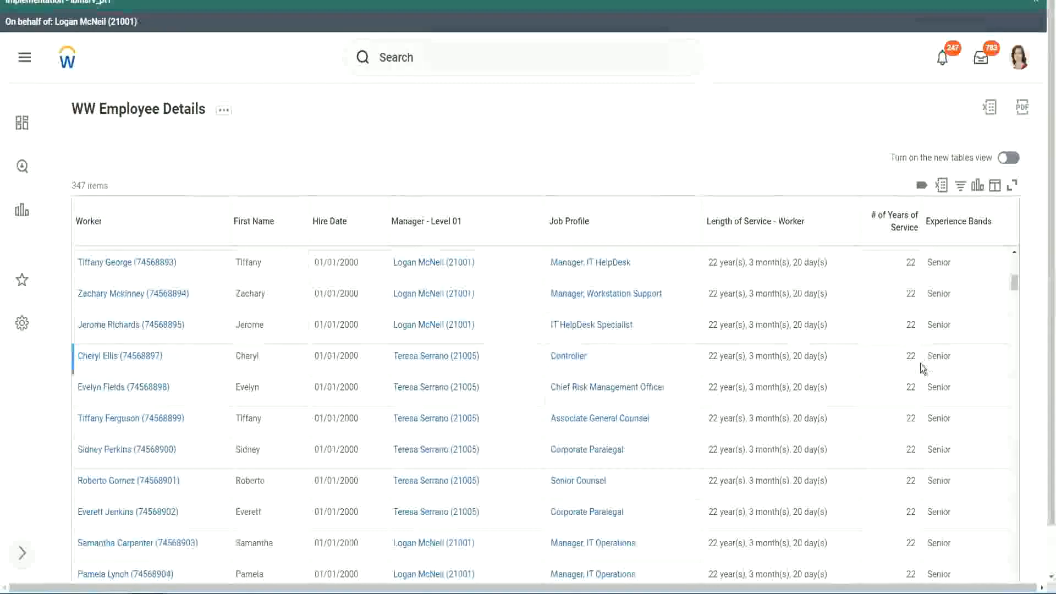
scroll("down", 3)
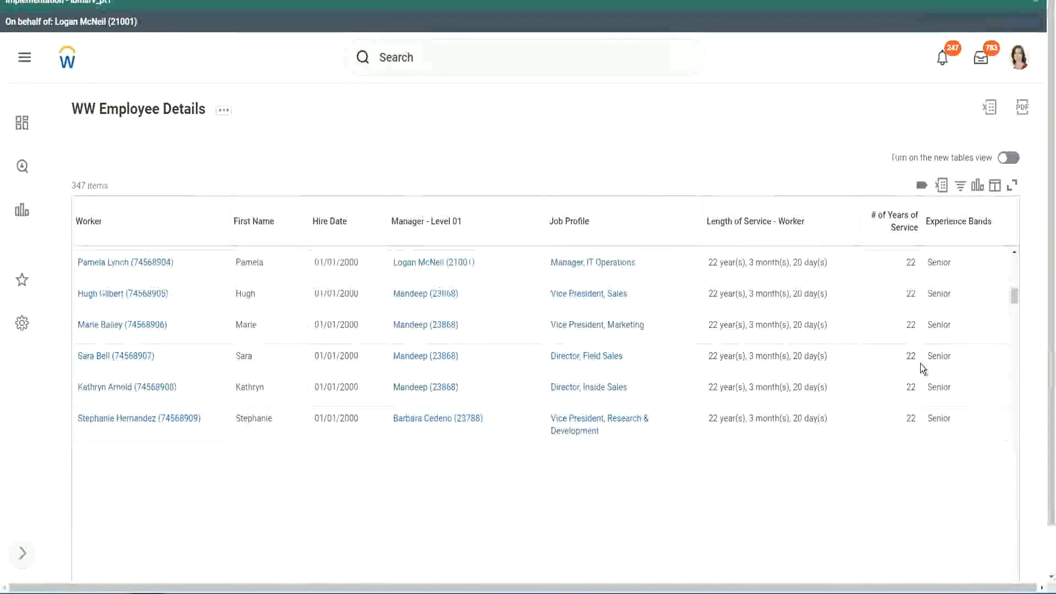
scroll("down", 3)
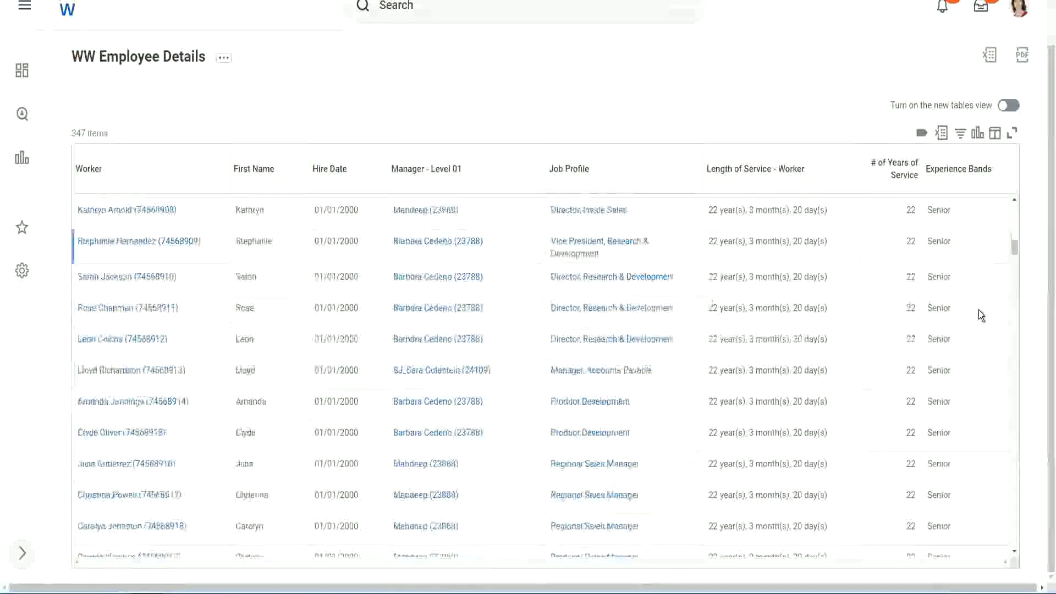
scroll("down", 3)
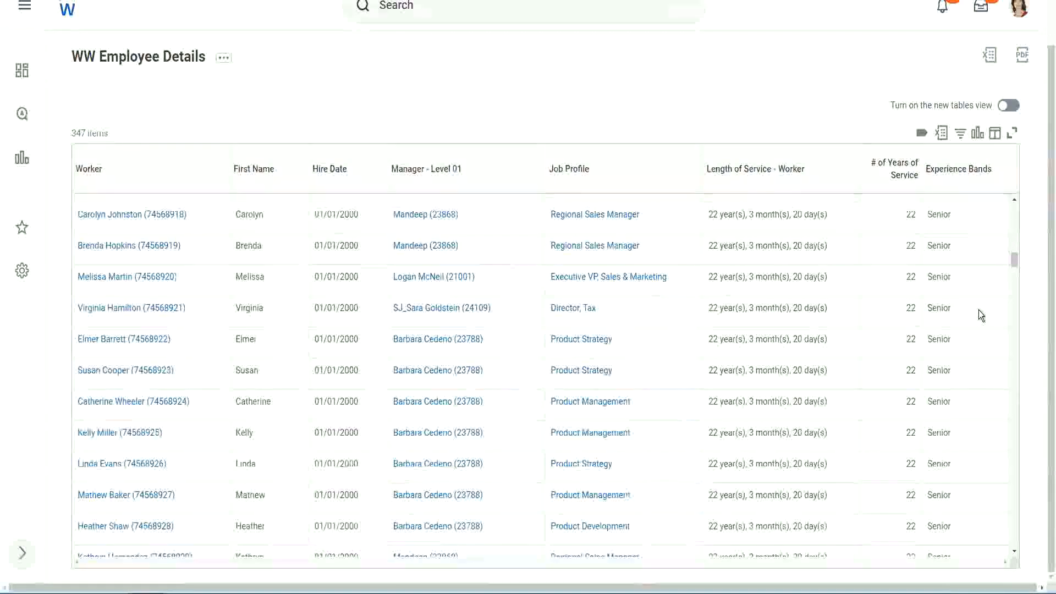
scroll("down", 3)
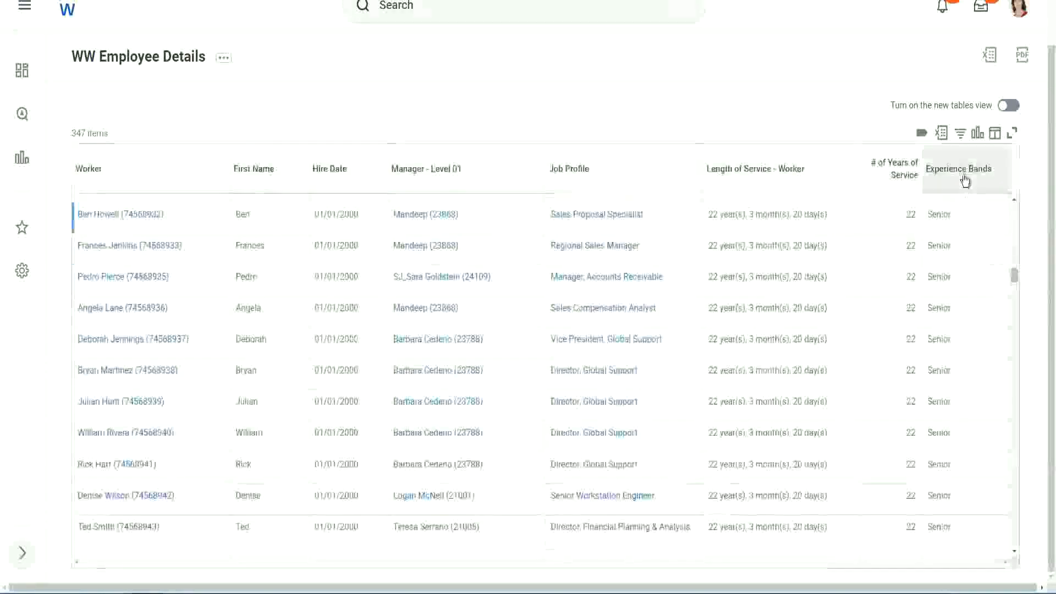
Step: Filter Experience Bands for 'Amateur', which leaves 0 of 347 workers
left_click(958, 169)
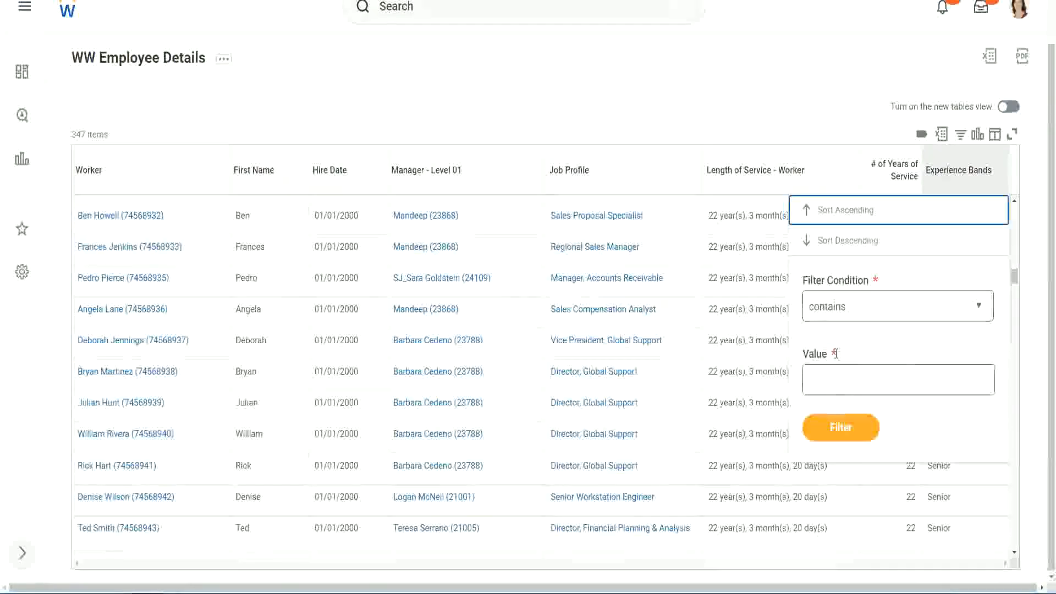
left_click(897, 379)
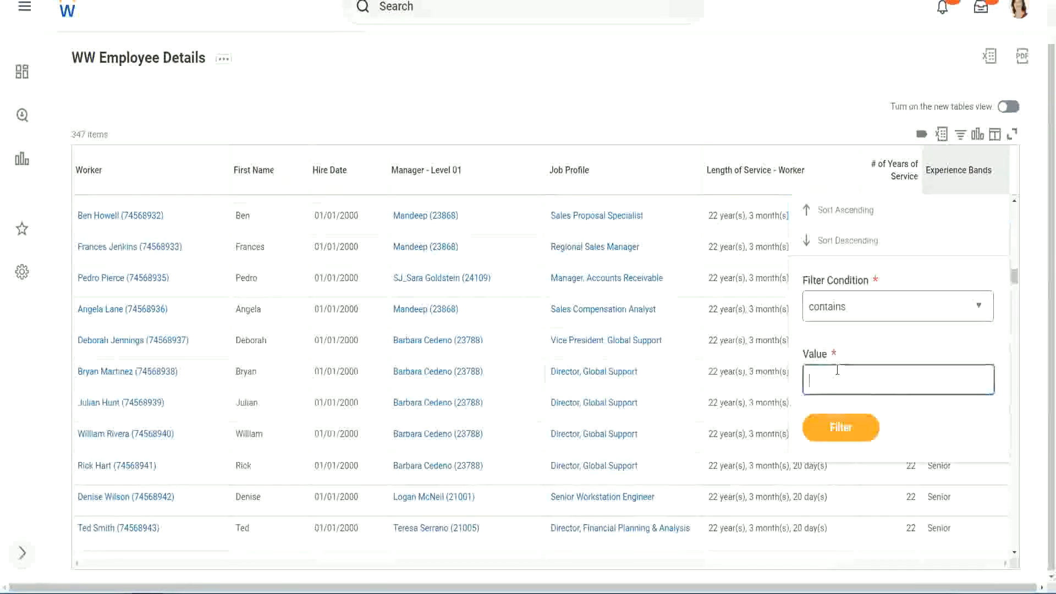
left_click(897, 379)
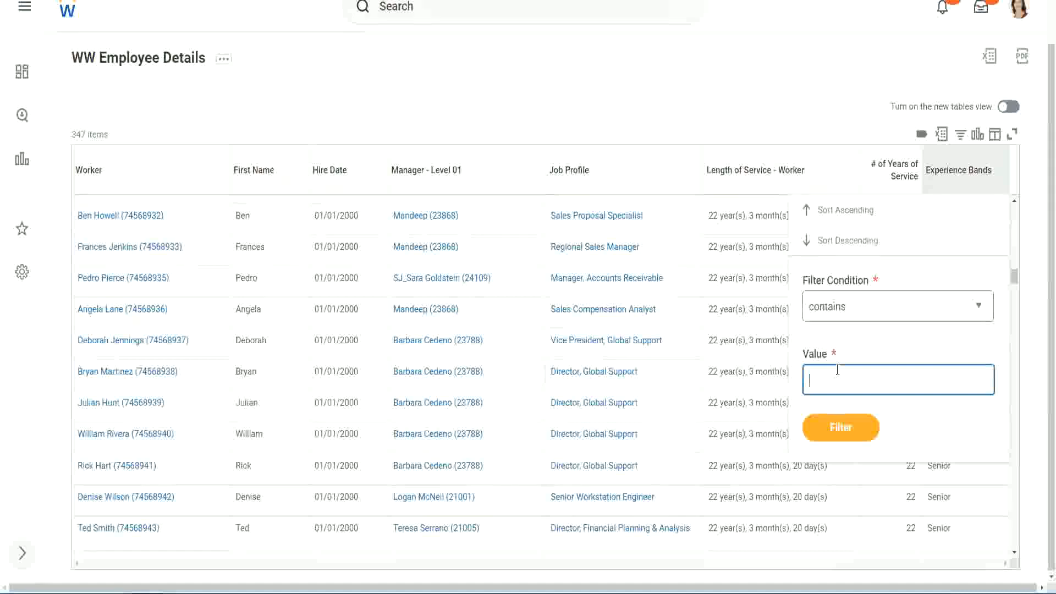
type("Amateur")
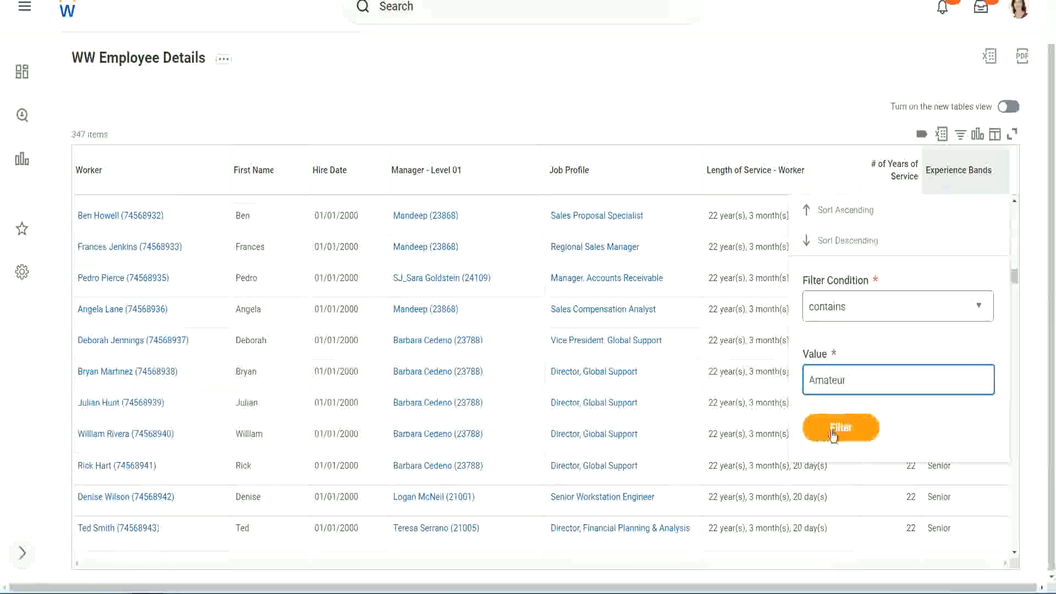
left_click(840, 427)
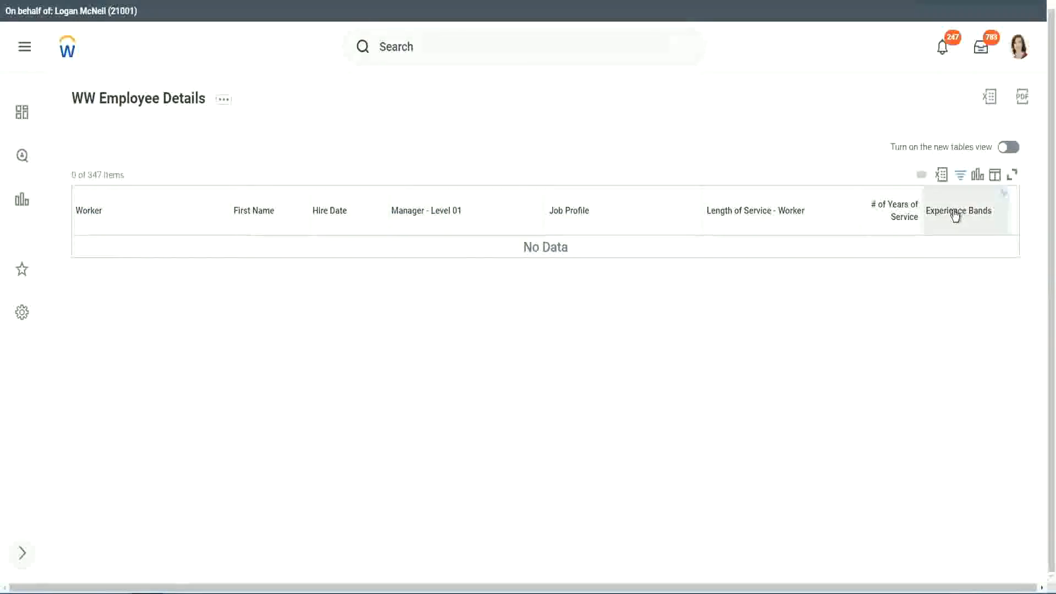
Step: Filter Experience Bands for 'Legend' and review the 107 matching workers
type("Amateur")
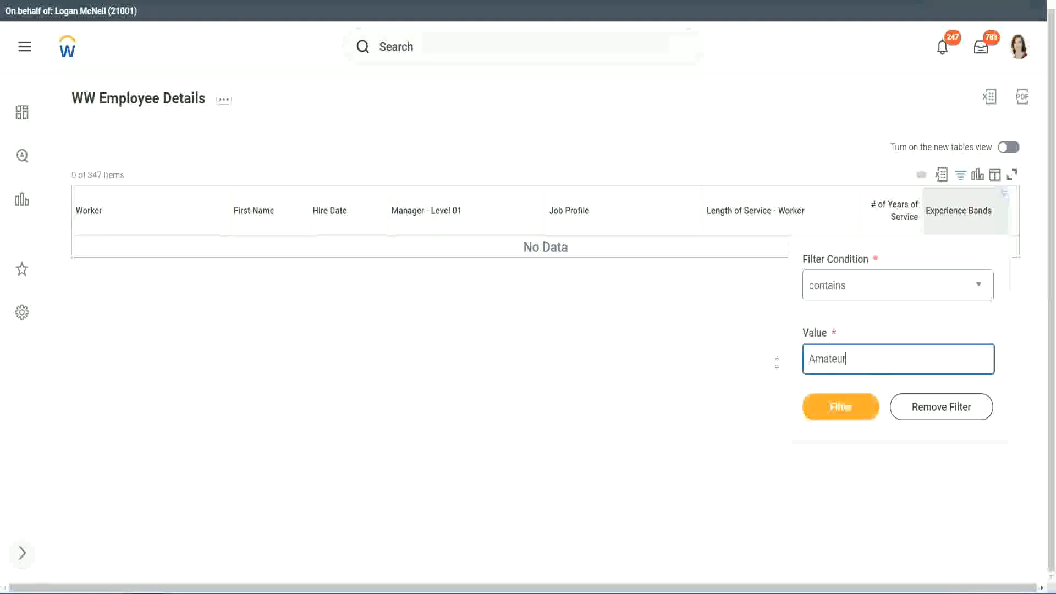
left_click(839, 406)
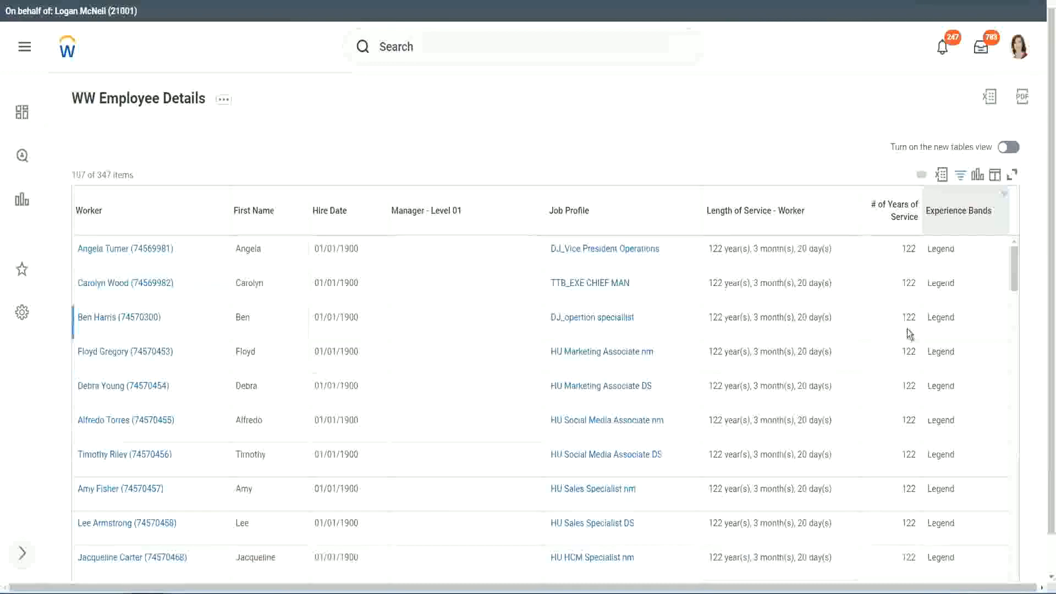
scroll("down", 3)
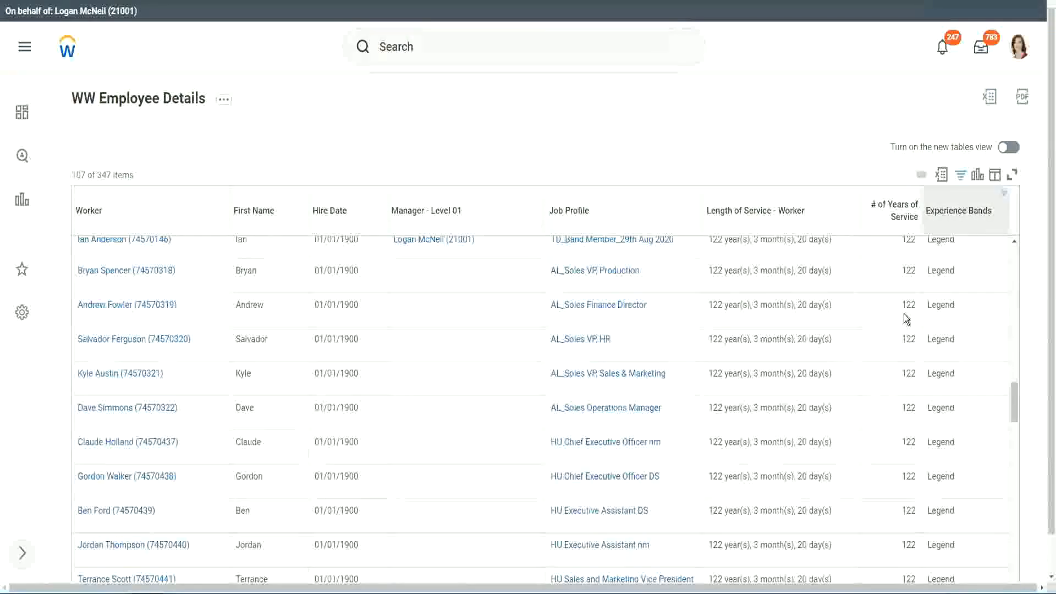
scroll("down", 3)
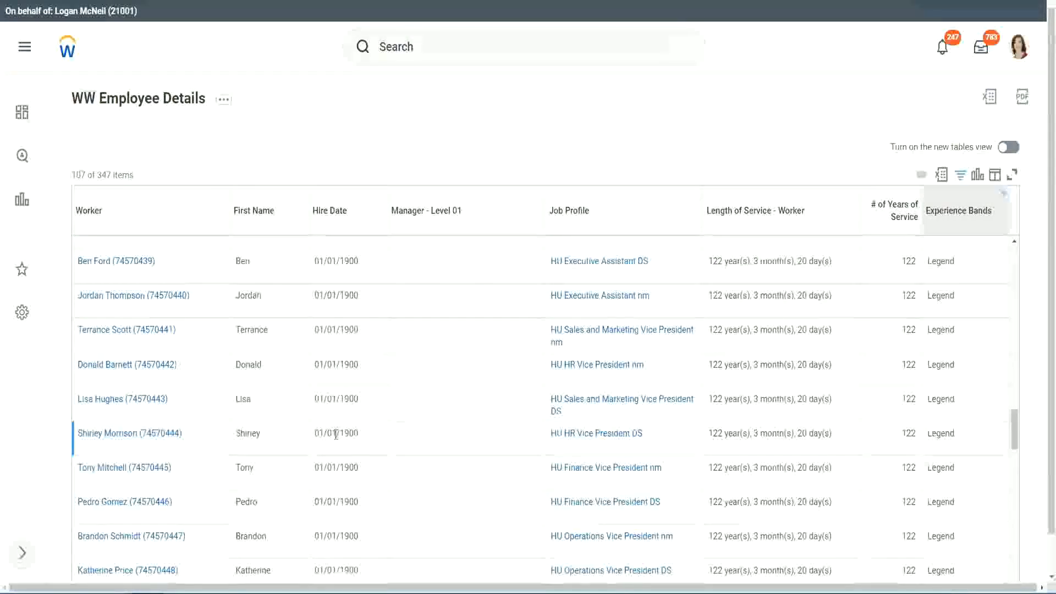
double_click(353, 432)
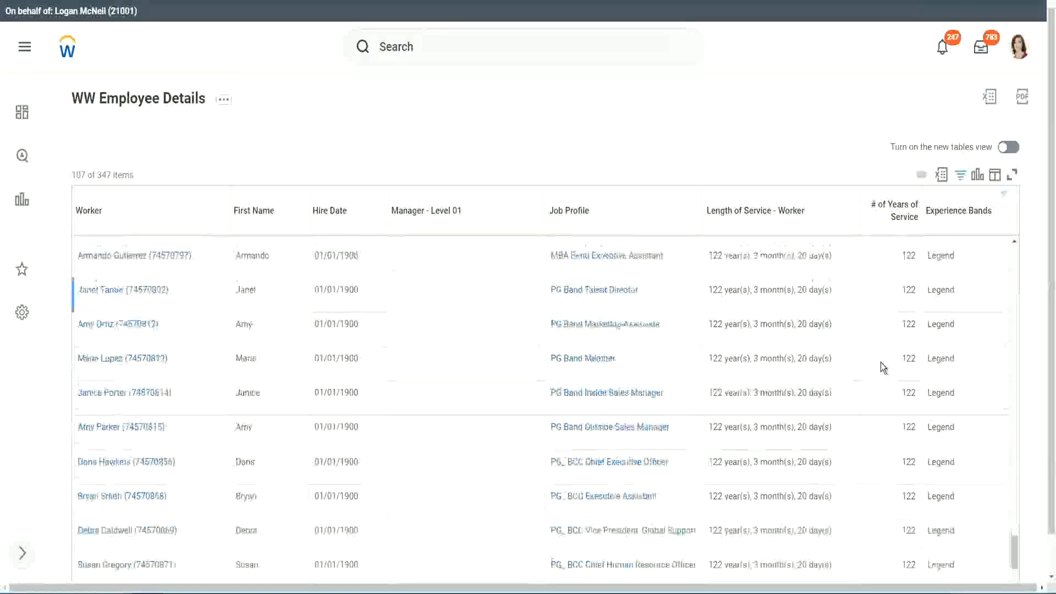
scroll("down", 3)
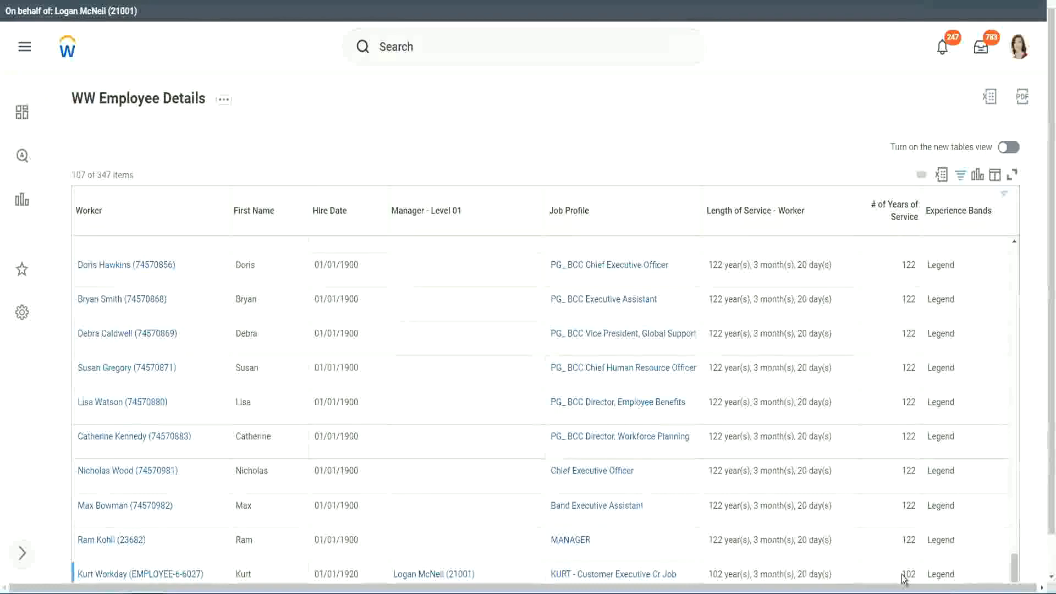
left_click(906, 573)
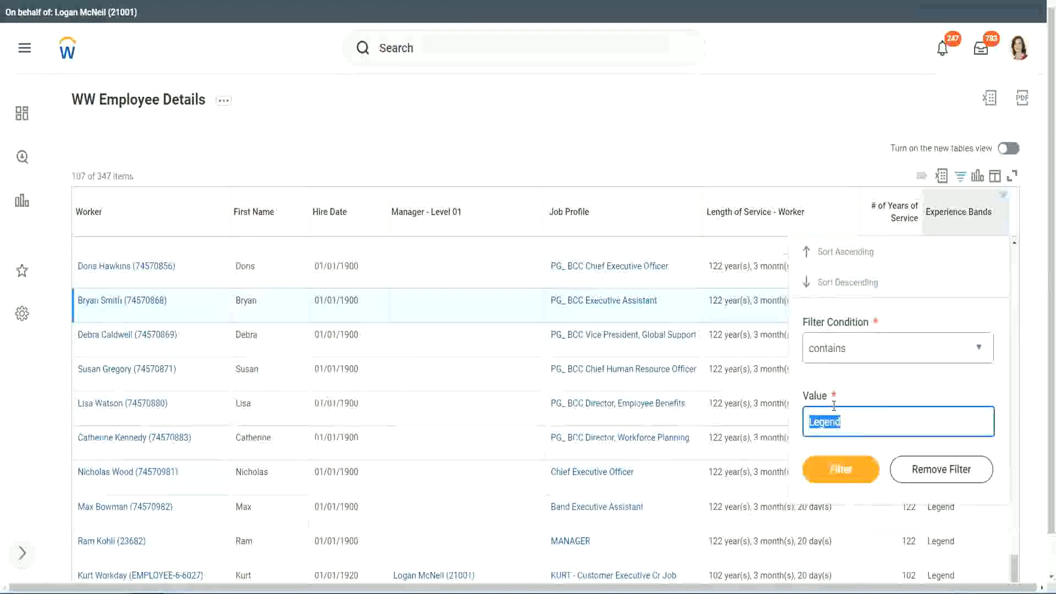
Step: Filter Experience Bands for 'Experienced' and scroll the 82 workers with 10–14 years' service
type("Experience")
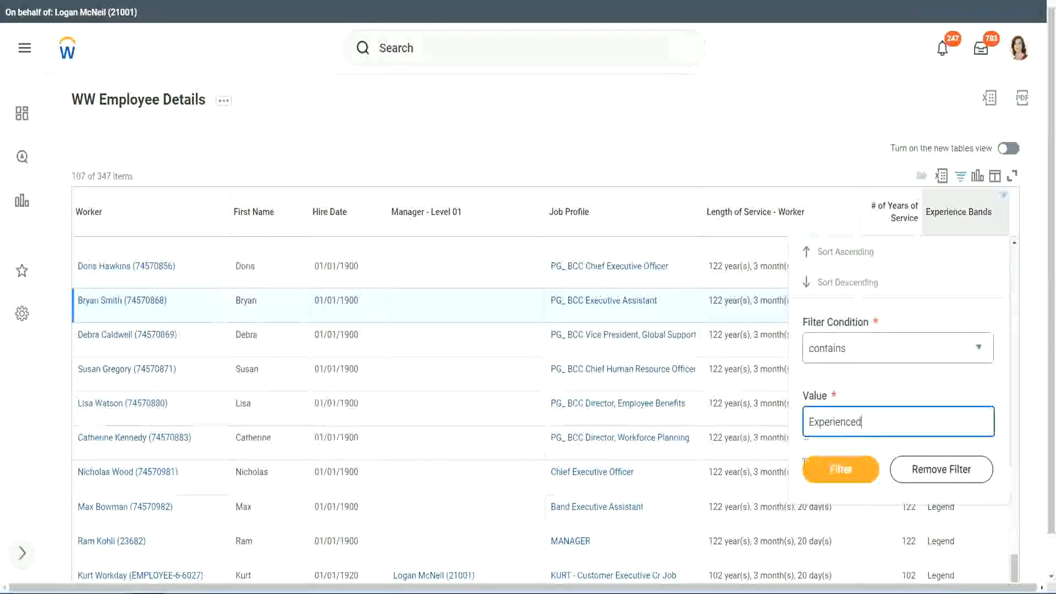
left_click(839, 469)
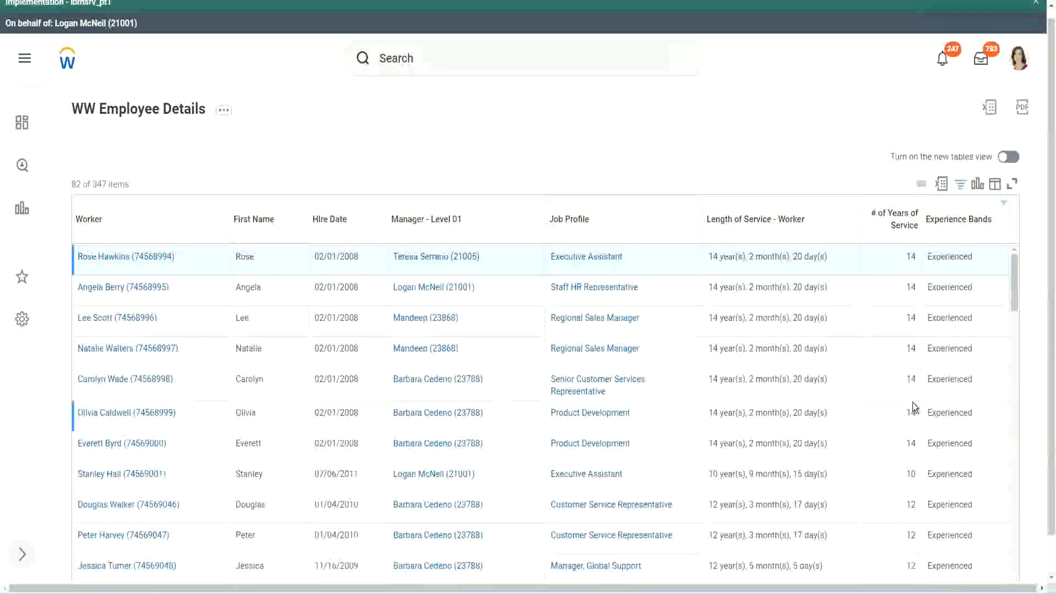
scroll("down", 3)
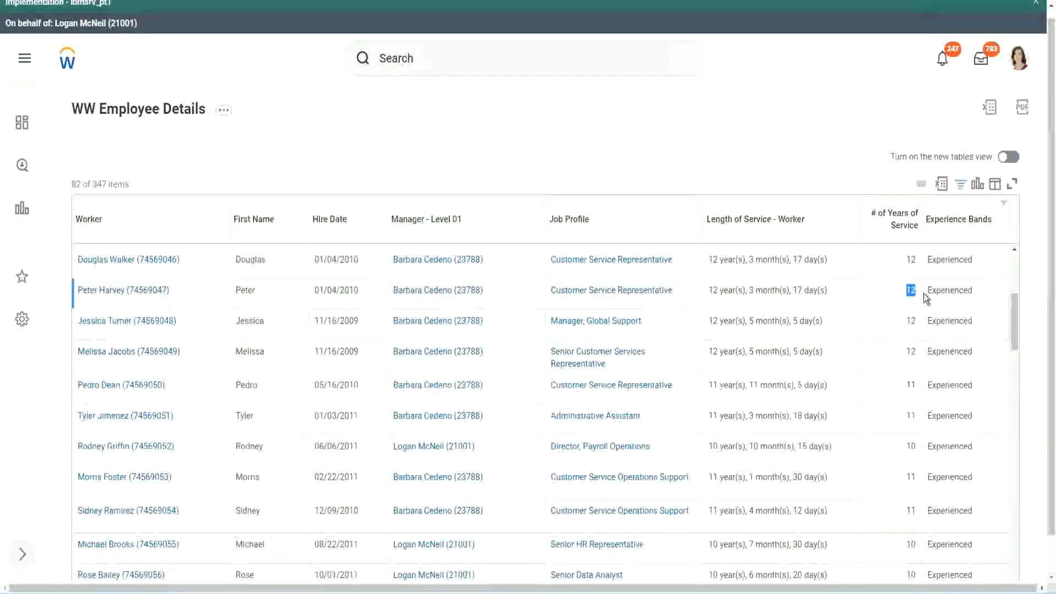
scroll("down", 3)
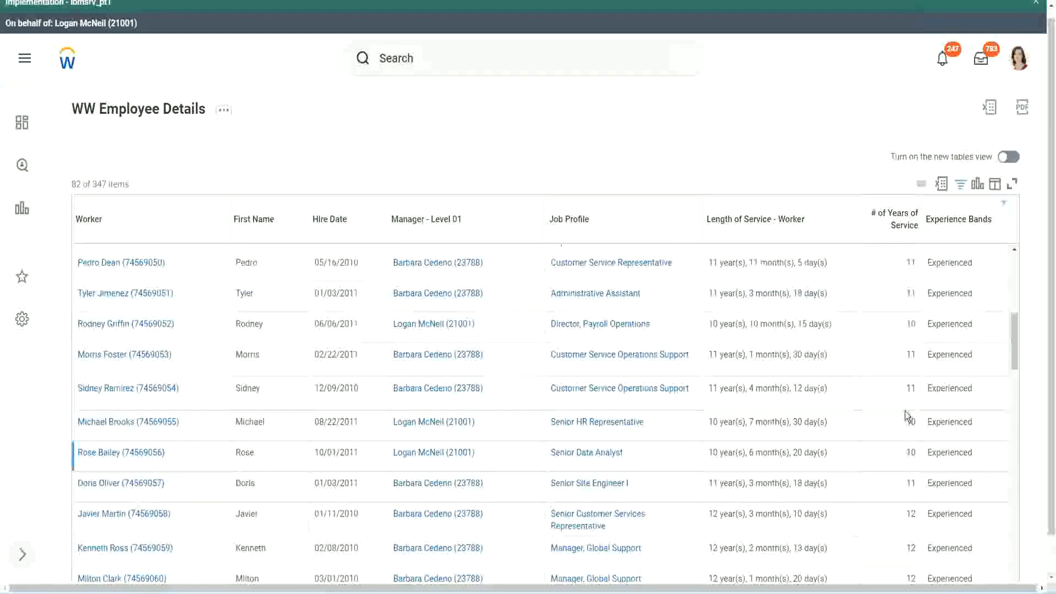